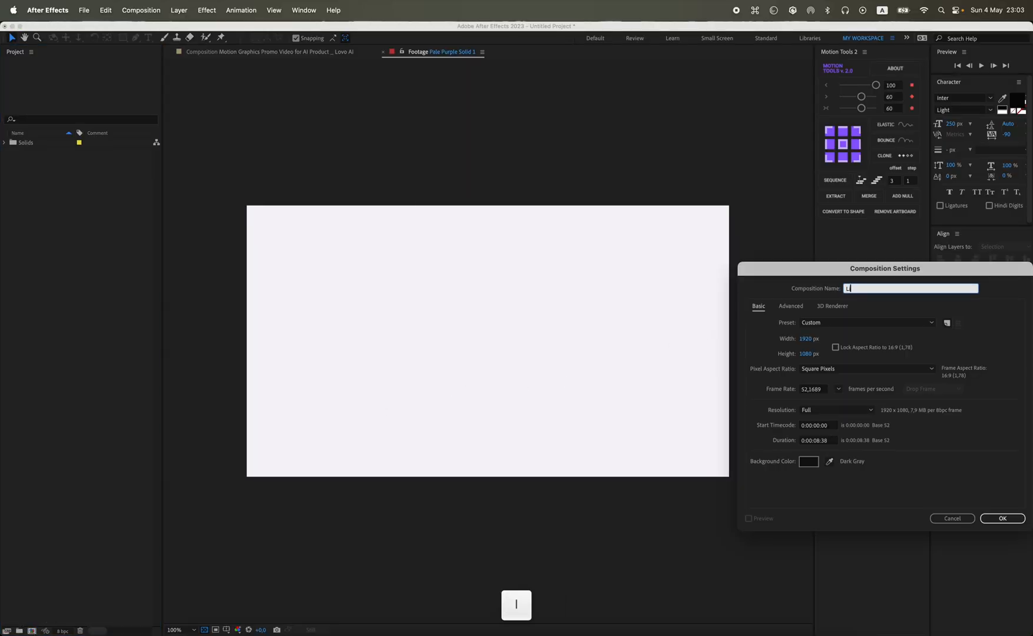
Name the new 1920×1080 composition 'Like Burnwe' and confirm its settings.
type("ike Burn")
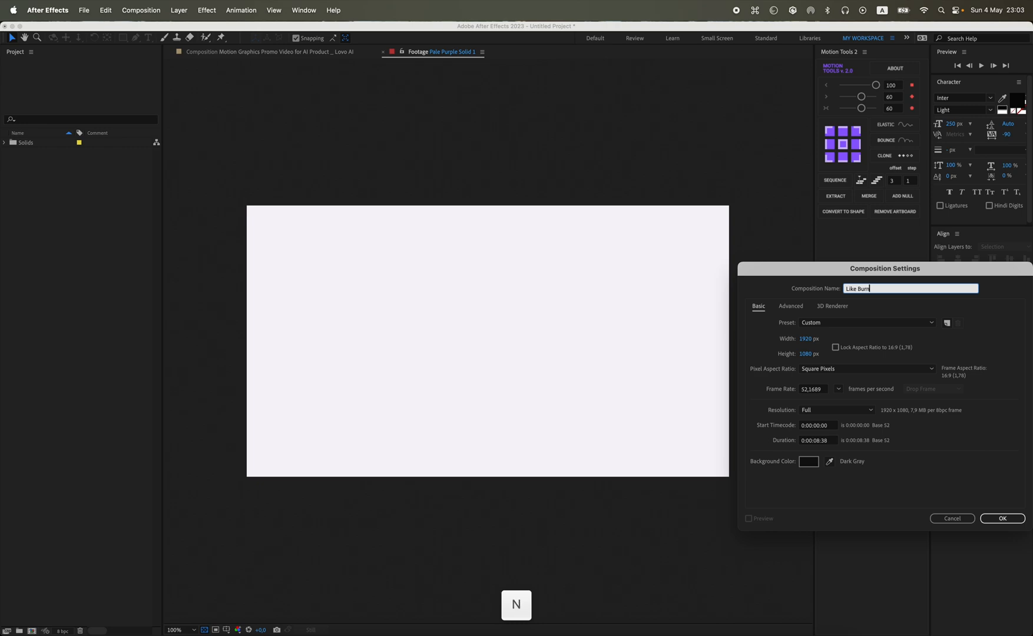
type("we")
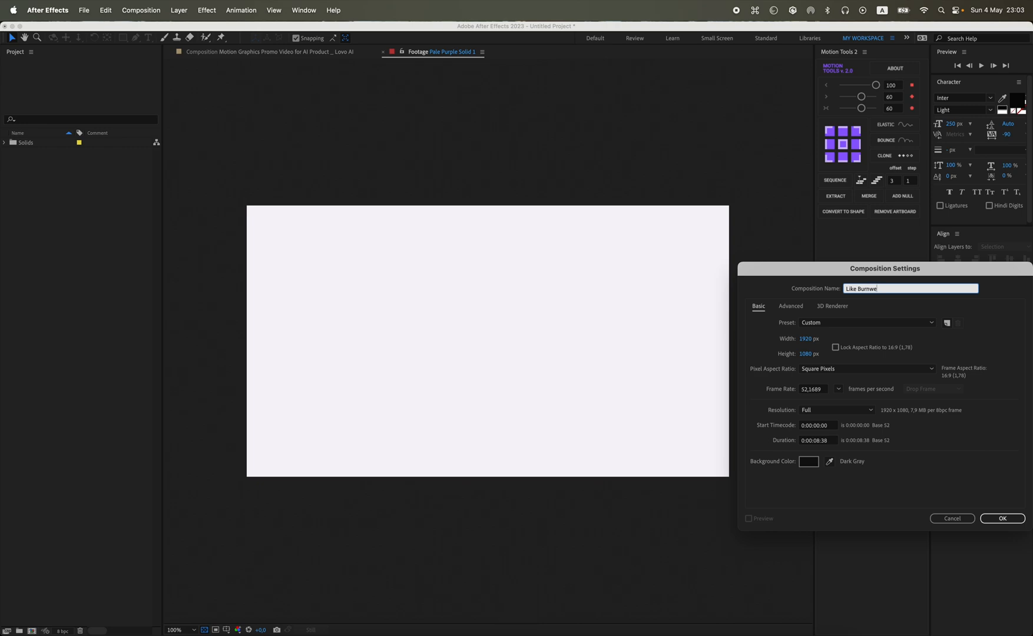
left_click(817, 440)
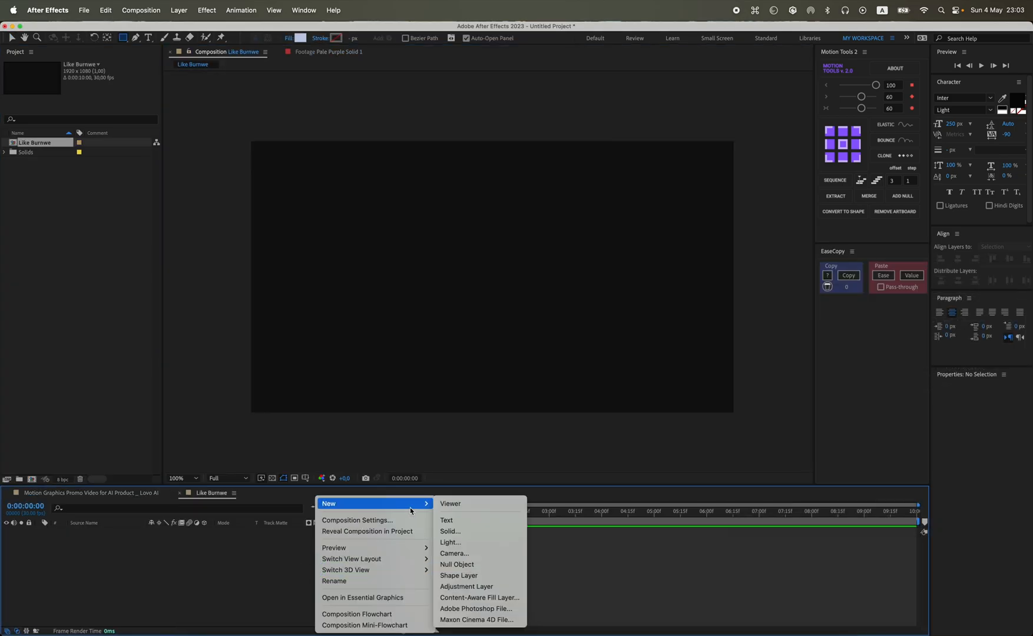
Add a full-frame solid named BG and begin applying a 4-Color Gradient to it.
left_click(450, 530)
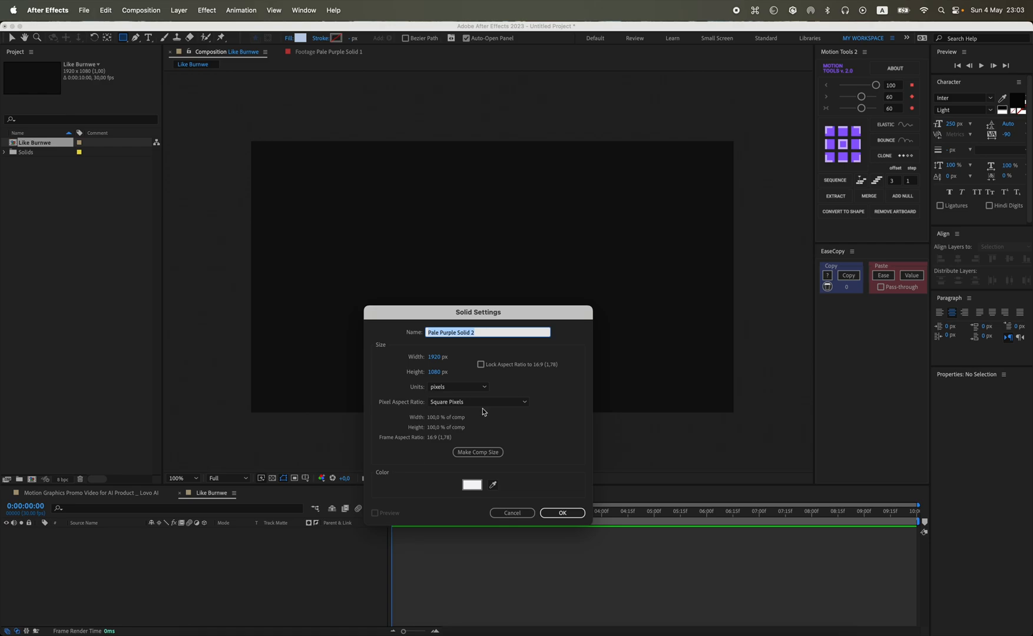
left_click(561, 516)
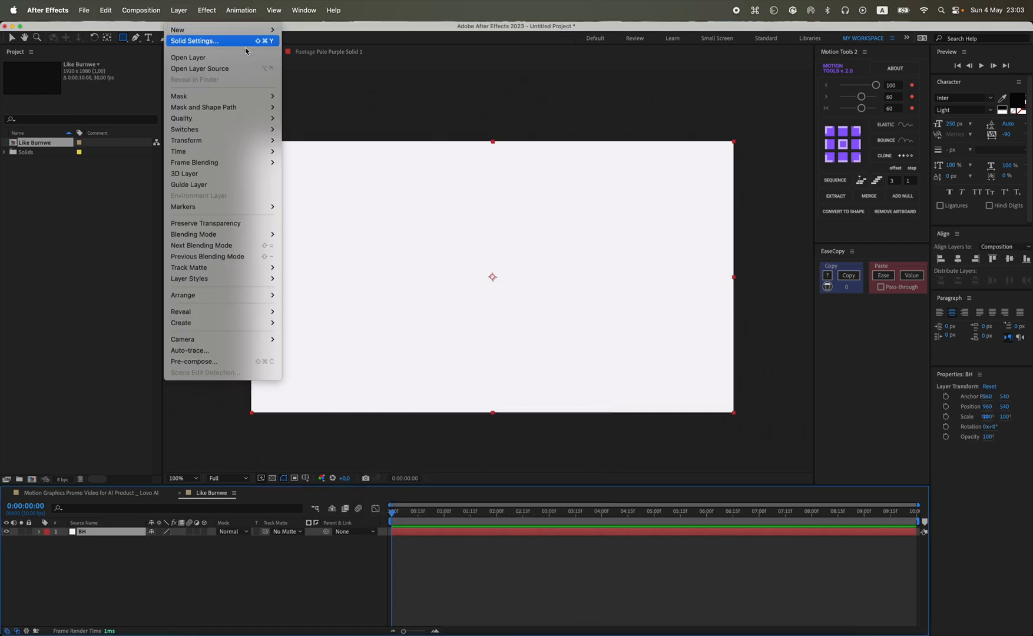
left_click(193, 41)
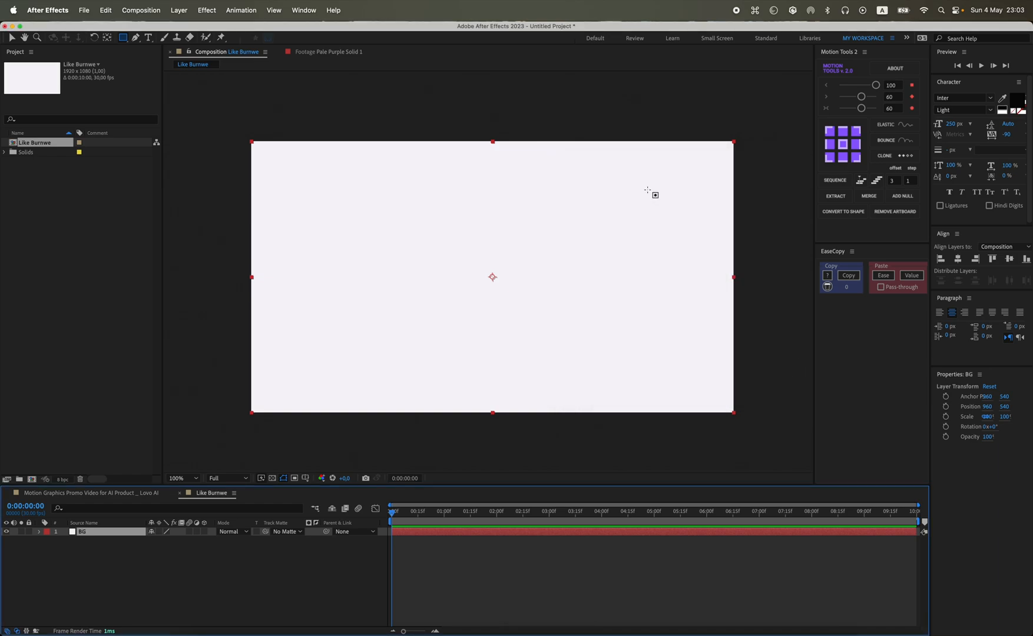
type("4")
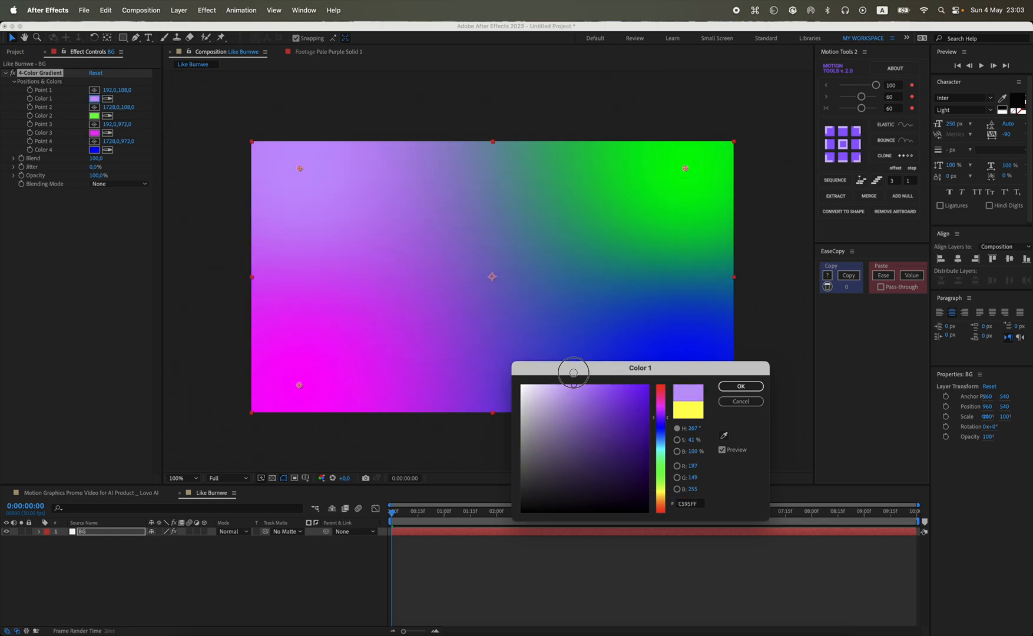
Recolor the BG gradient to pale purple and white with a wiggle on Point 1.
left_click(740, 385)
type("wiggle(0.25,1000)")
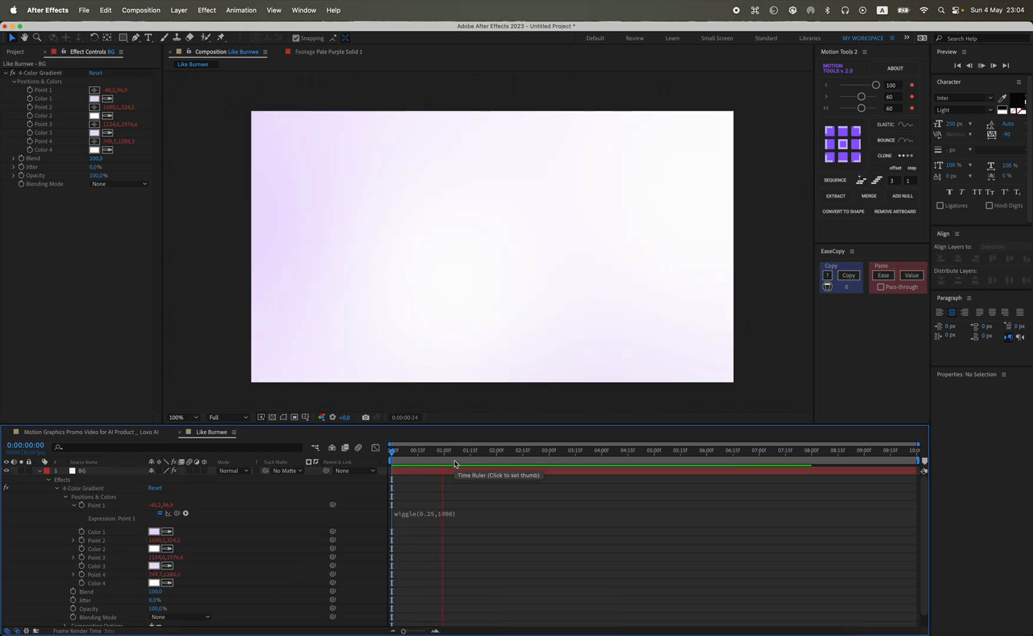
left_click(527, 450)
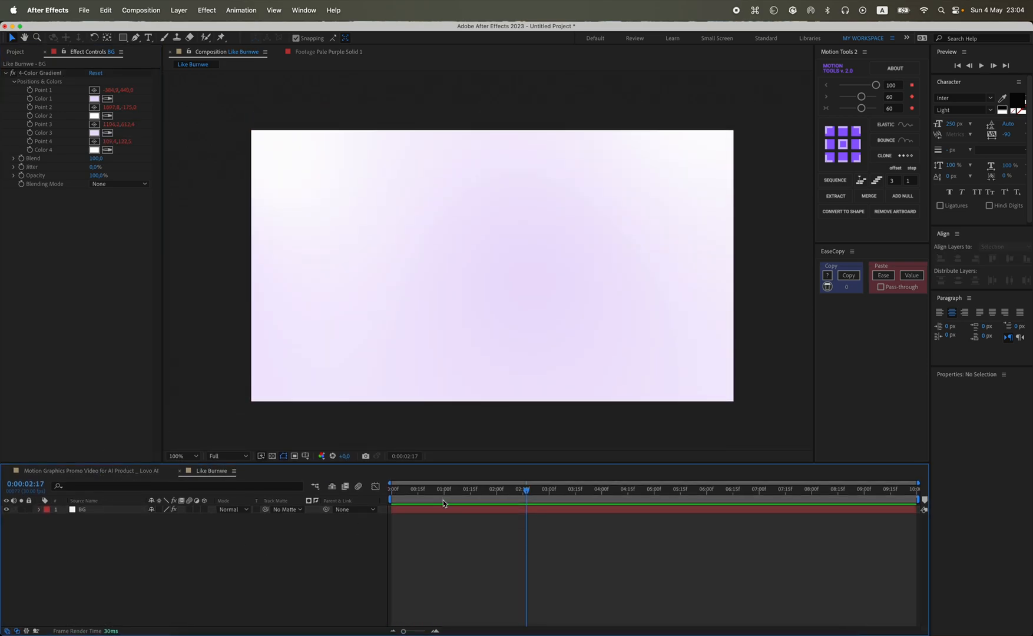
Add a text layer reading 'MotionRam' left of centre and set its font to SF Pro.
left_click(395, 270)
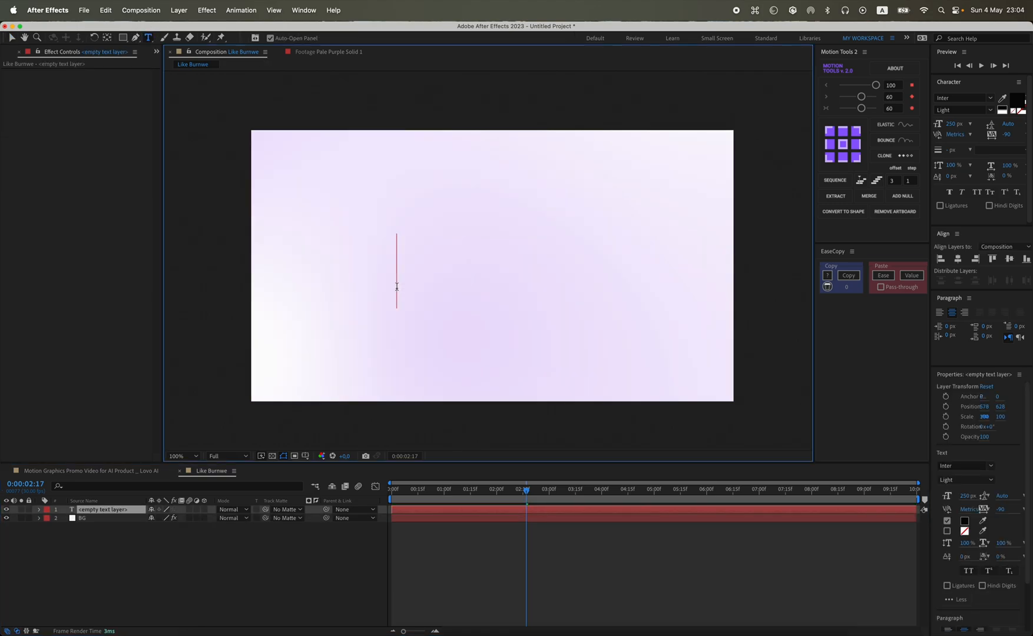
type("Motion")
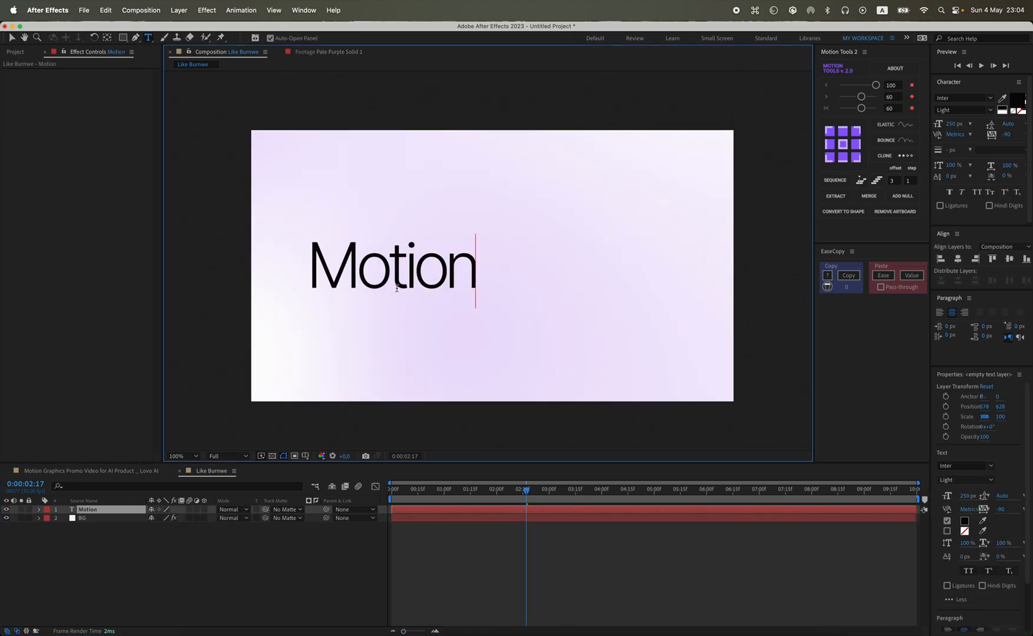
type("Ram")
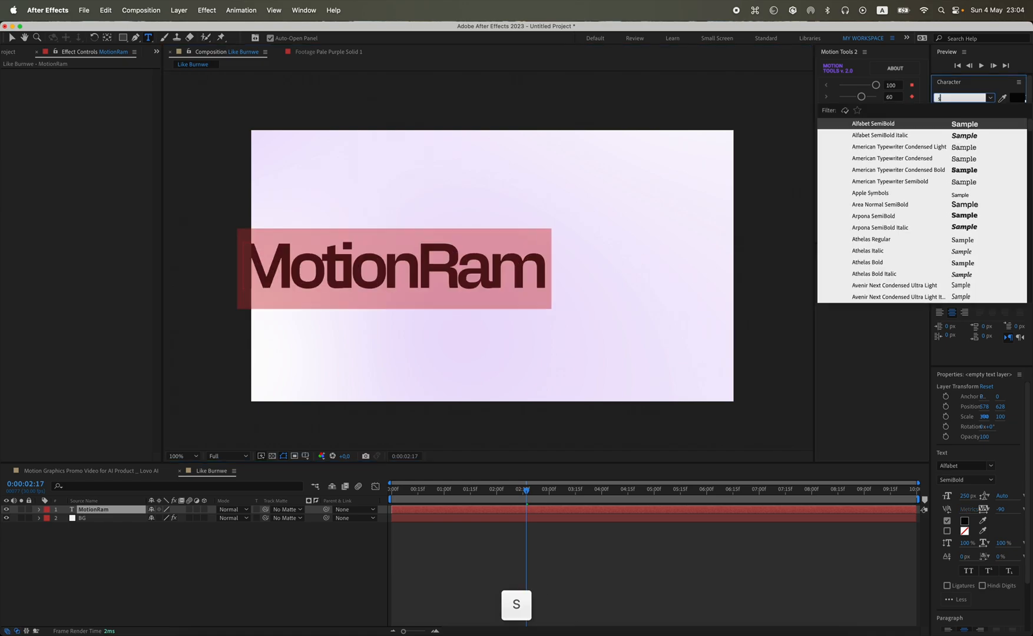
type("sf pr")
type("MotionRam")
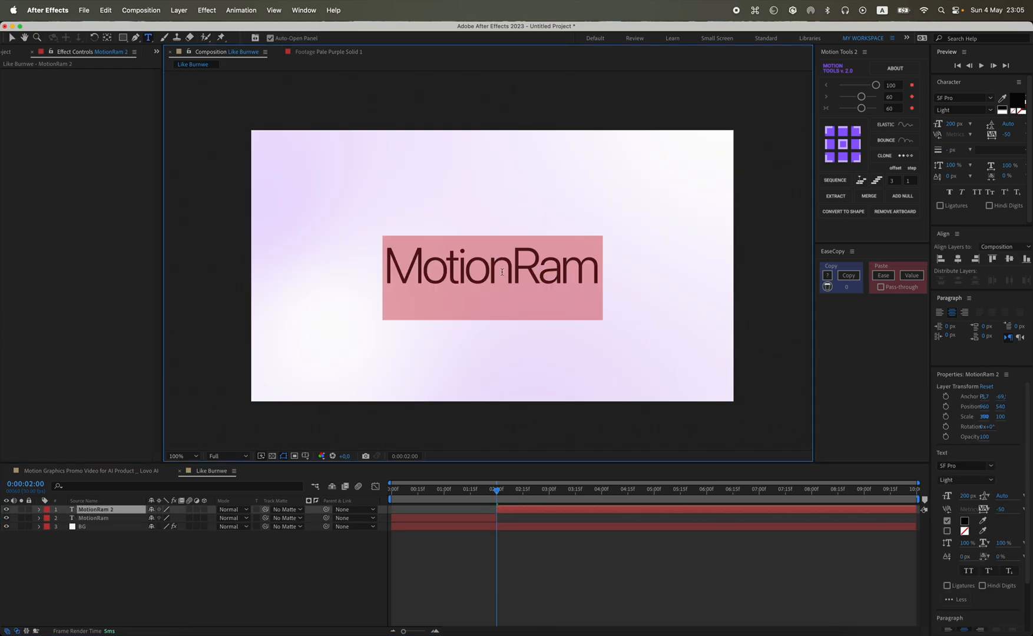
Retype the duplicated title as 'Animate' and move it toward the upper left.
type("фтшь")
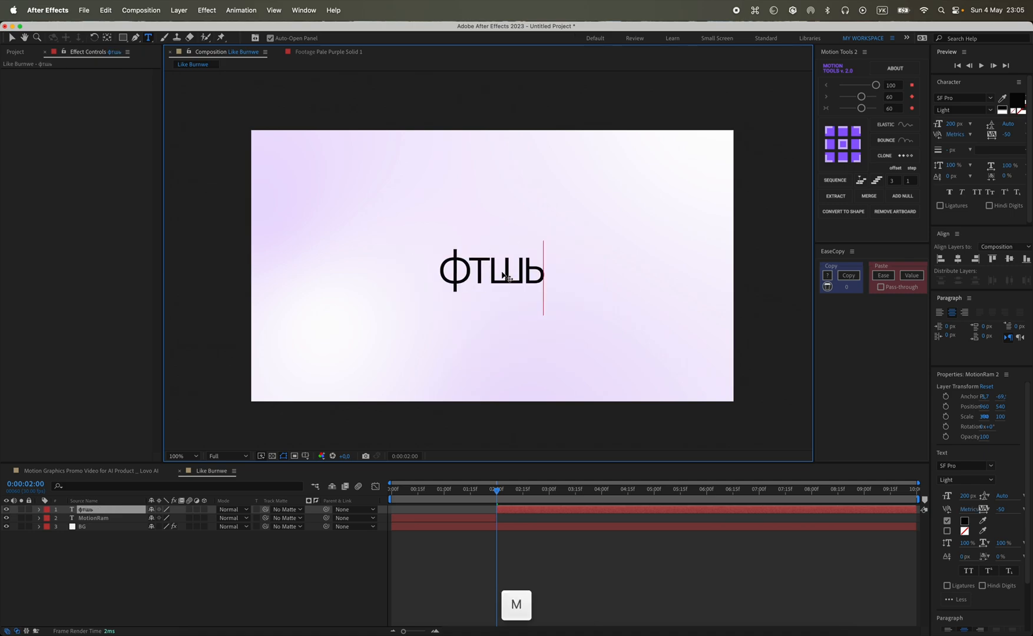
type("Animate")
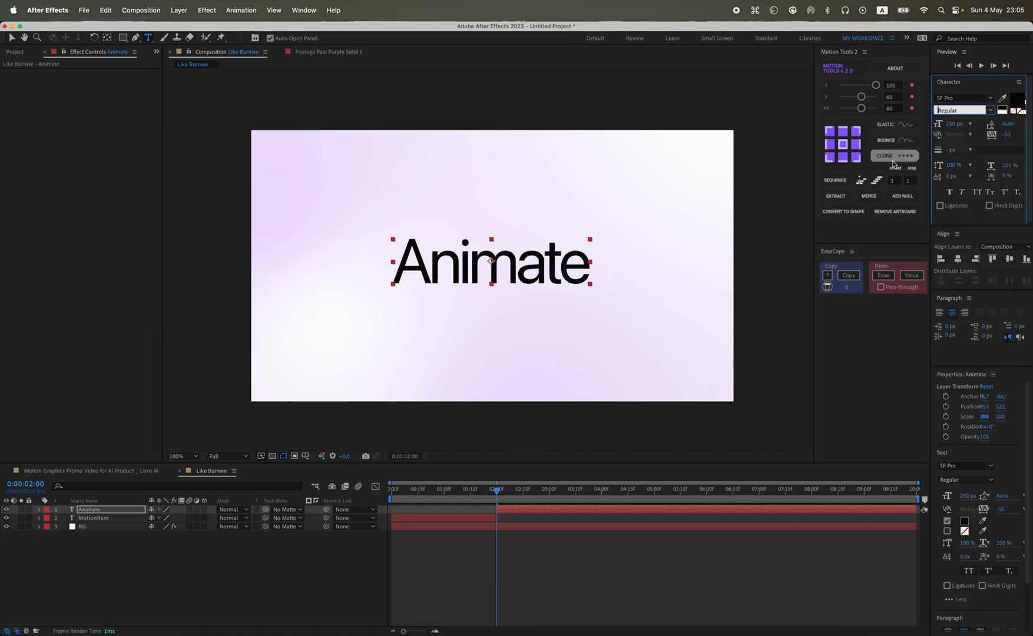
left_click_drag(490, 261, 416, 215)
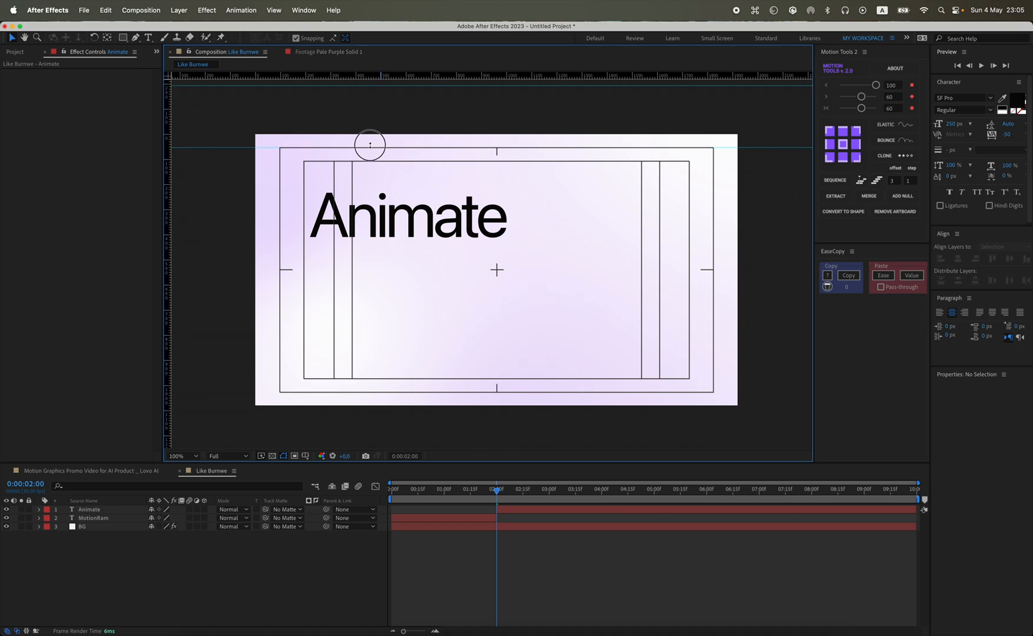
Add a top guide, set the MotionRam label to Medium weight at 80 px, and place it at the top-left guide.
left_click_drag(368, 145, 363, 392)
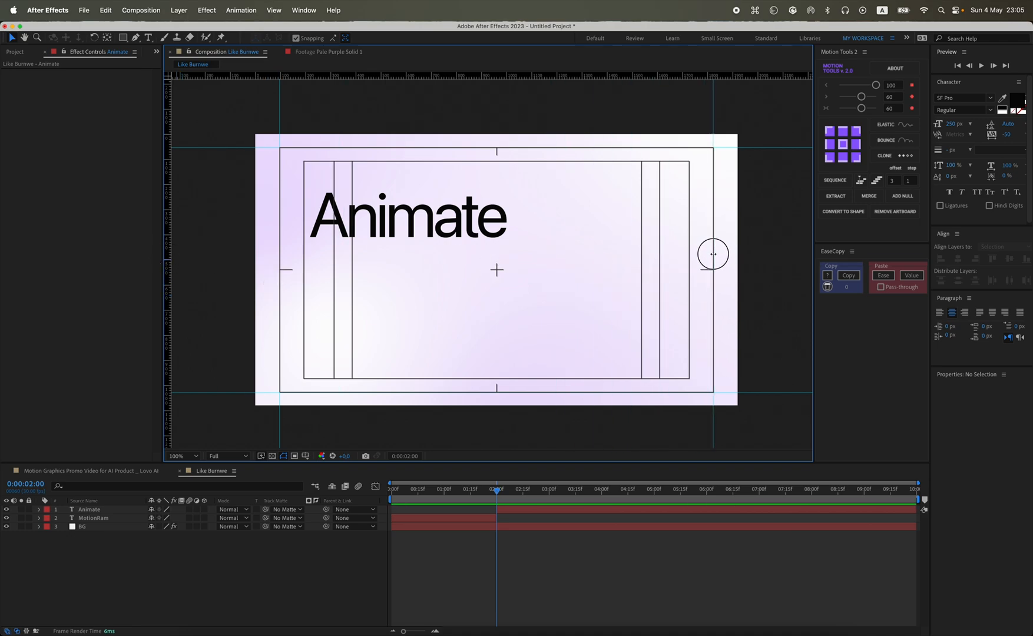
mouse_move(335, 251)
type("MotionR")
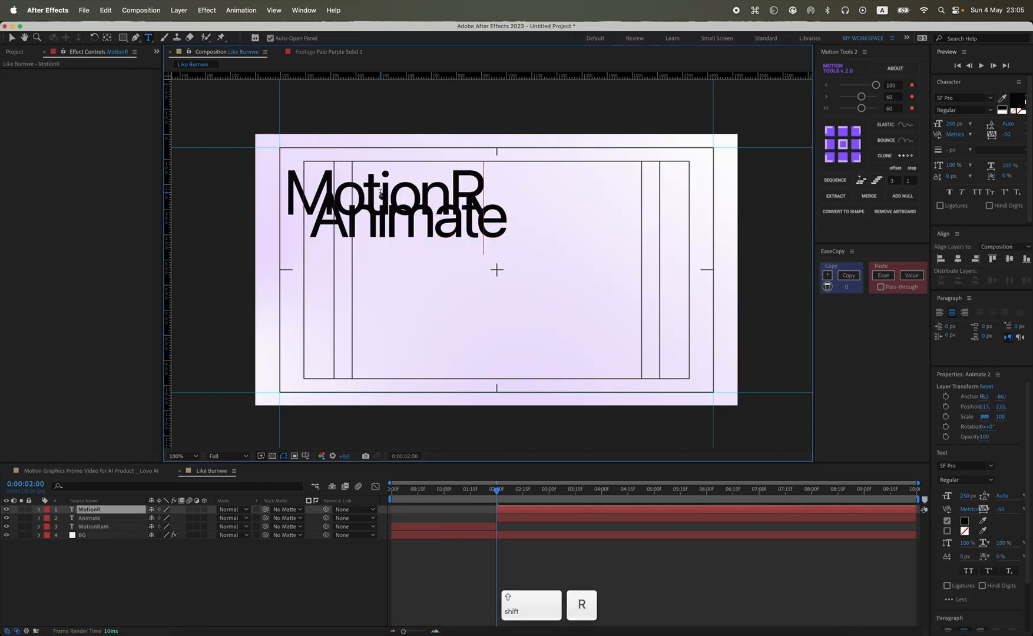
left_click(991, 109)
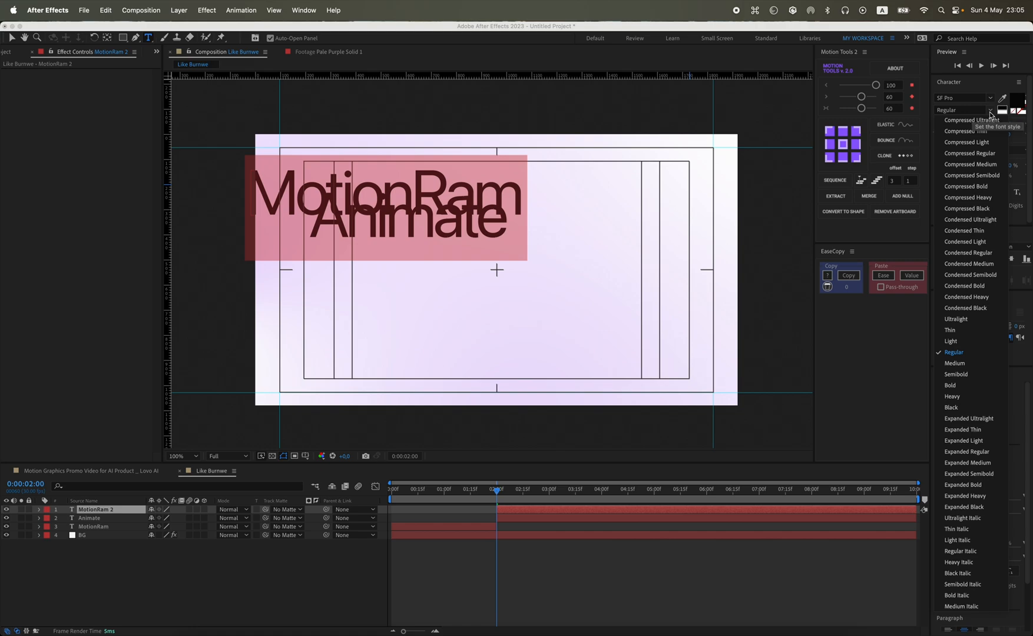
left_click(954, 363)
type("10")
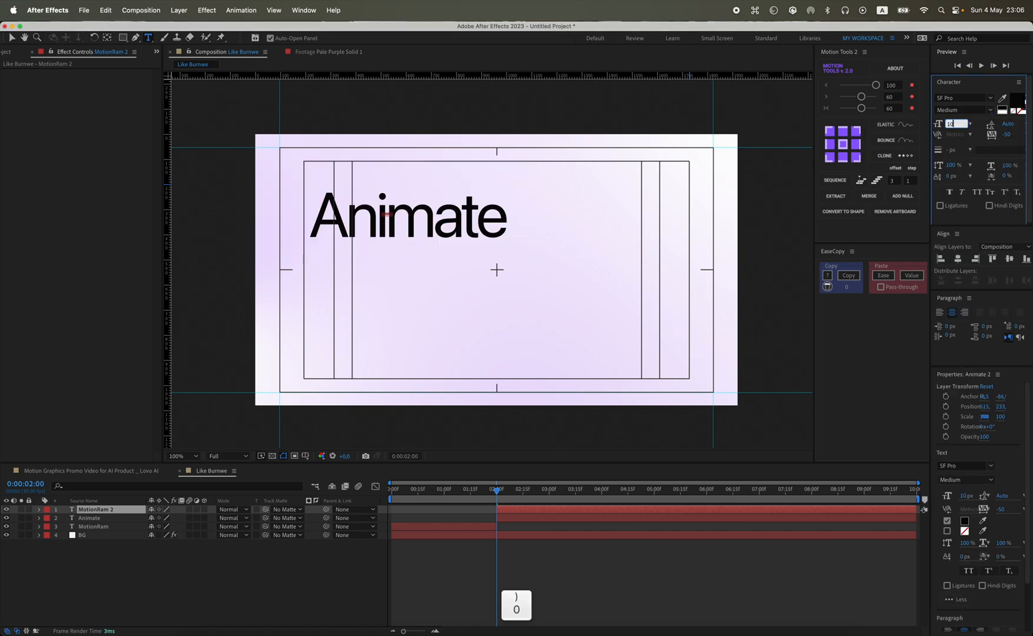
key("return")
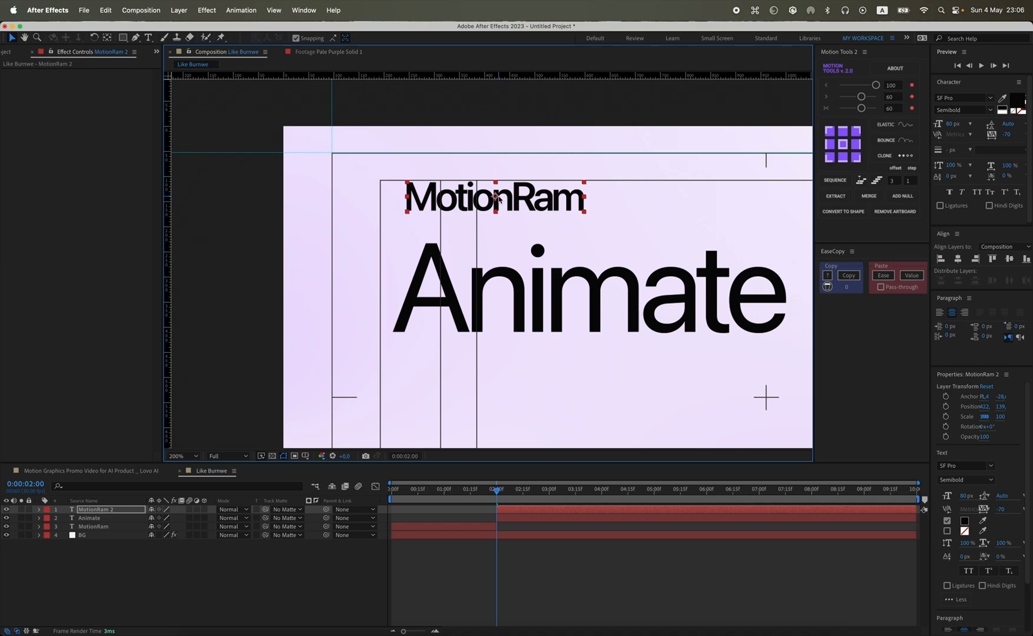
left_click_drag(493, 198, 419, 169)
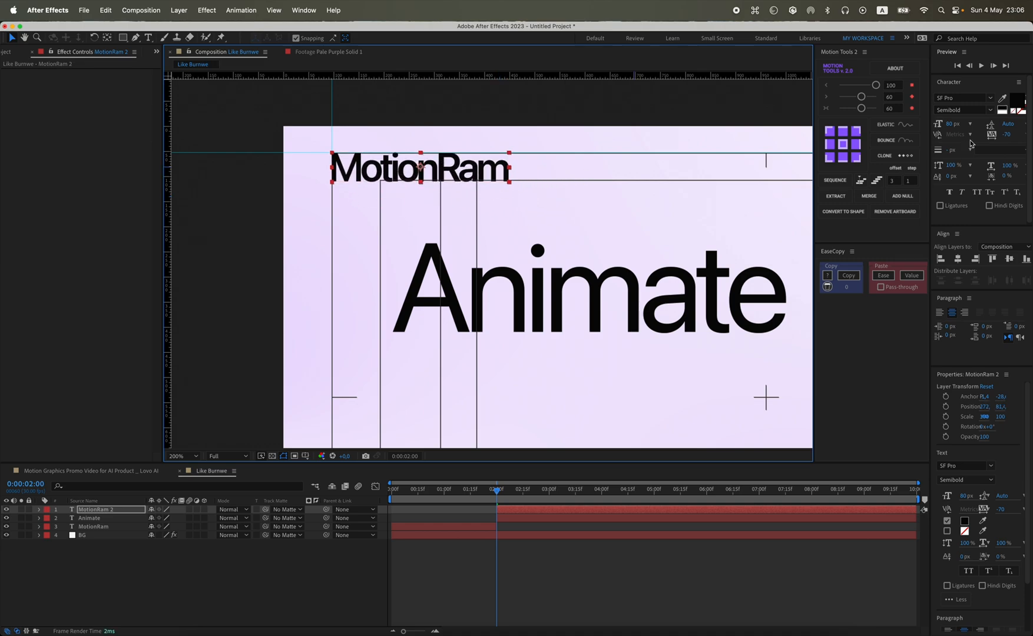
left_click(962, 110)
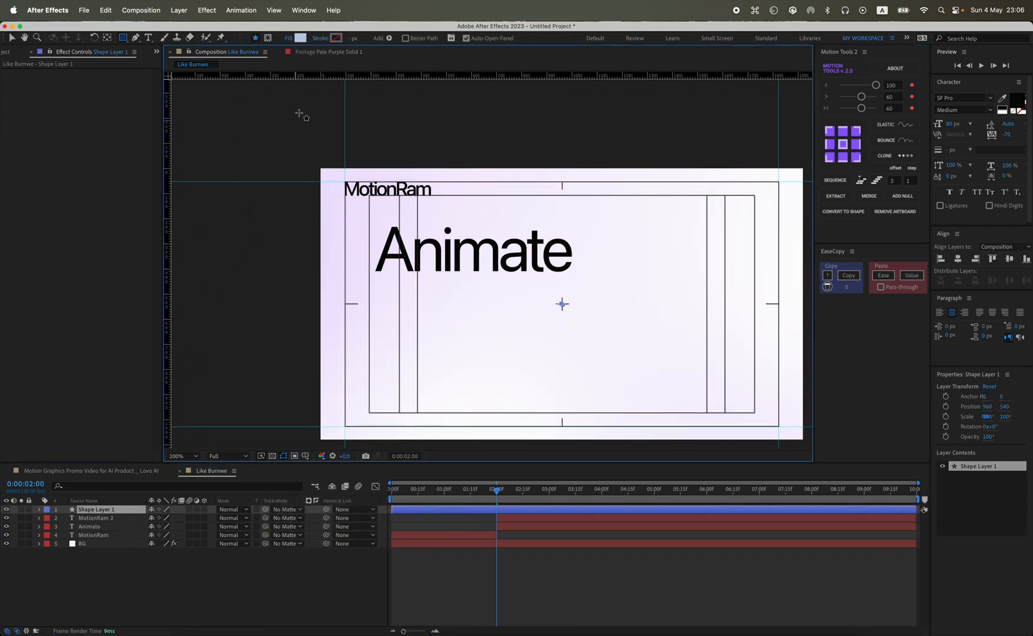
Draw a red square layer named 'Rectang 01' and select the Animate text to centre it.
left_click(392, 38)
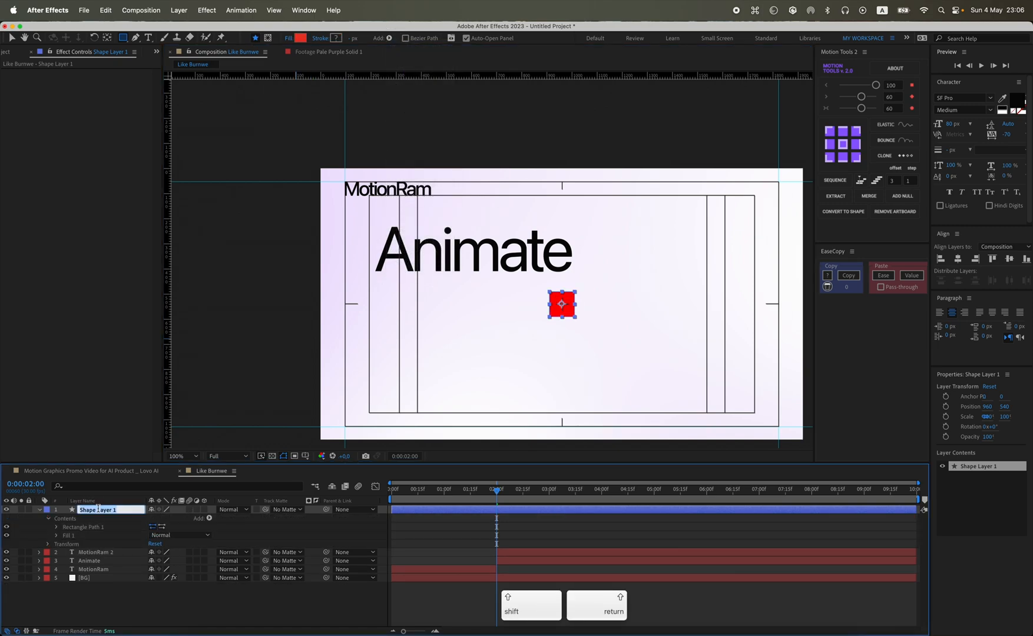
type("Rectang 01")
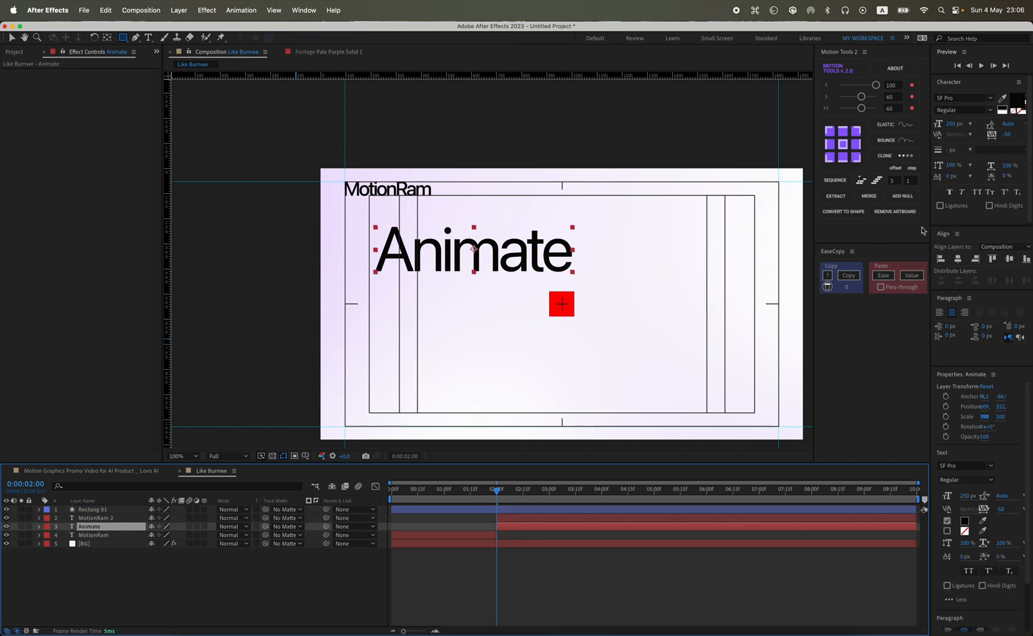
left_click(92, 509)
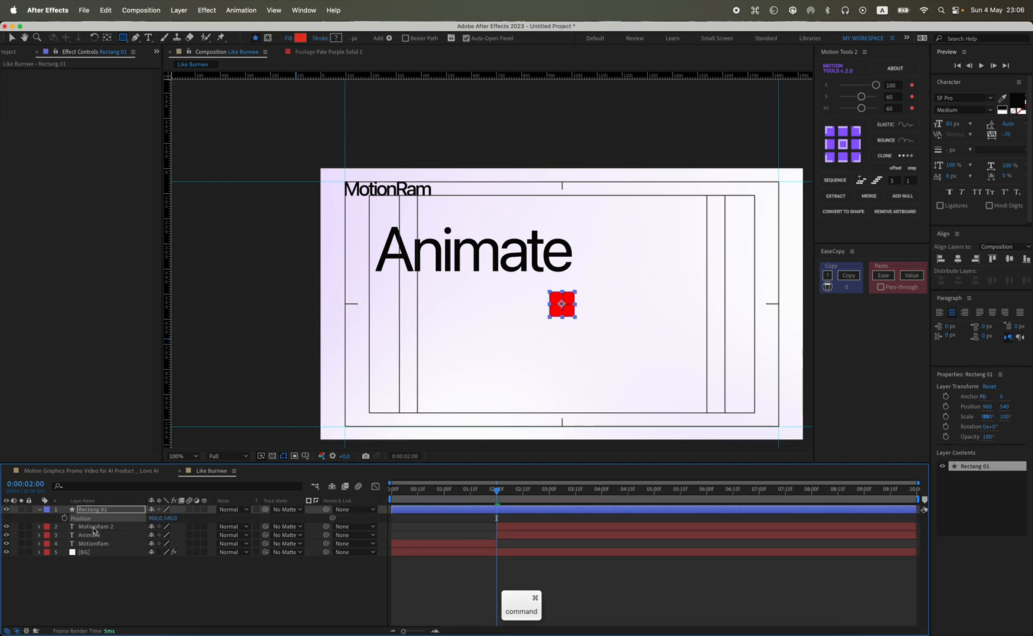
left_click(98, 534)
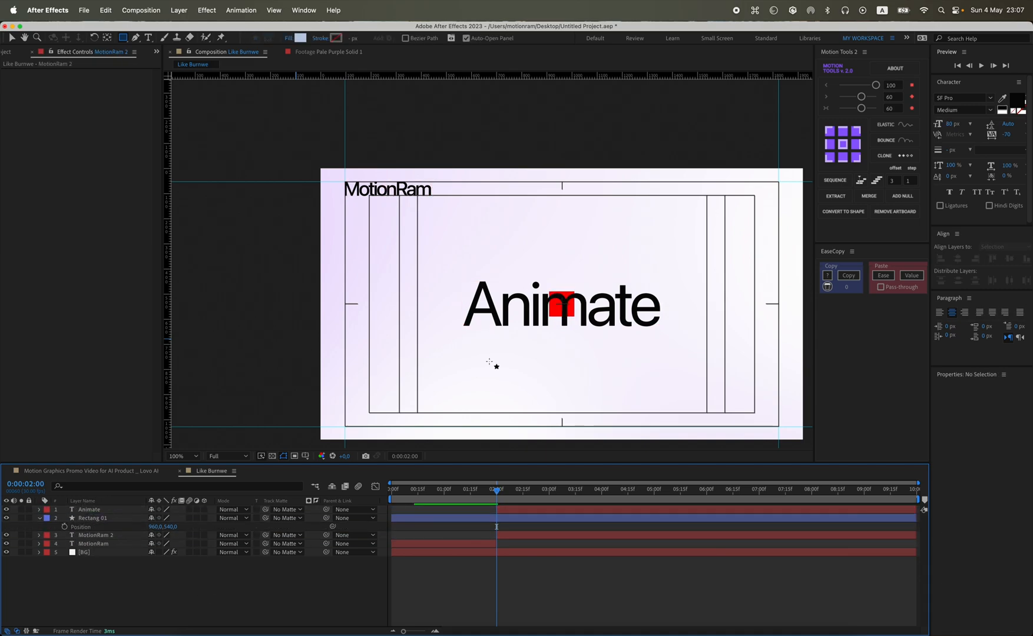
Zoom in on Animate and the square and reveal the square's Transform properties.
left_click(176, 456)
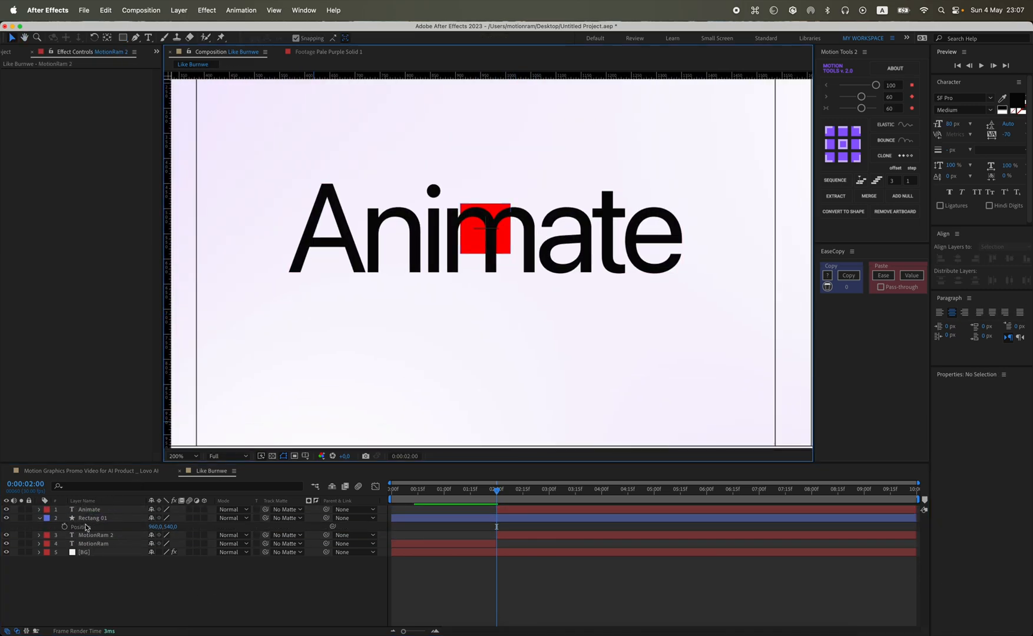
left_click(39, 517)
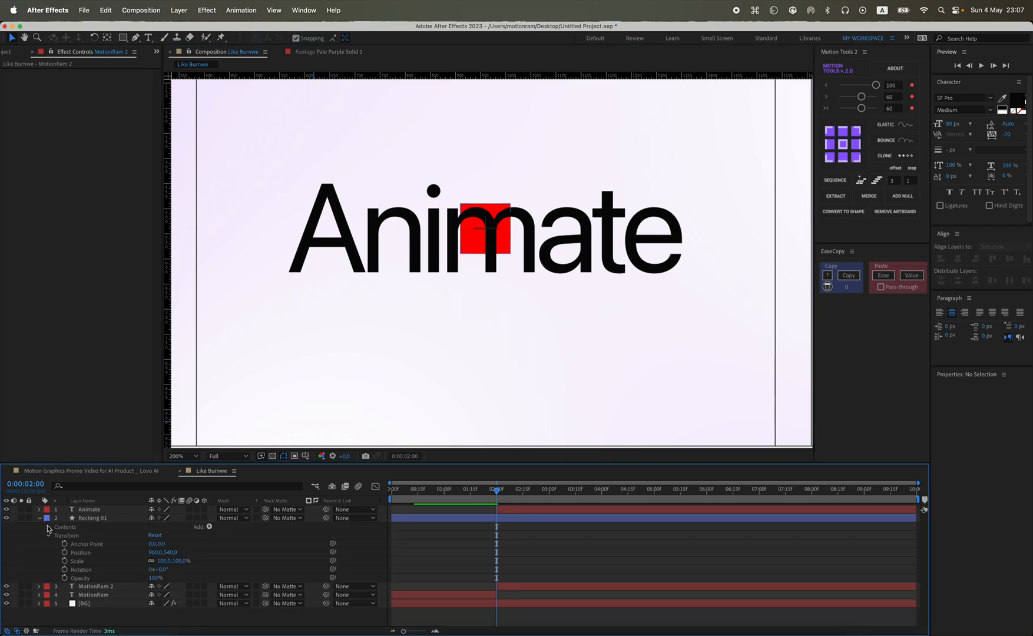
left_click(191, 456)
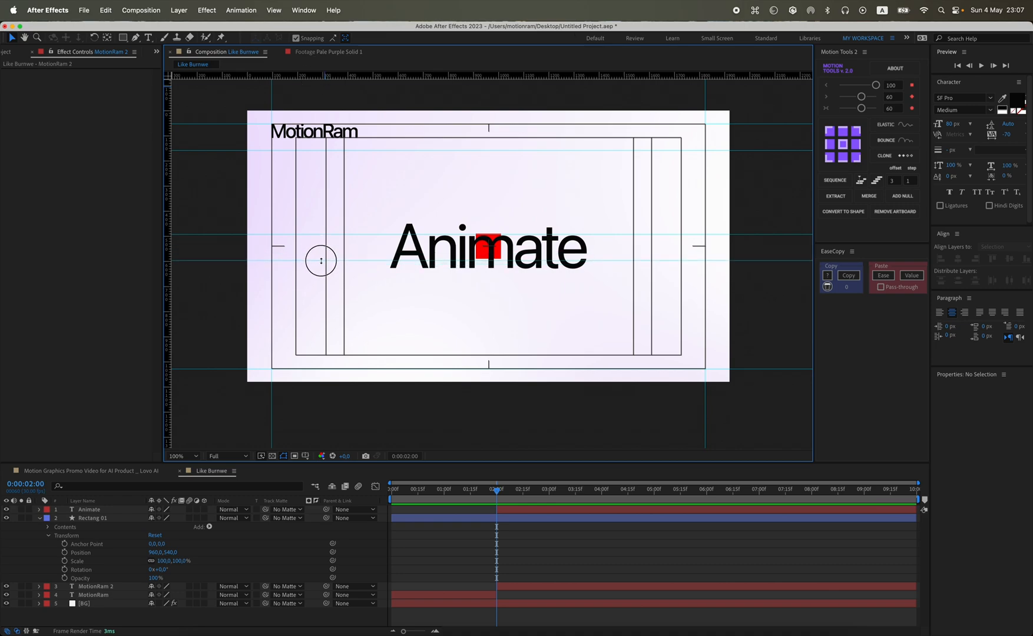
mouse_move(334, 288)
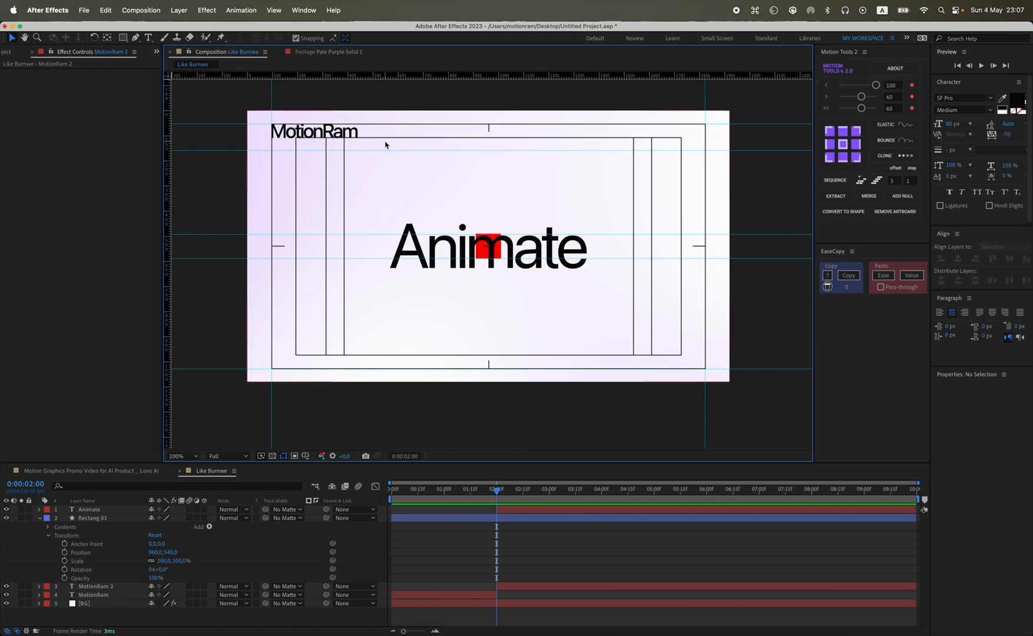
mouse_move(363, 231)
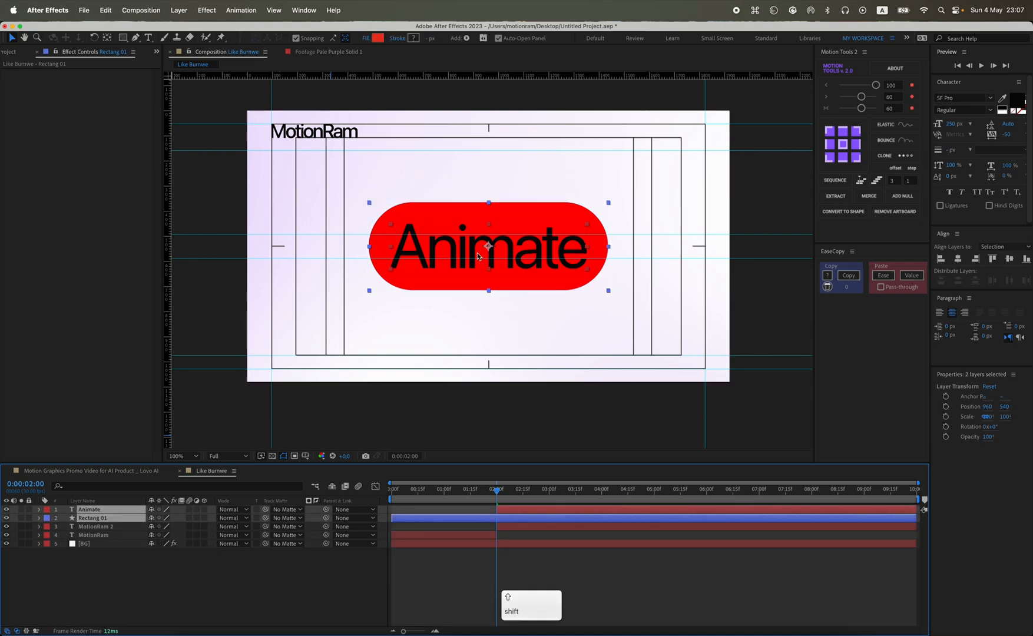
Move the Animate pill to the upper left under MotionRam and duplicate it with Cmd+D.
left_click_drag(487, 247, 398, 199)
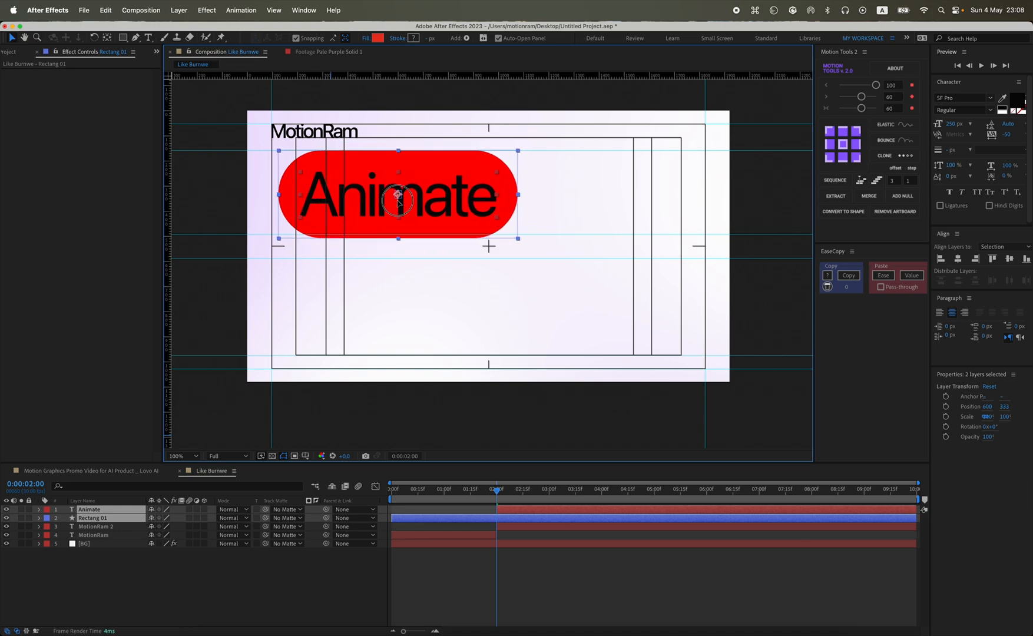
left_click_drag(398, 201, 413, 217)
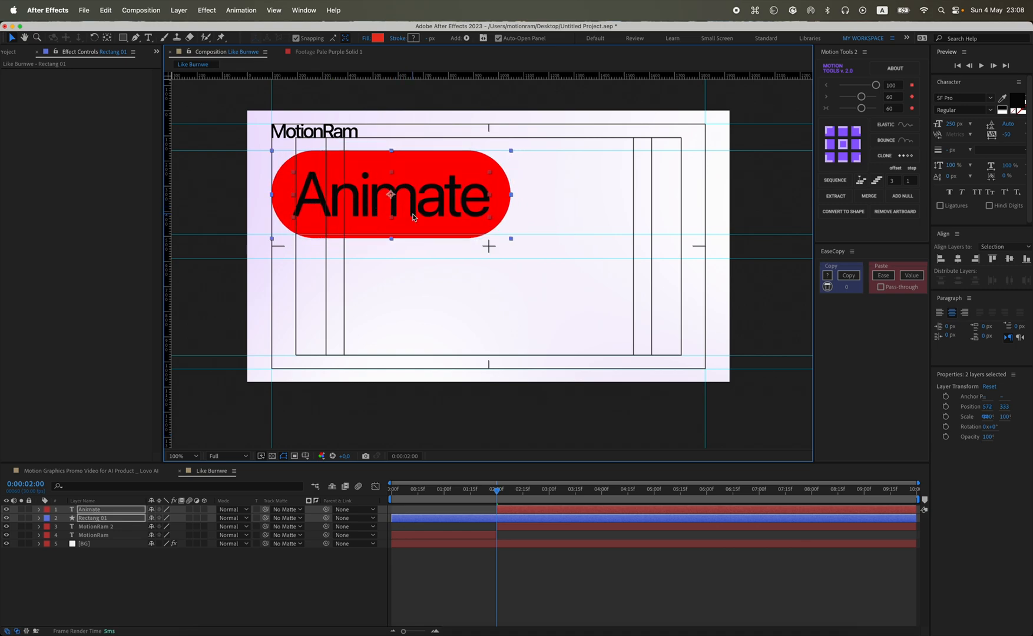
mouse_move(447, 213)
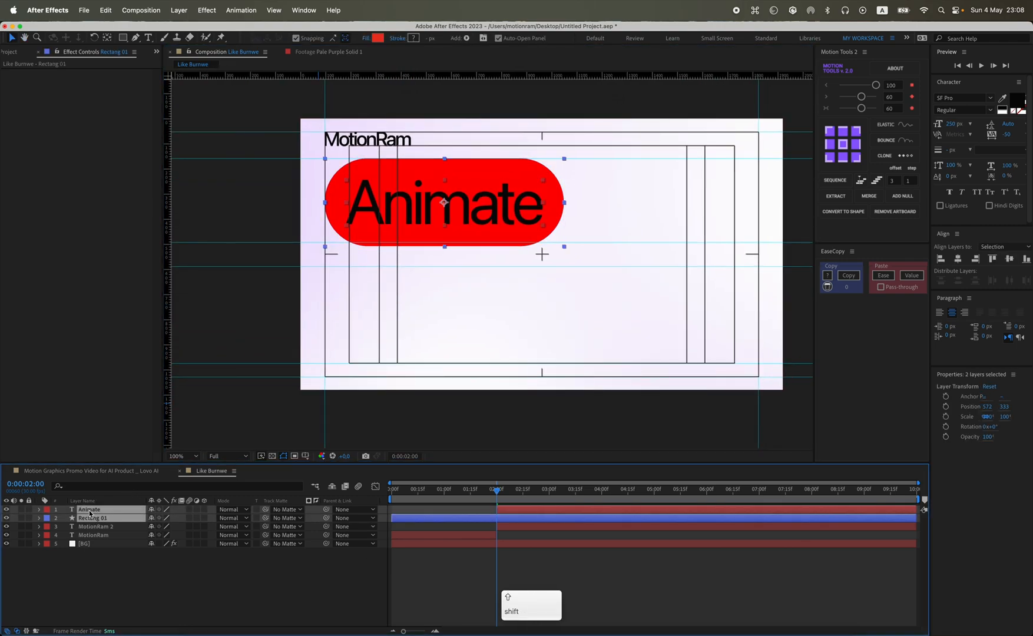
key("cmd+d")
type("Like")
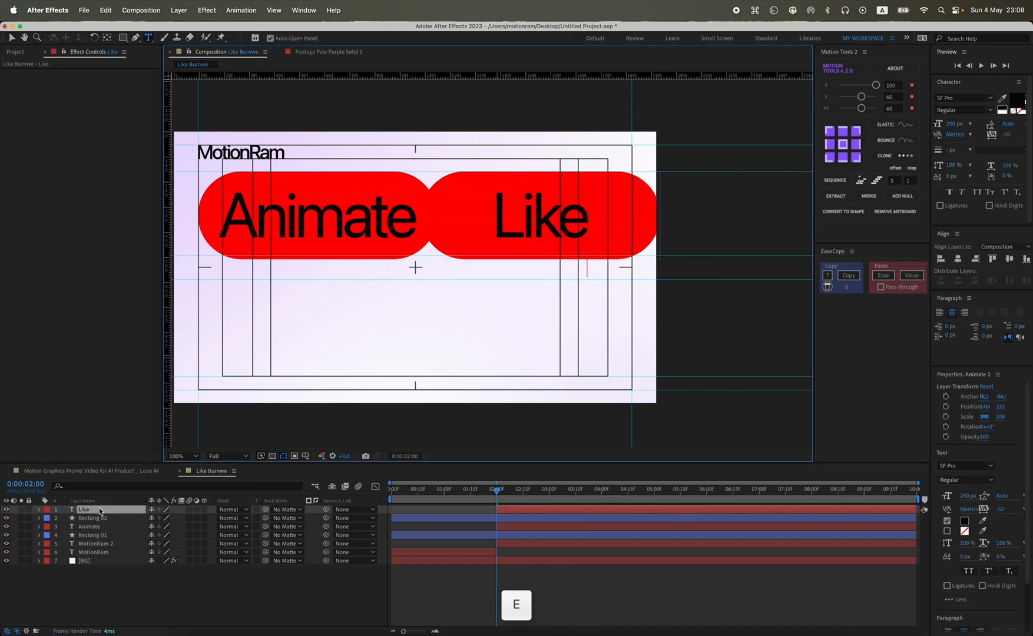
Select the duplicated Like pill and its rectangle to change its fill colour.
left_click(84, 508)
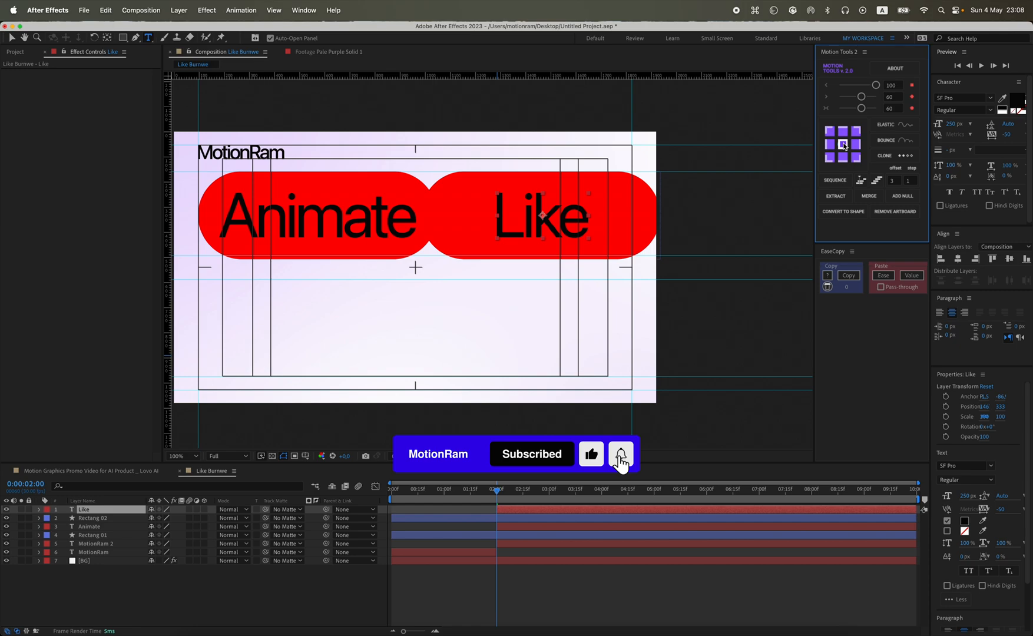
left_click(93, 517)
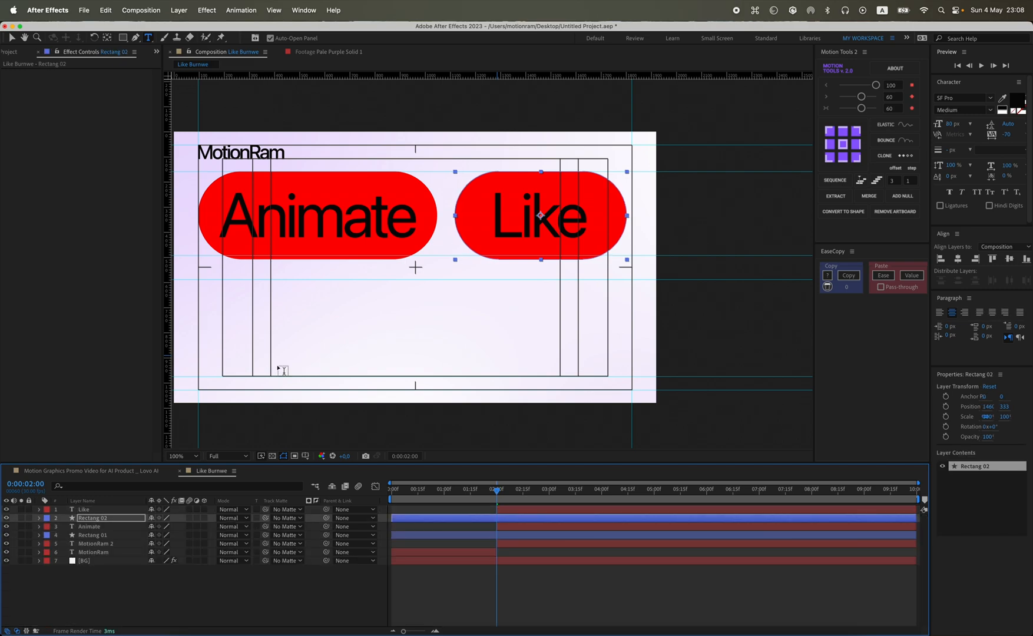
left_click(84, 508)
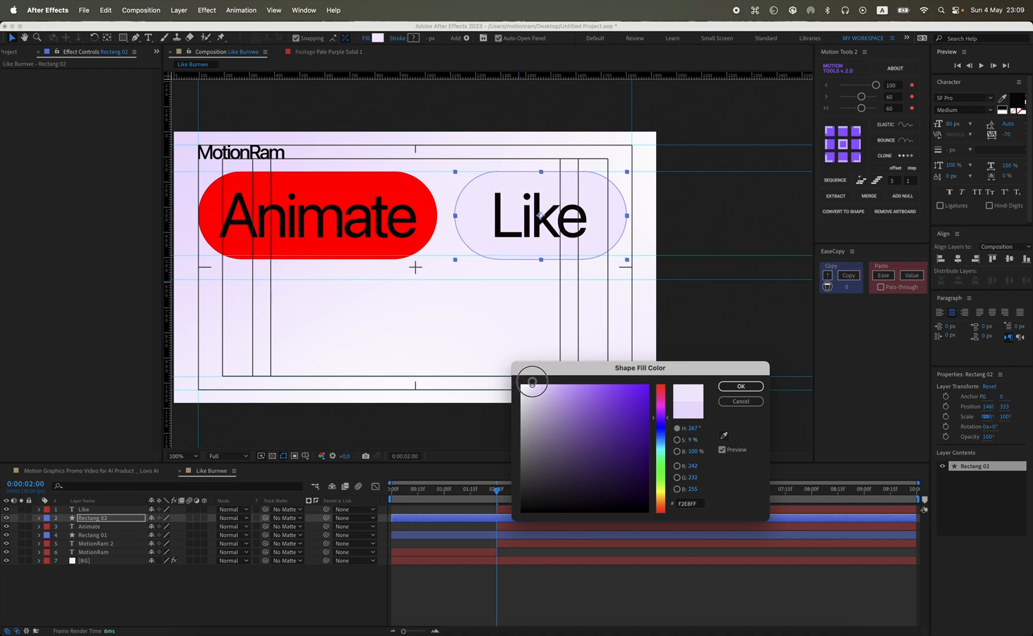
Give the Like pill a pale lavender (F2EBFF) fill and confirm.
left_click(741, 387)
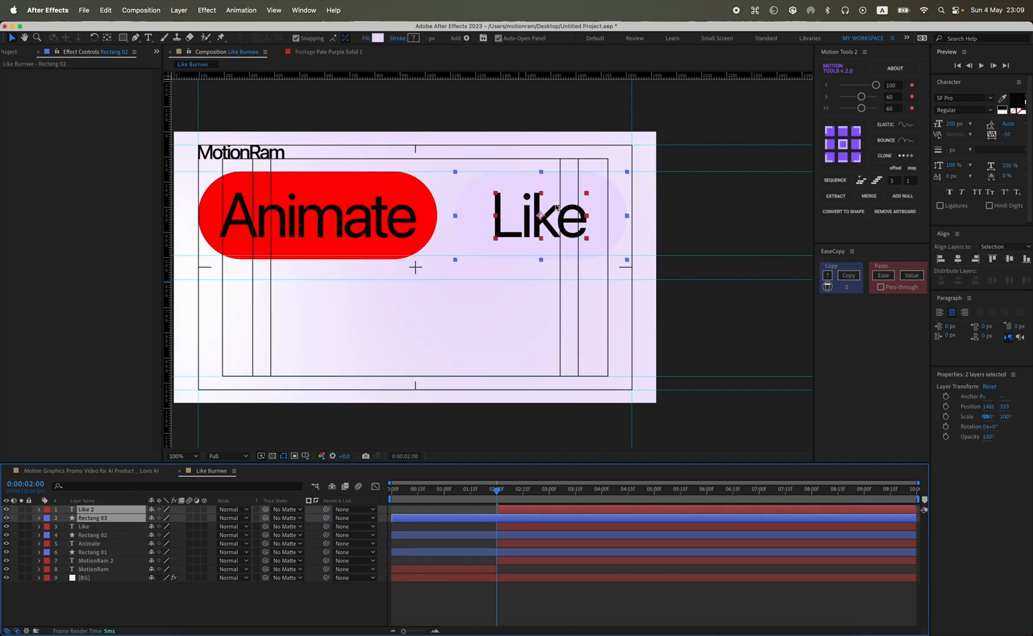
Move the duplicated pill down into a second row and over to the left side.
left_click_drag(539, 215, 539, 326)
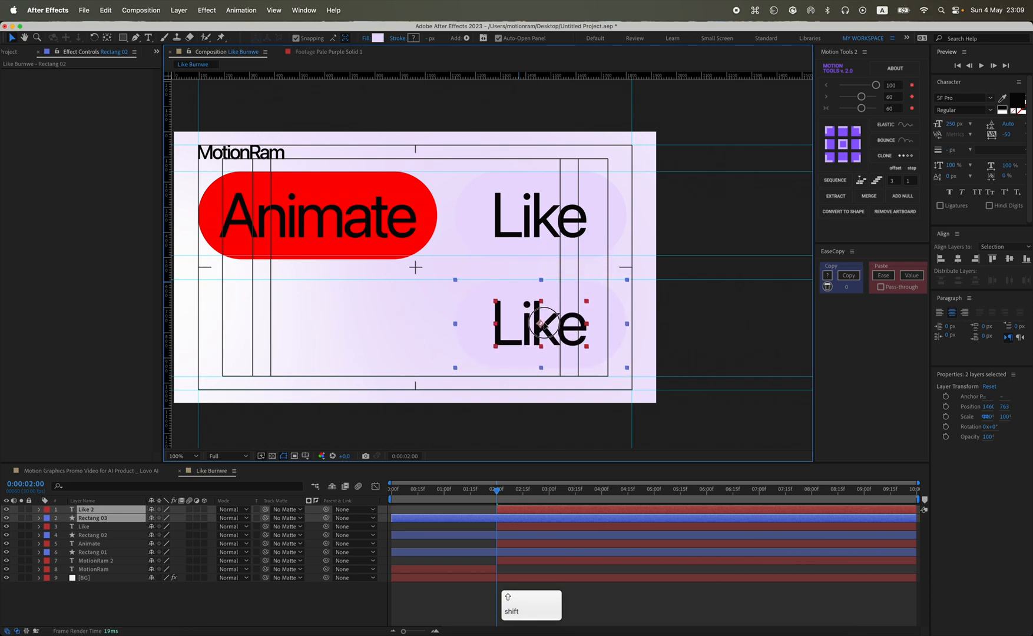
left_click_drag(537, 323, 316, 323)
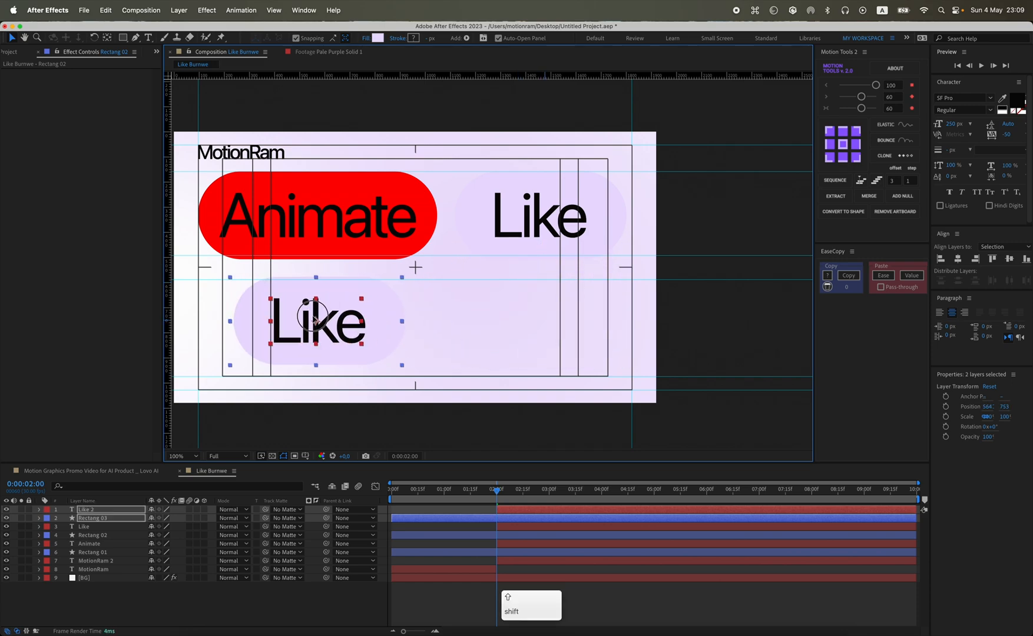
left_click_drag(315, 321, 284, 316)
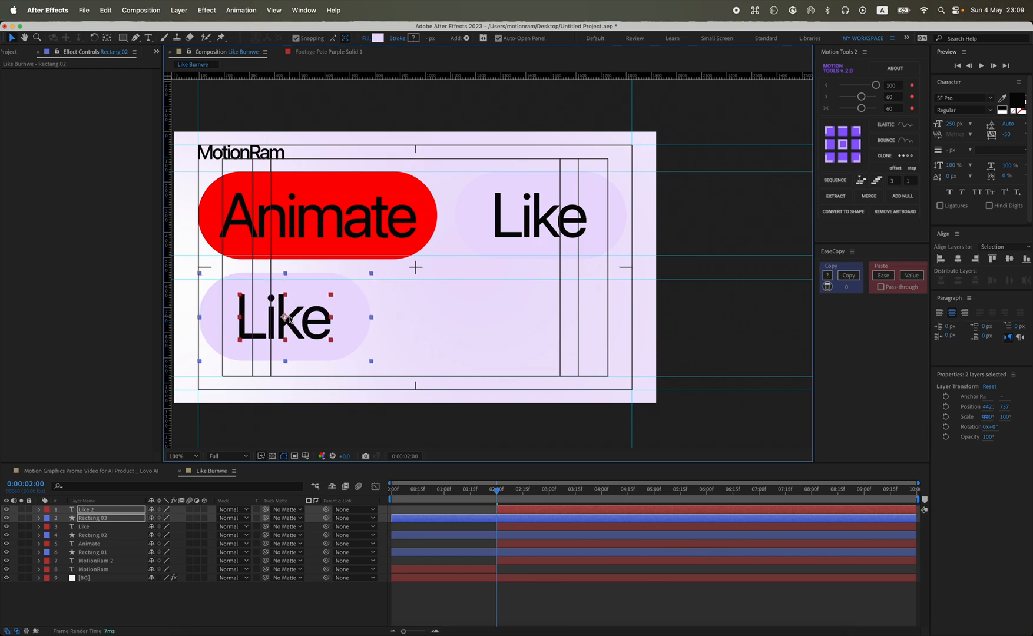
left_click_drag(284, 319, 540, 322)
type("Studio")
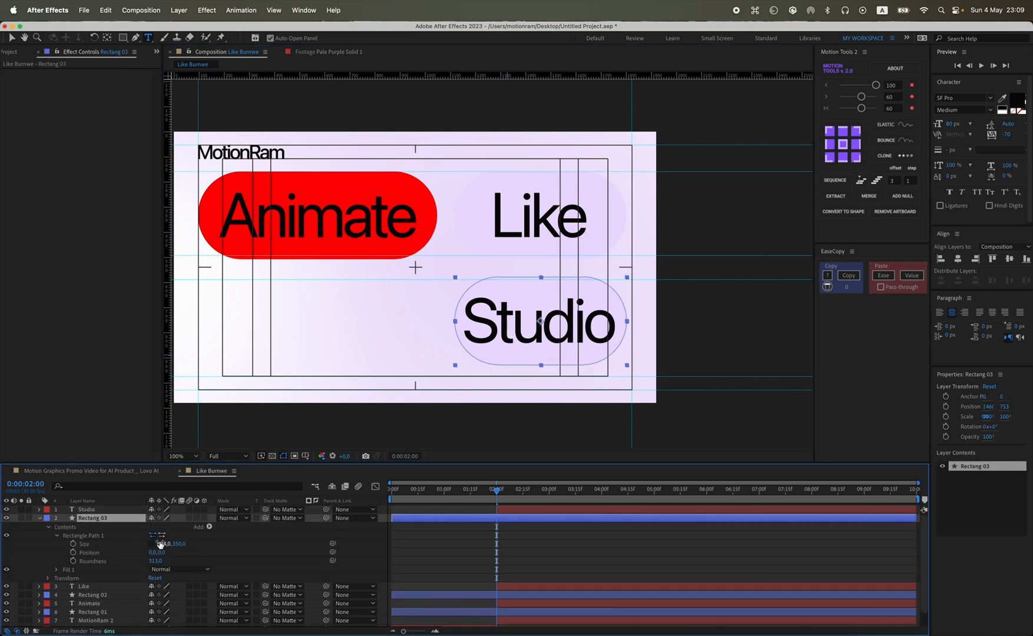
Resize the Studio pill's Rectangle Path and settle it directly under the Animate pill.
left_click(86, 508)
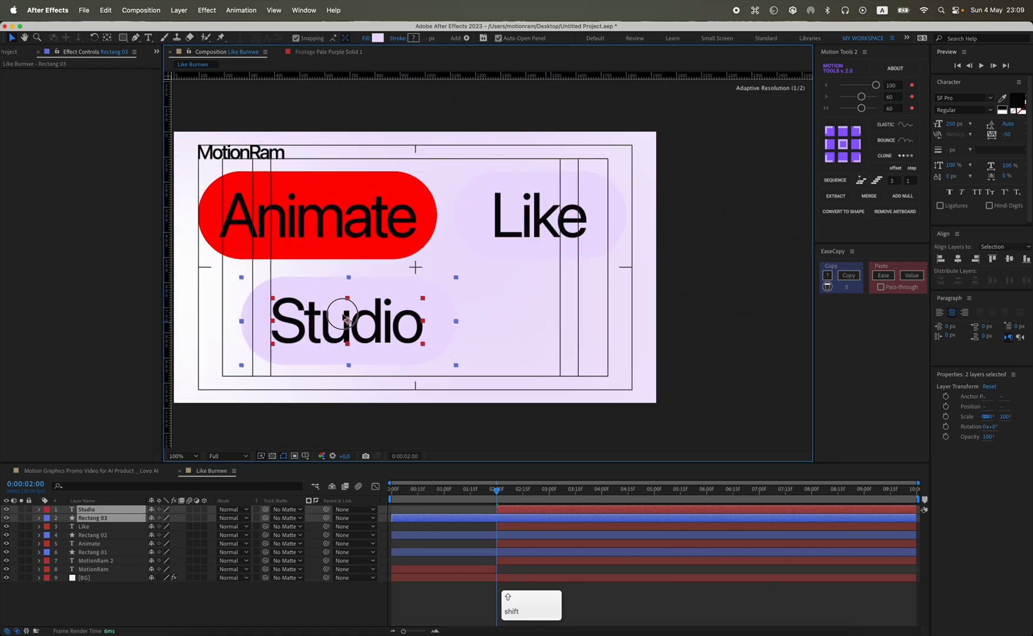
left_click_drag(346, 319, 303, 322)
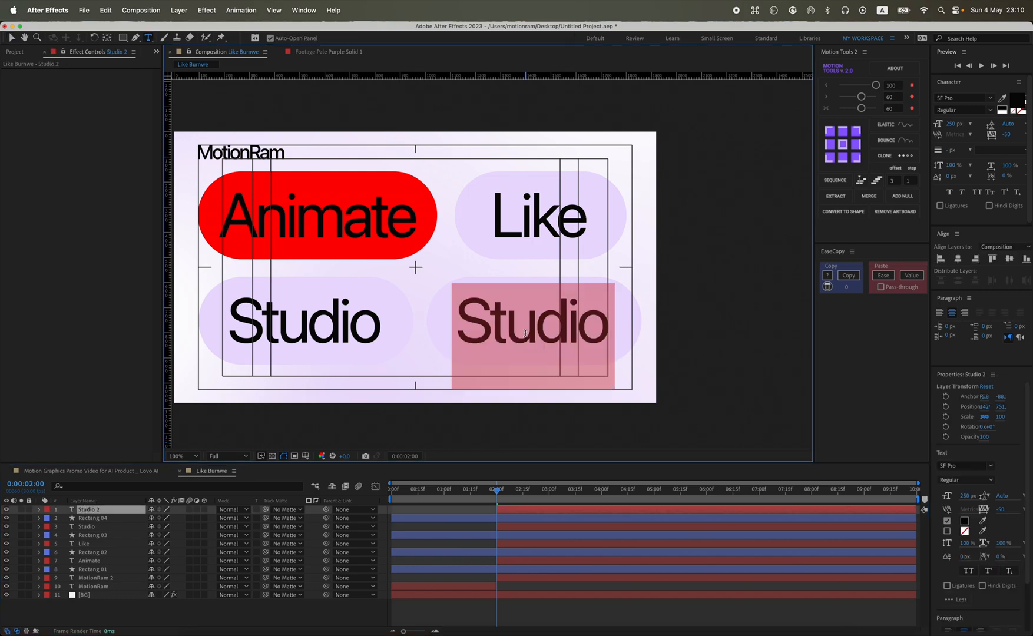
Relabel the copied pill as BurnWe and place it to the right of Studio in the second row.
type("BurnWe")
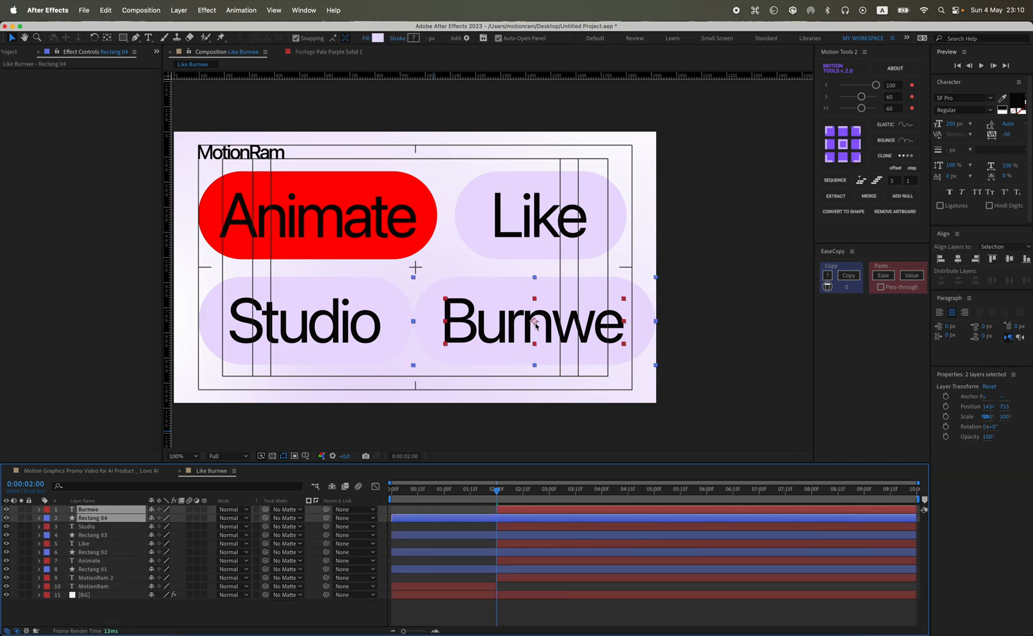
left_click_drag(533, 323, 554, 322)
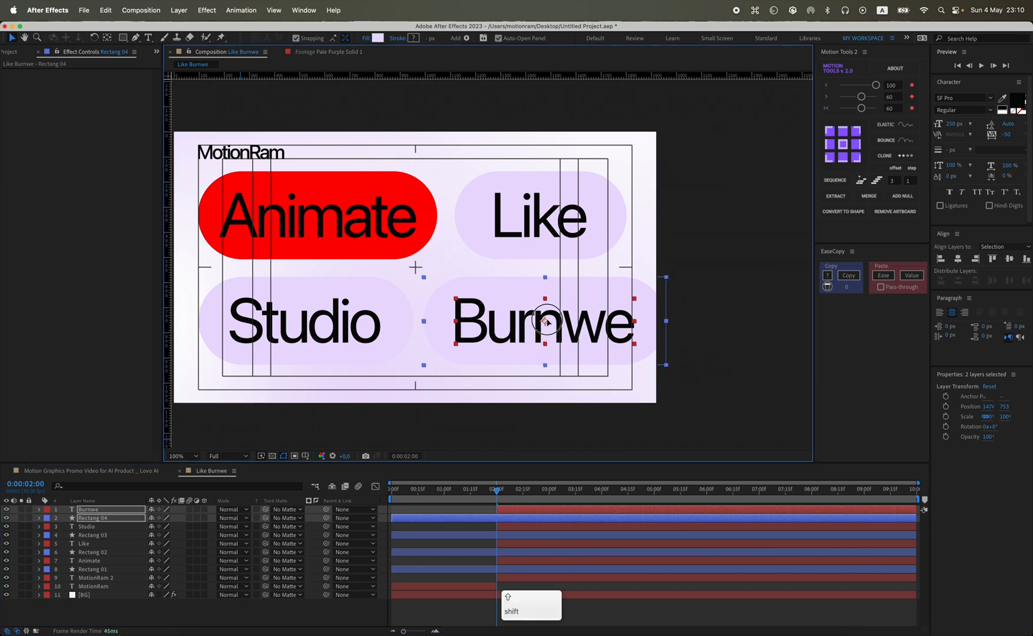
left_click(85, 542)
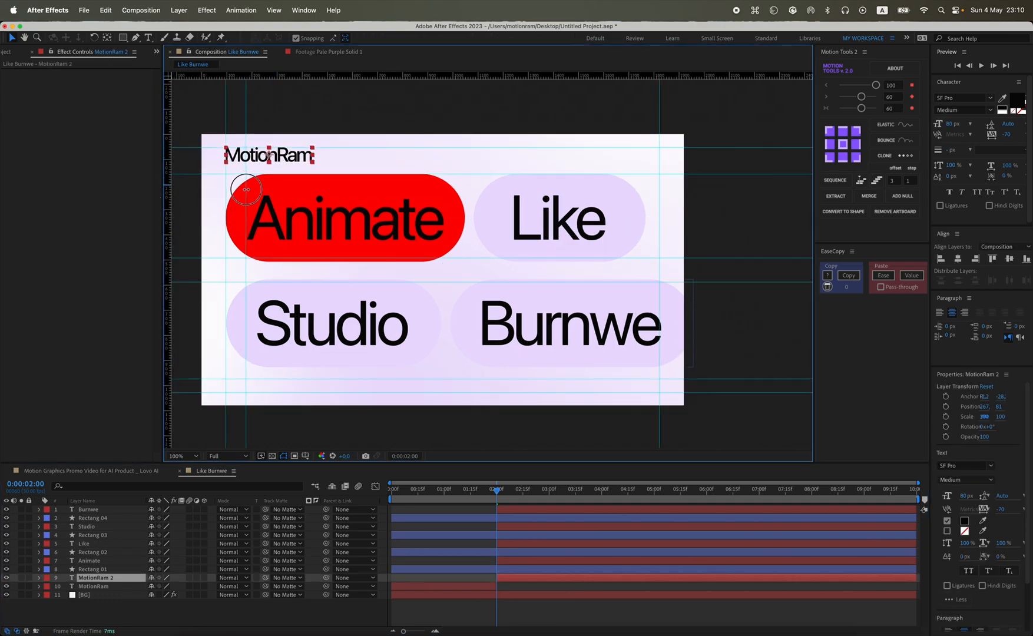
Align the MotionRam label above the two-by-two pill grid.
left_click_drag(247, 190, 277, 152)
type("4")
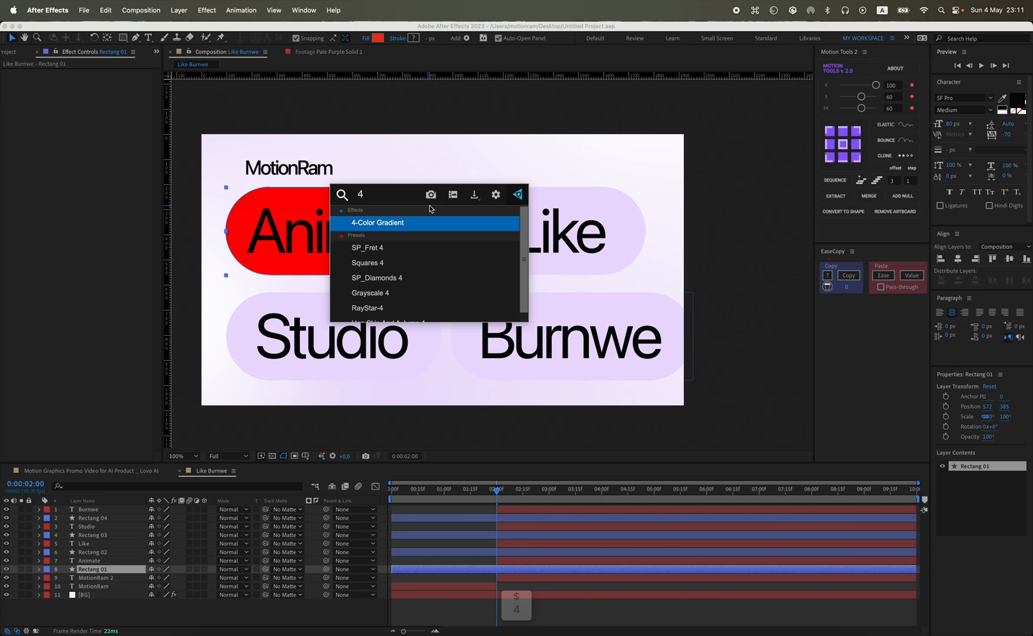
Apply 4-Color Gradient to the Animate pill and set a purple first colour.
double_click(377, 223)
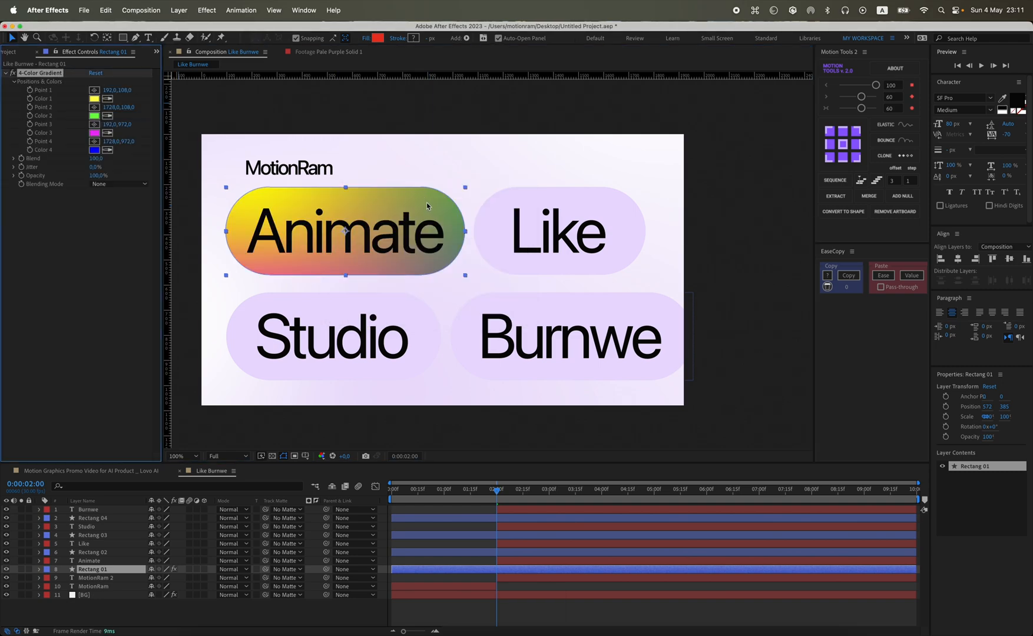
left_click(177, 456)
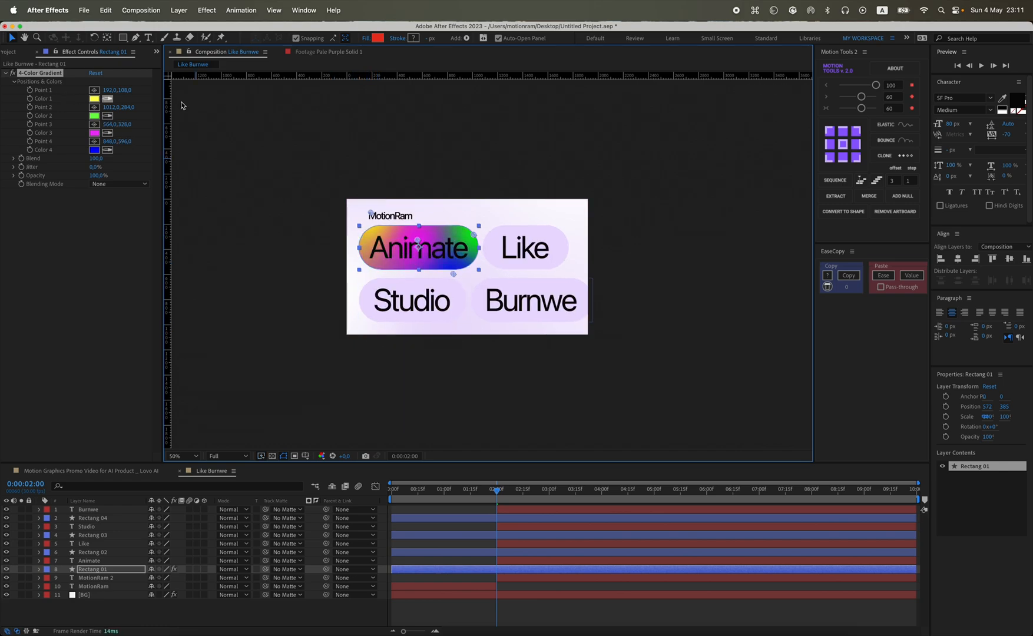
left_click(175, 456)
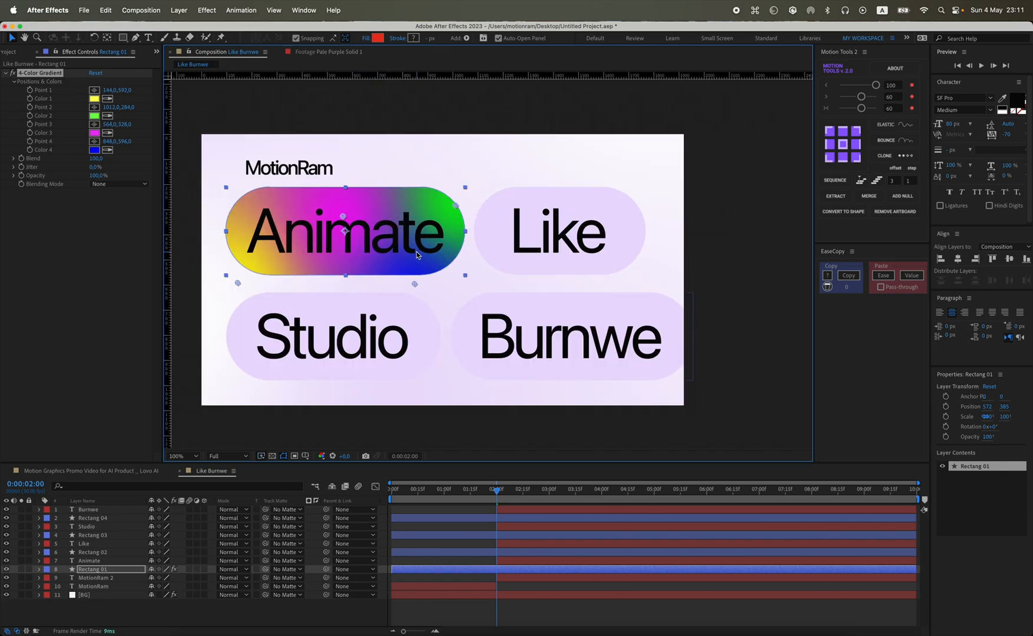
left_click(95, 150)
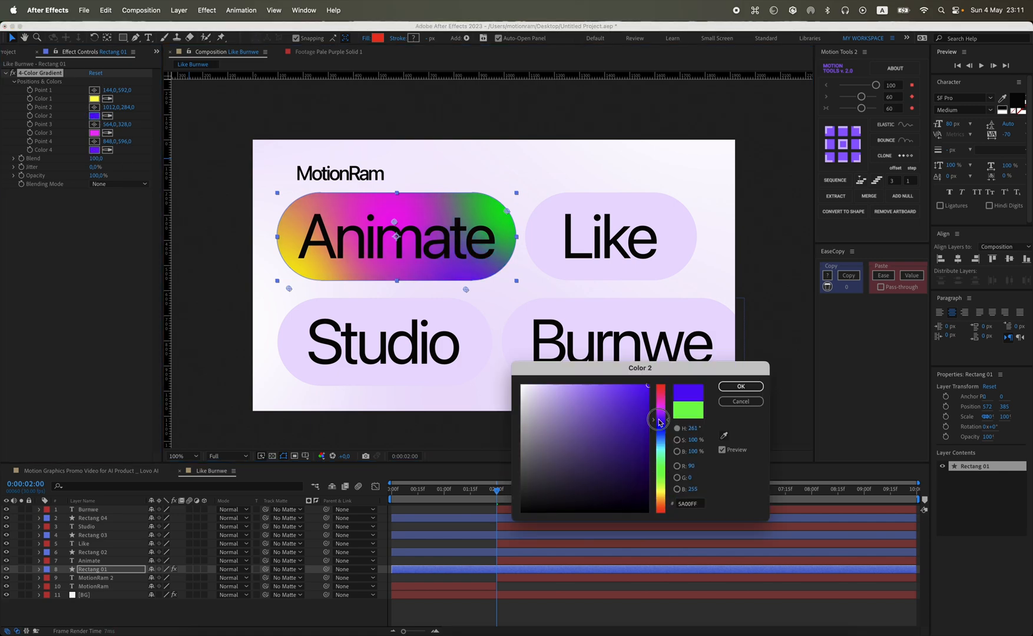
left_click_drag(657, 419, 528, 379)
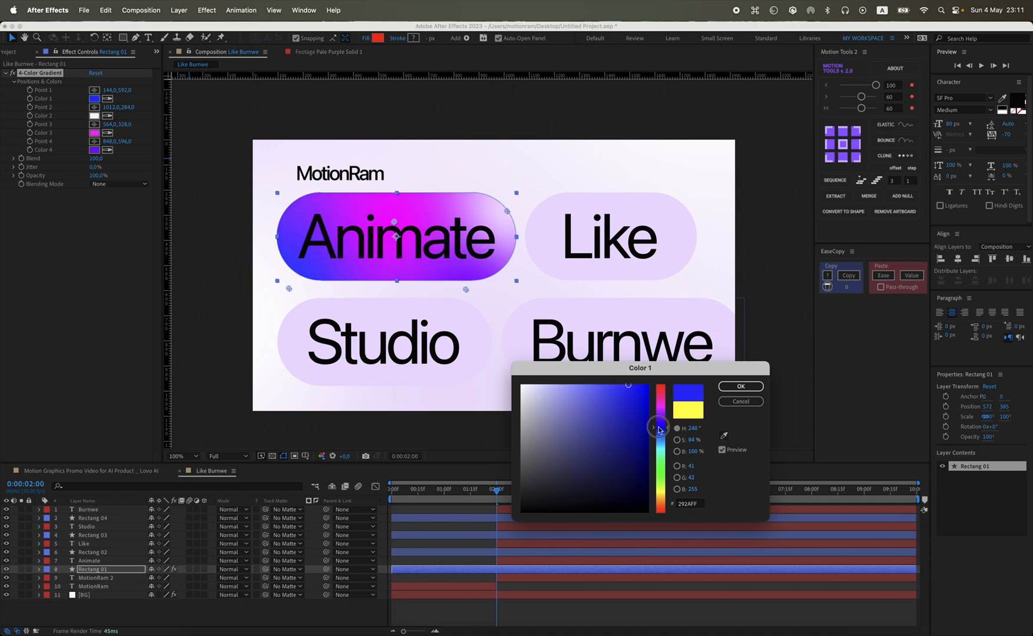
left_click(740, 387)
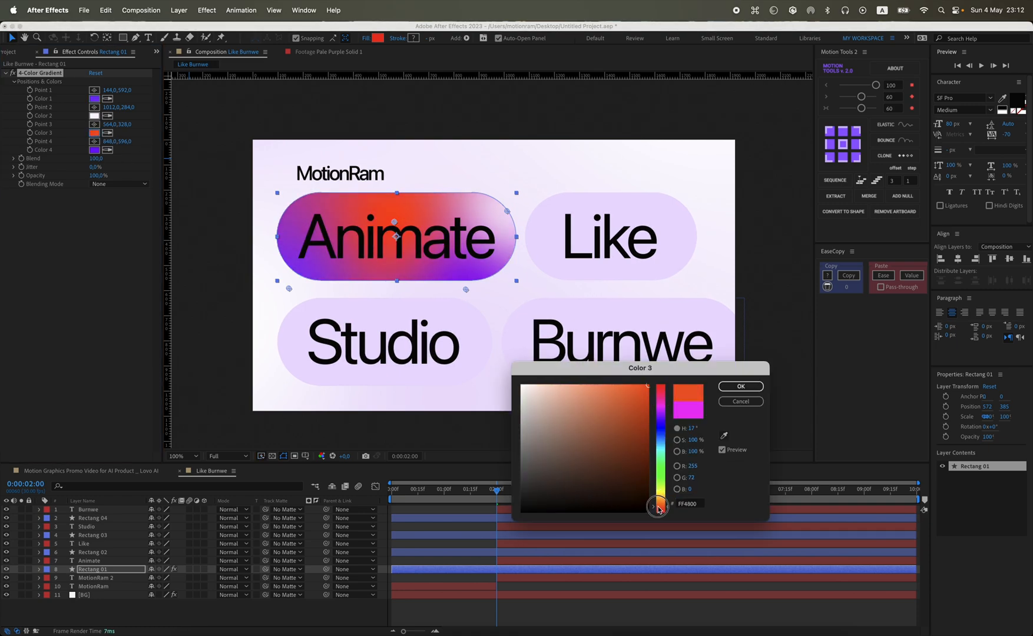
Tune the remaining gradient colours through pink, violet and cyan and confirm red FF2E00.
left_click_drag(657, 508, 660, 389)
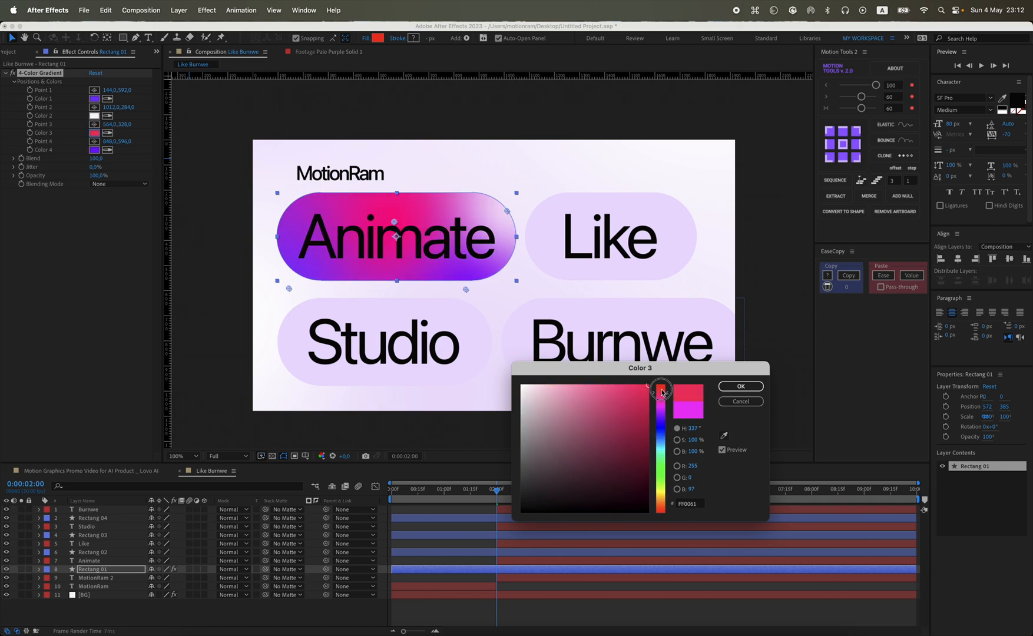
left_click_drag(661, 388, 665, 503)
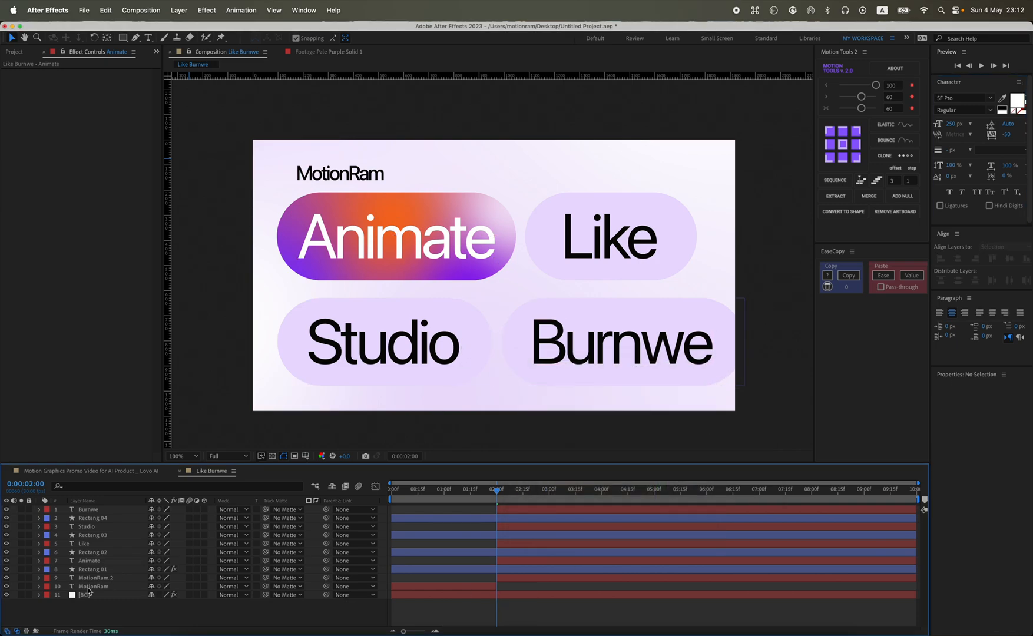
left_click(95, 132)
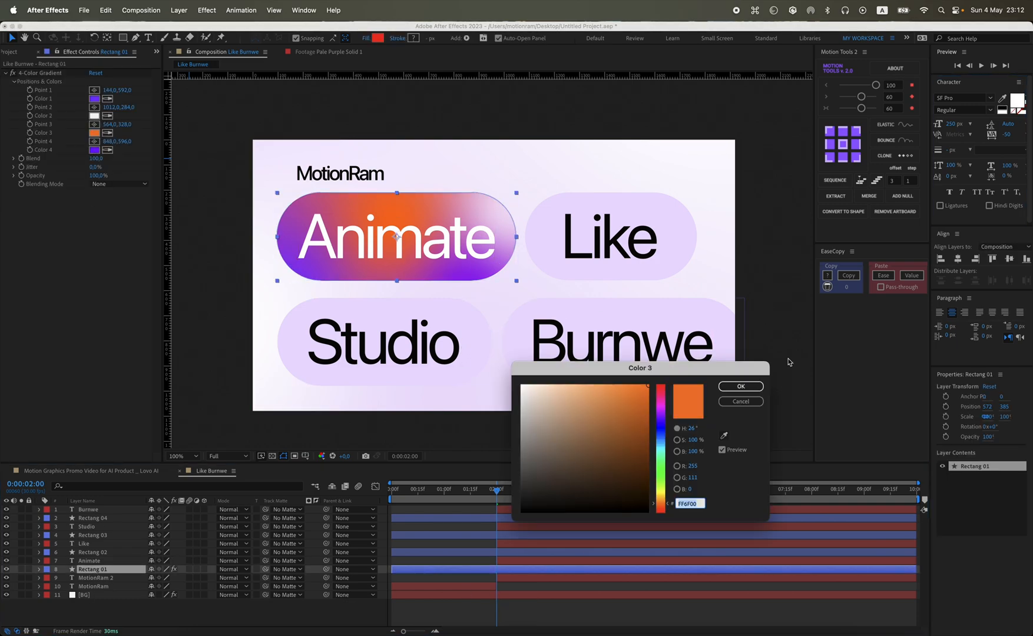
left_click(94, 150)
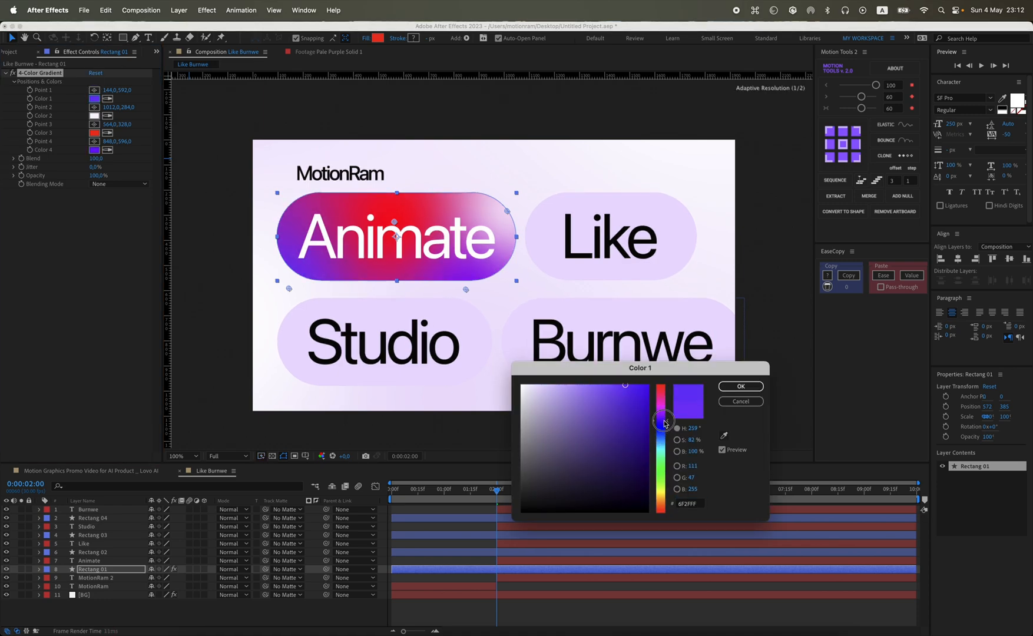
left_click_drag(662, 422, 662, 432)
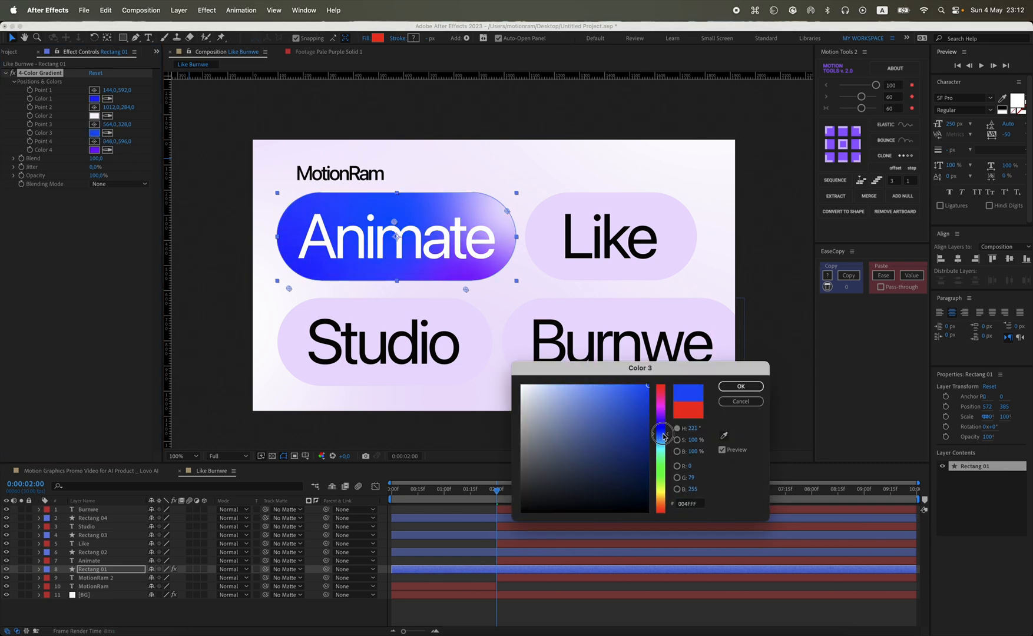
left_click_drag(663, 433, 664, 465)
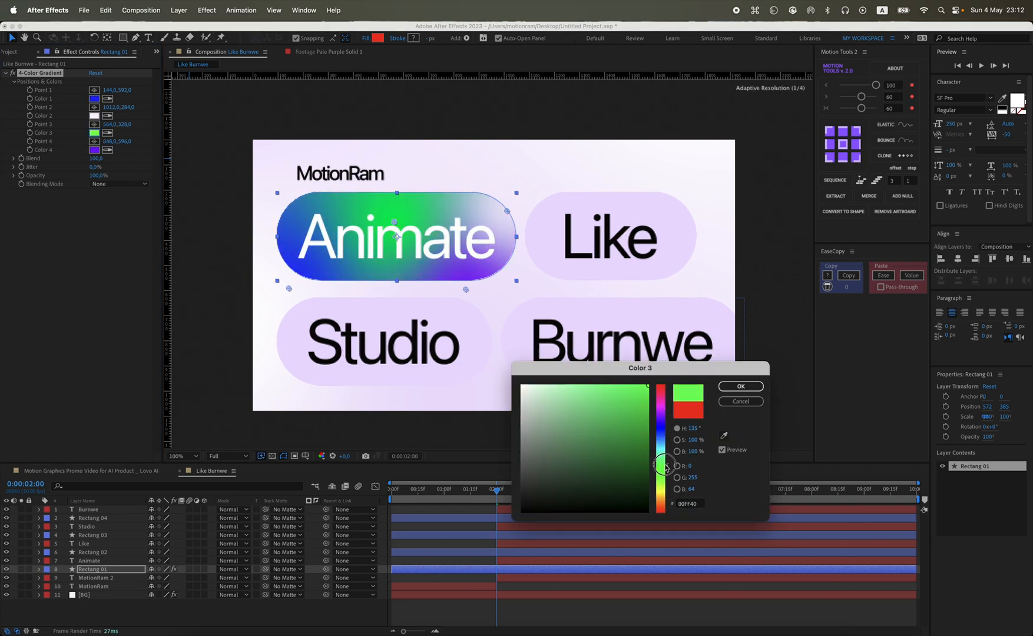
left_click_drag(662, 465, 662, 452)
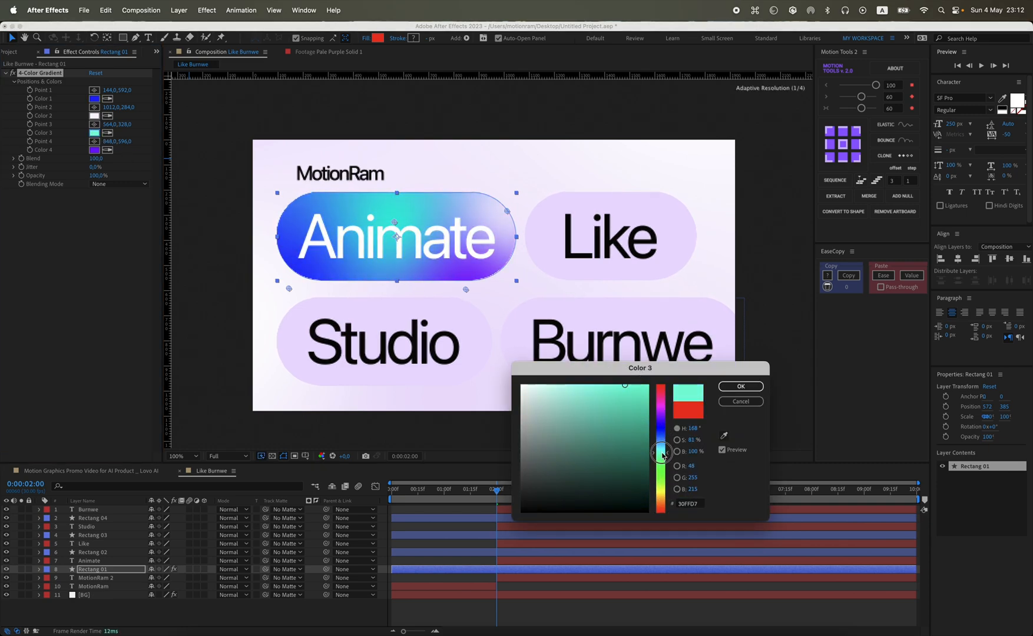
left_click_drag(662, 453, 665, 509)
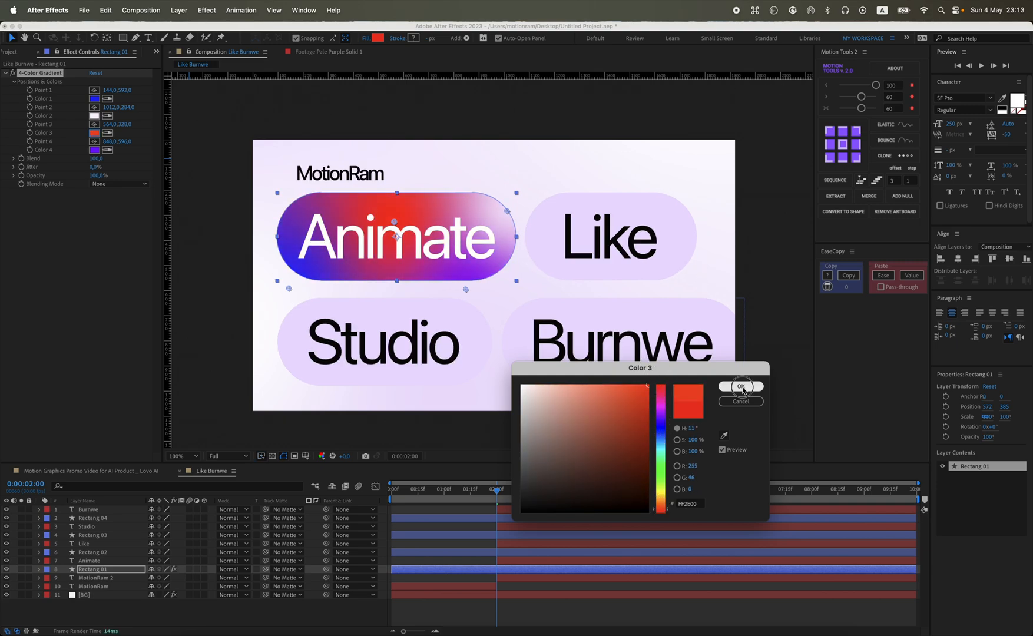
left_click(740, 387)
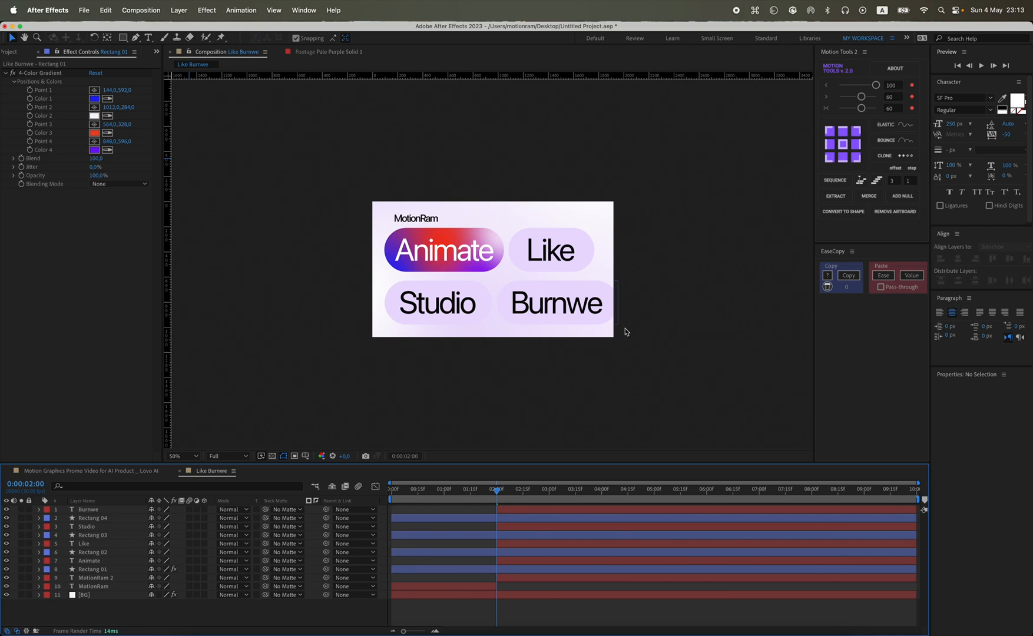
Add wiggle() expressions to the four gradient points so the Animate pill's colours drift.
left_click(180, 456)
type("wiggle(0.25,400)")
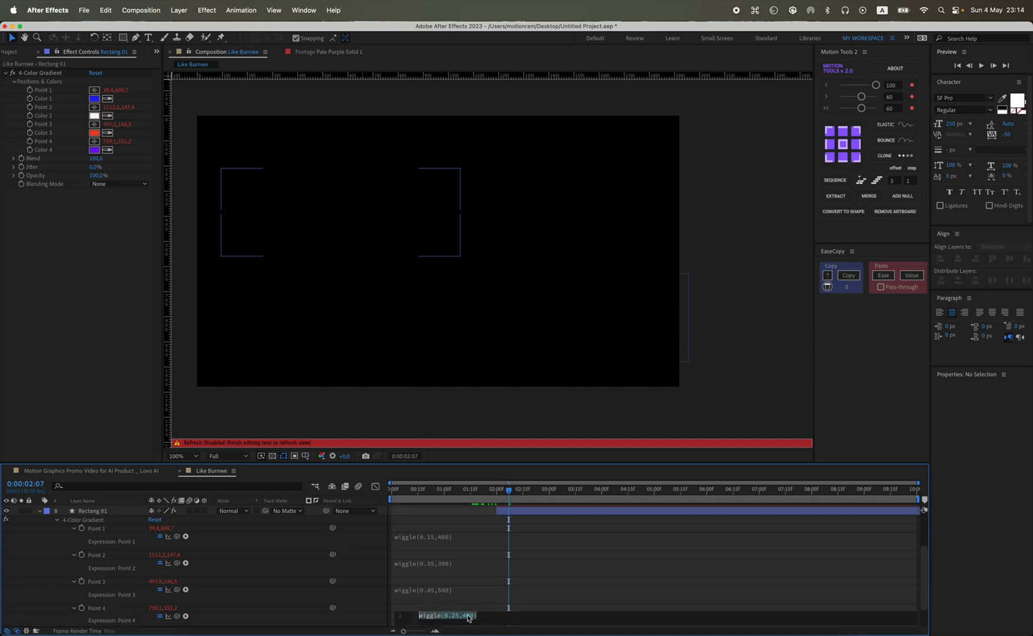
left_click_drag(509, 493, 592, 493)
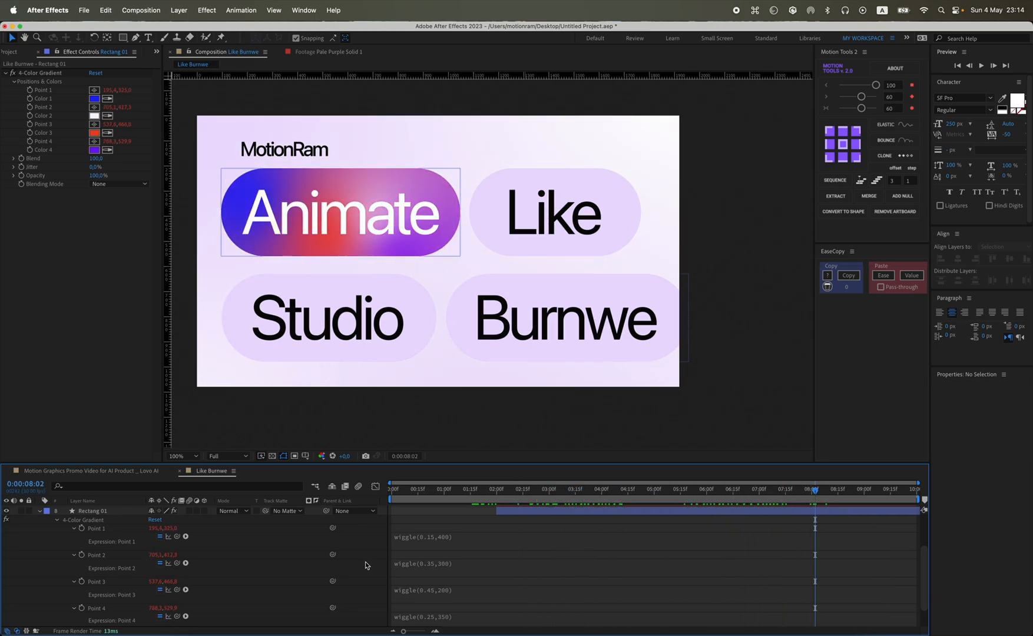
Give the Like pill a solid red FF1818 outline 3 px wide and rename its layer Rectang 02 Stroke.
left_click(94, 569)
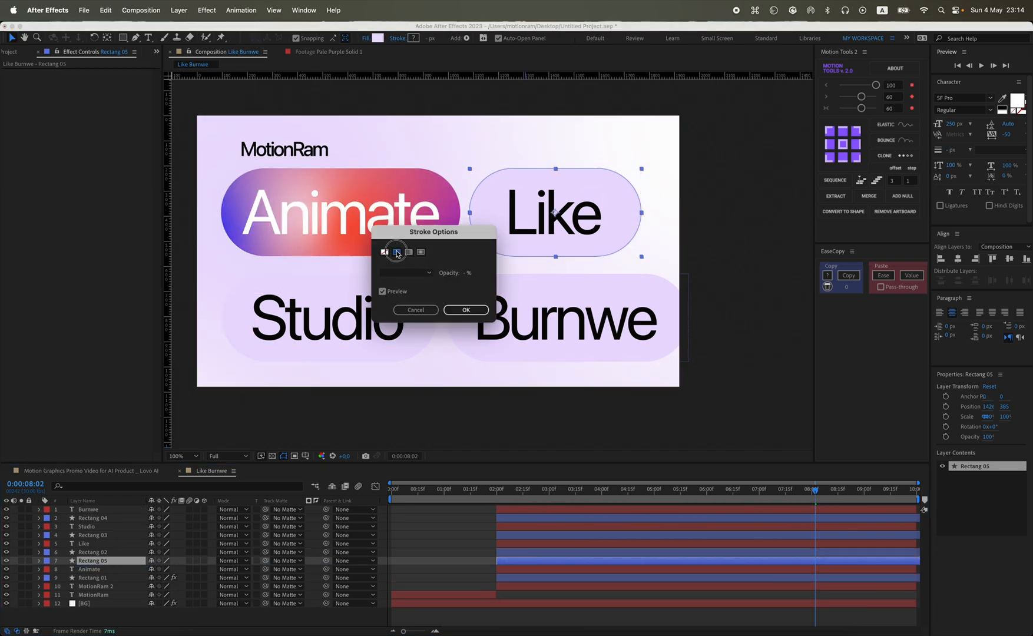
left_click(467, 38)
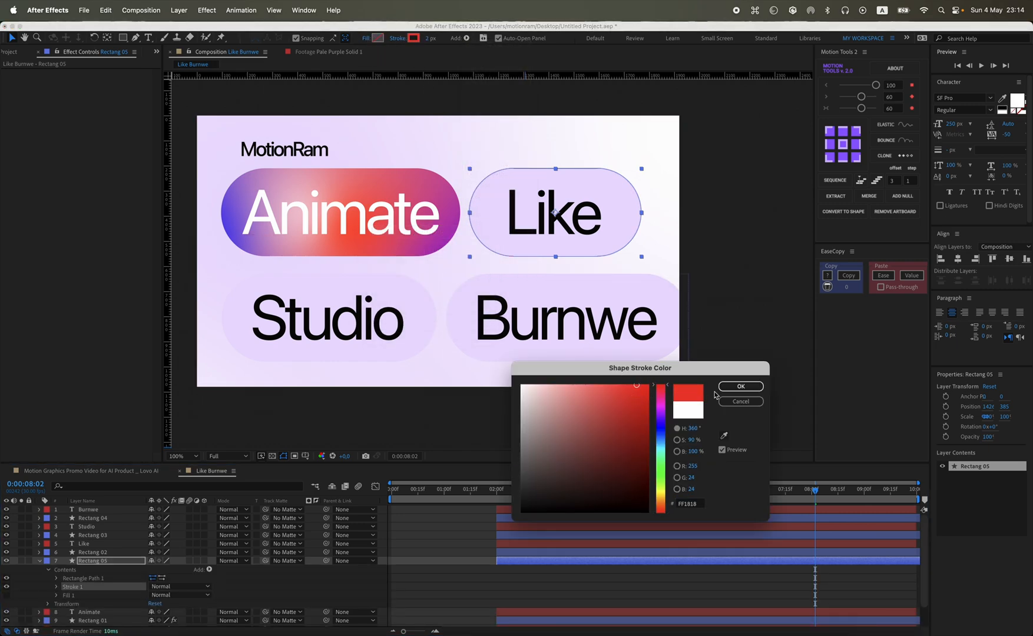
left_click(739, 385)
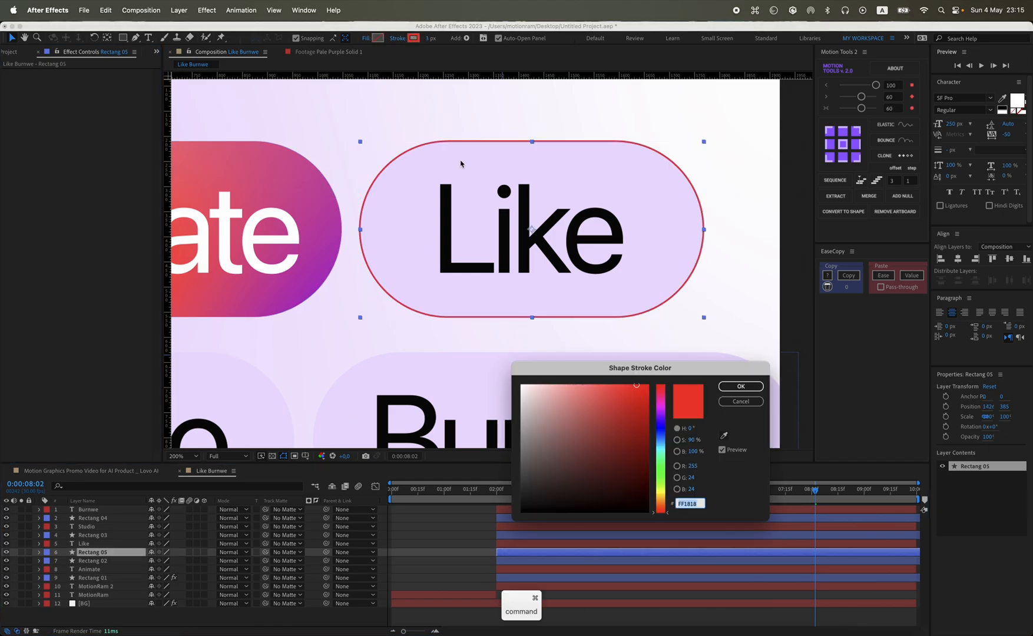
left_click(740, 386)
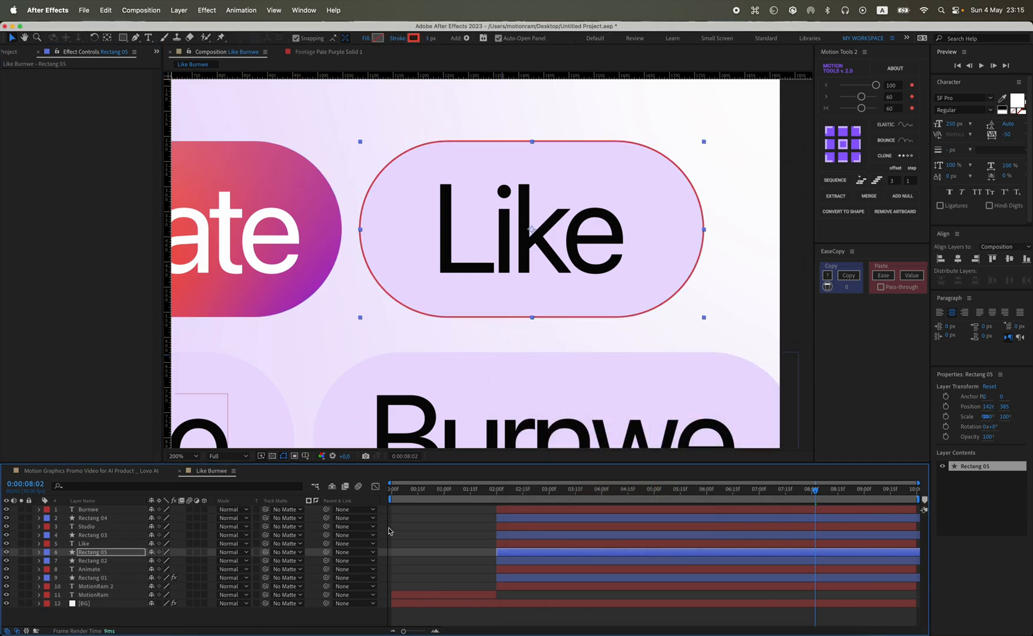
double_click(92, 552)
type("2 Stroke")
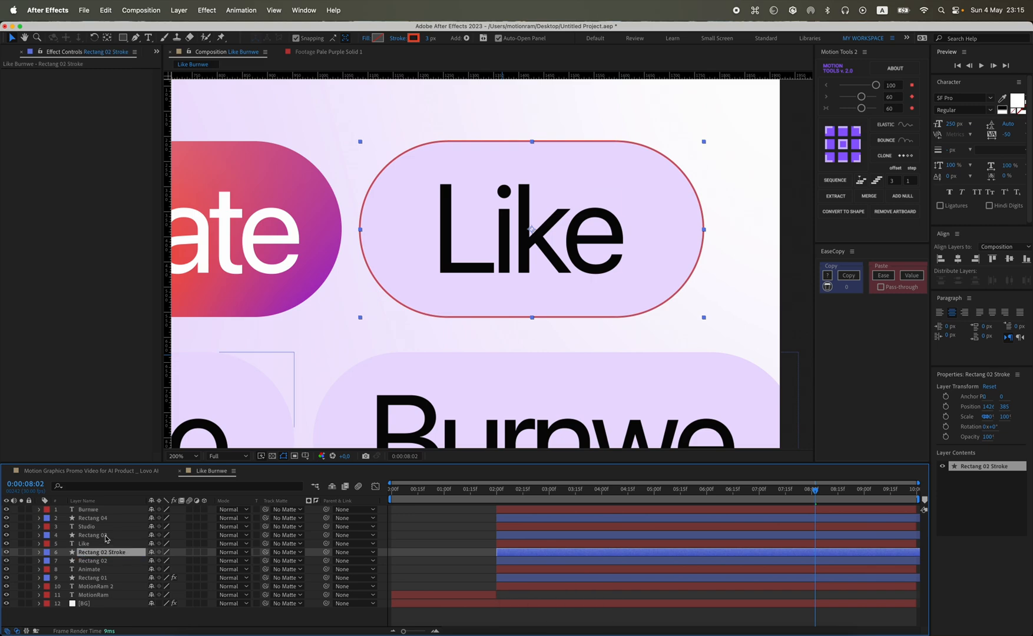
Remove the fill from the copied Studio pill shape and rename it as a Stroke layer.
left_click(93, 534)
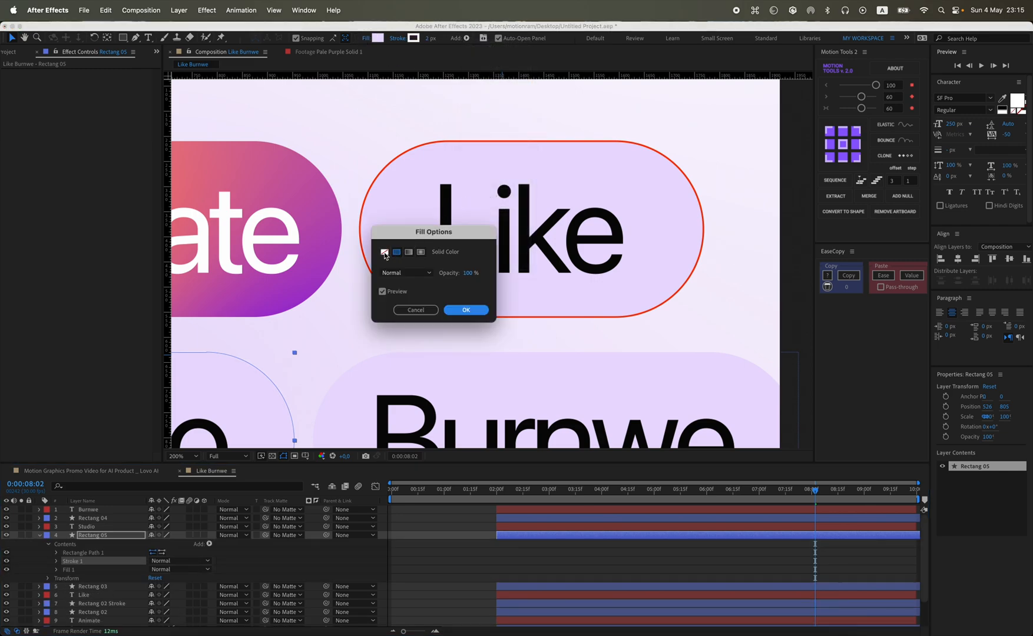
left_click(466, 309)
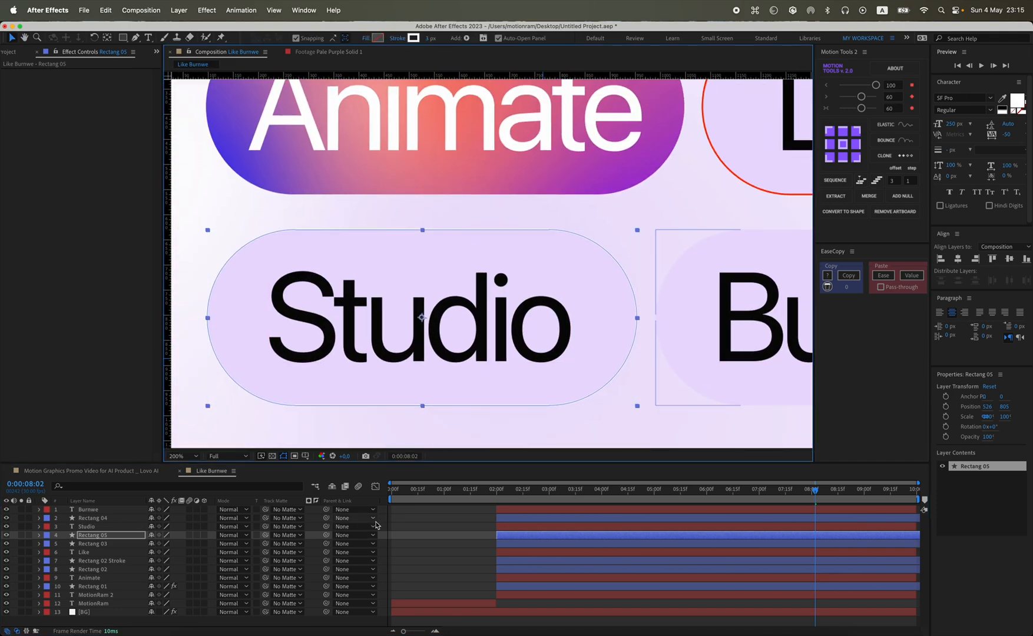
double_click(93, 535)
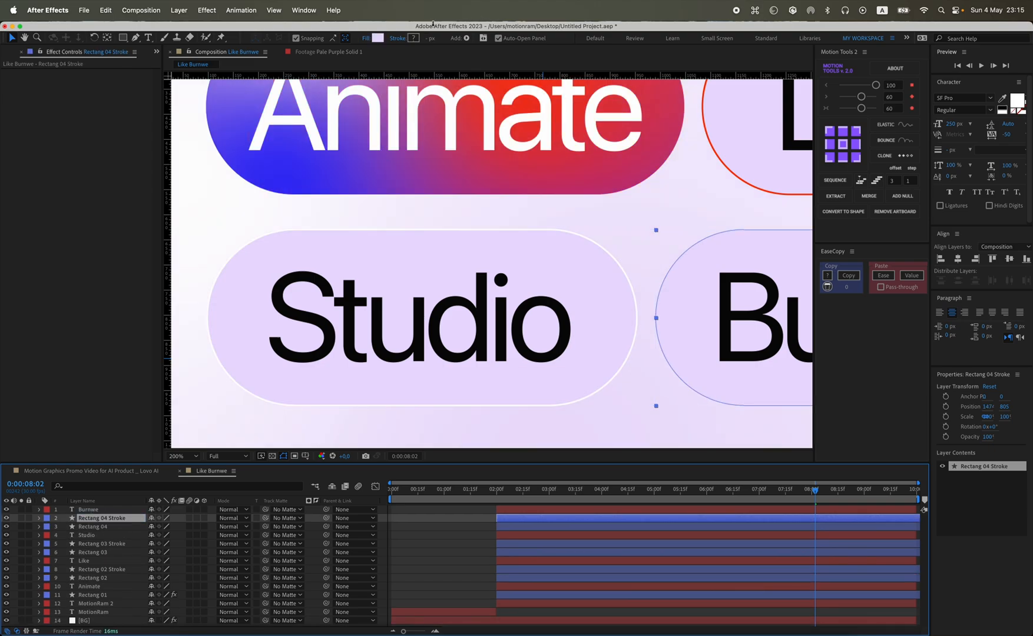
Add a Stroke via Add > Stroke to the Burnwe outline shape.
left_click(459, 38)
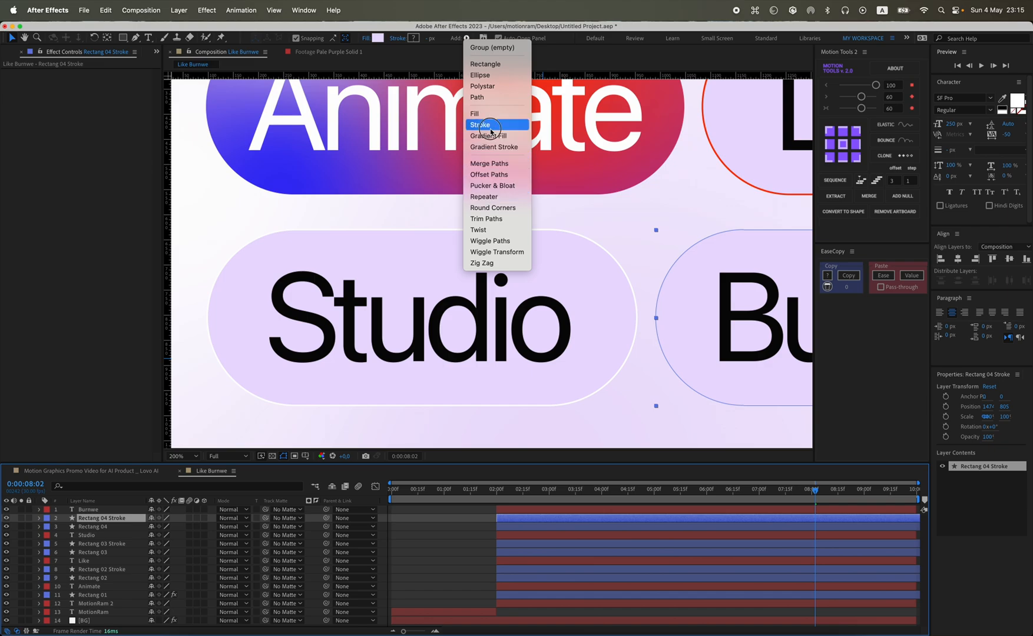
left_click(480, 125)
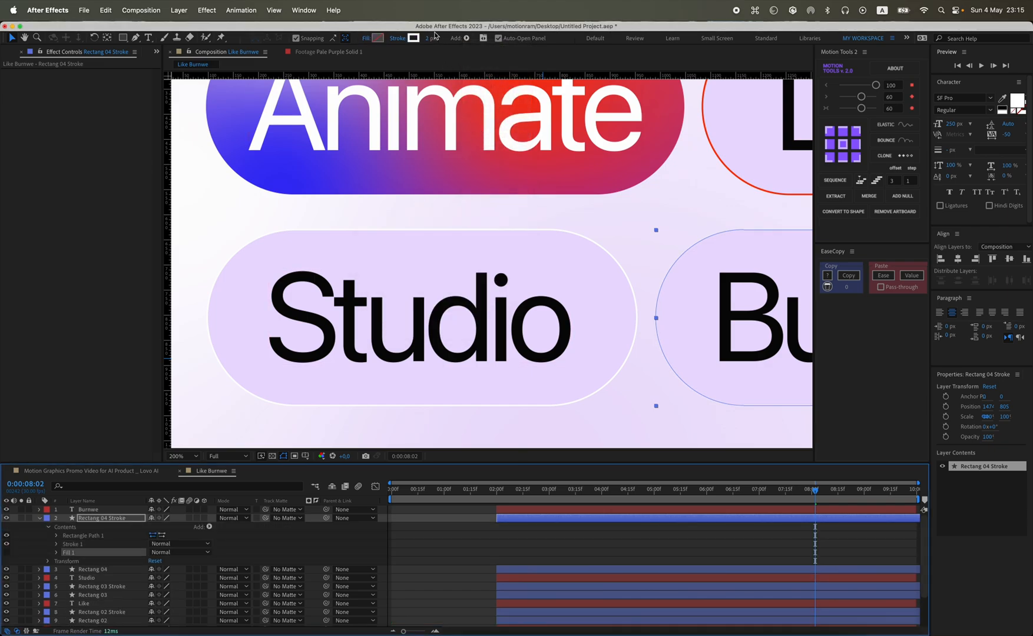
left_click(280, 550)
type("gau")
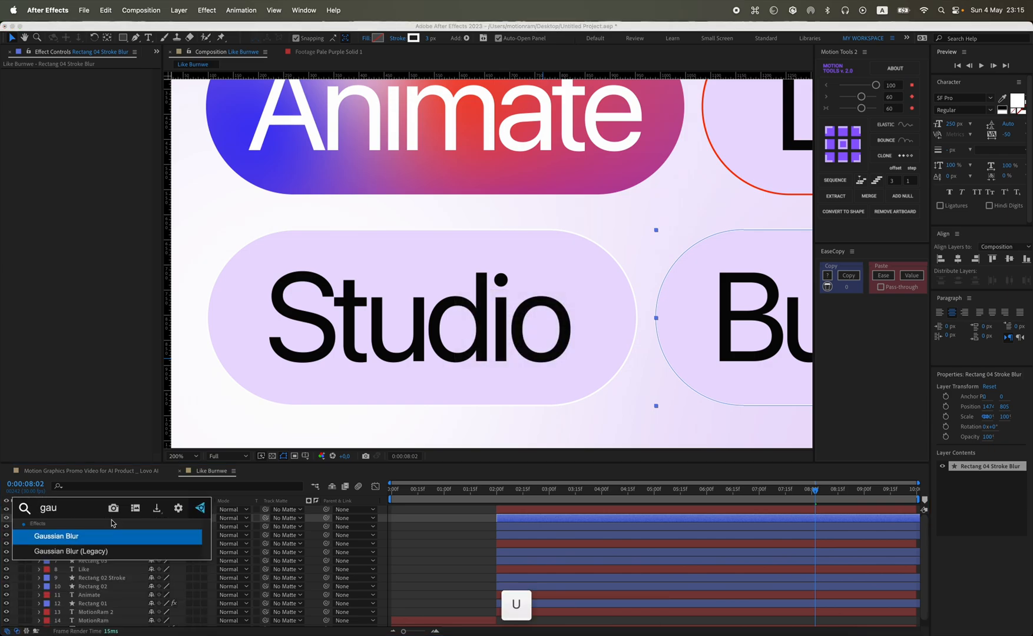
Apply Gaussian Blur (Legacy) to Rectang 04 Stroke Blur, trying Blurriness 50 then settling on 25.
double_click(70, 550)
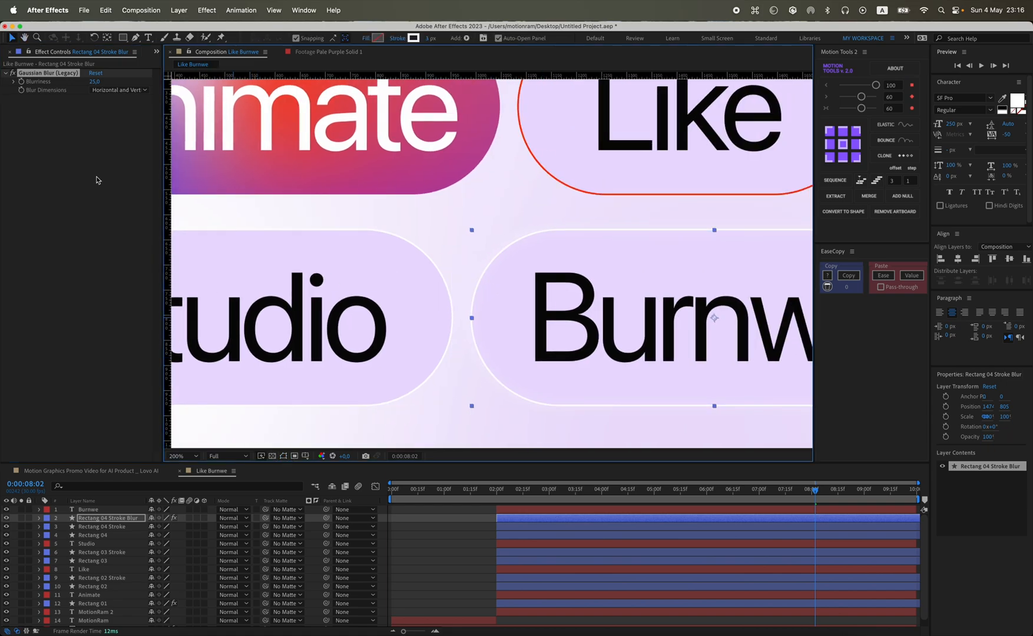
mouse_move(65, 90)
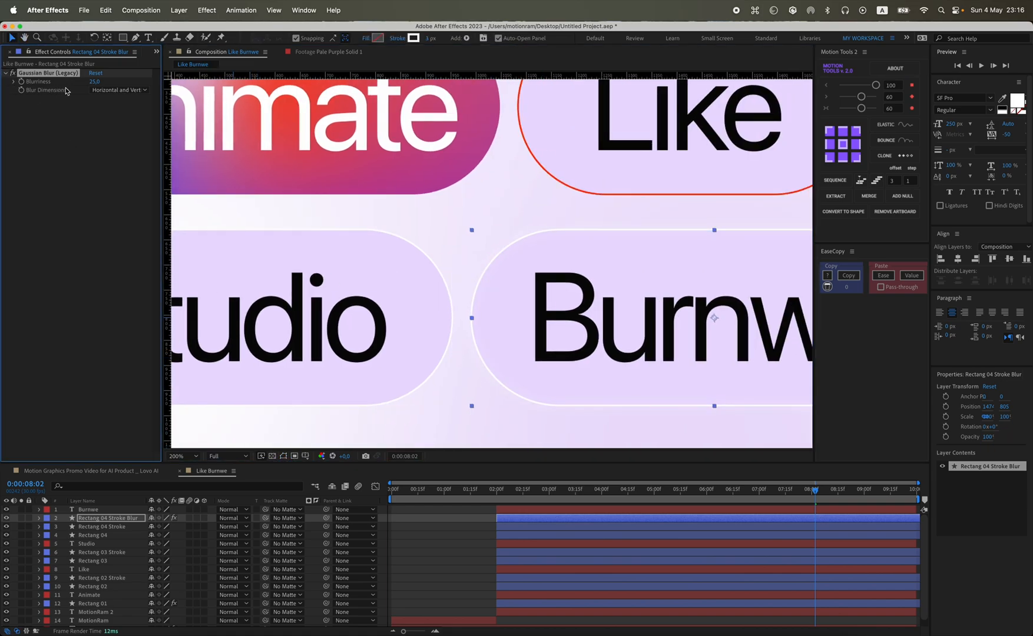
type("50.0")
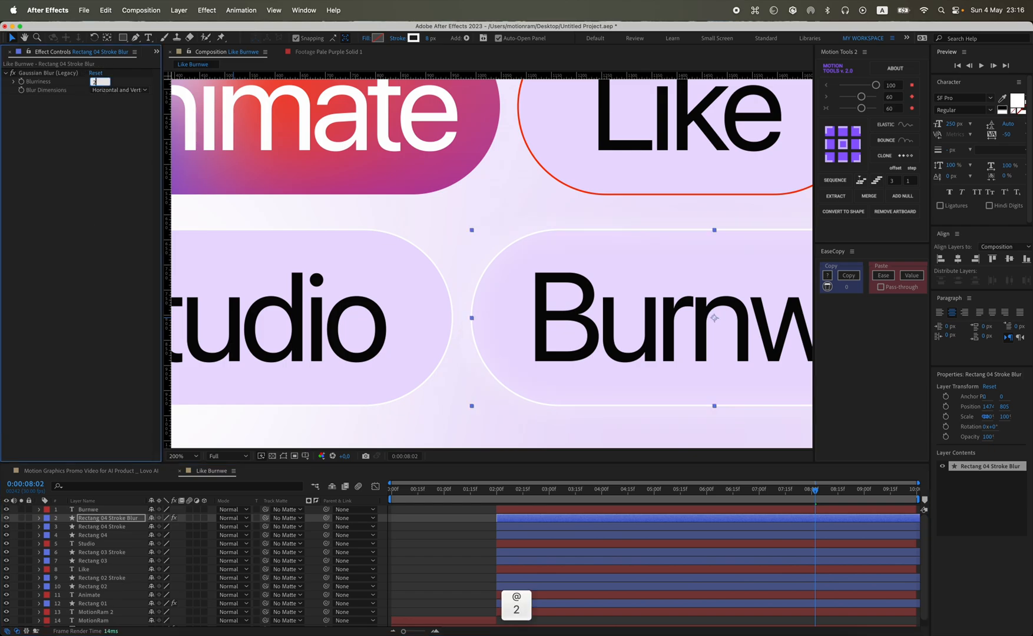
type("25.0")
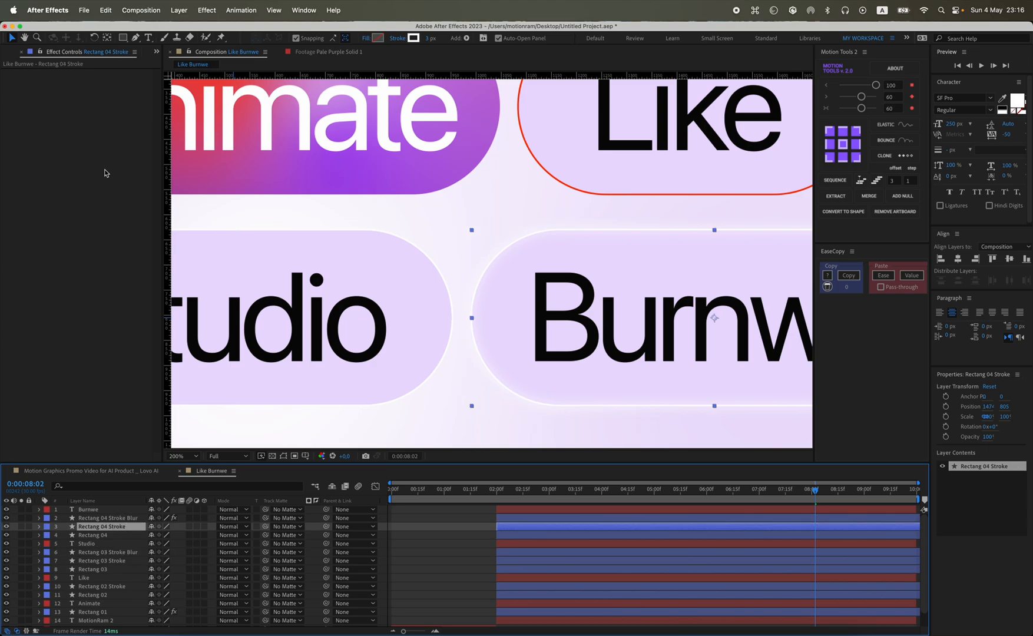
Create blurred Stroke Blur copies of the Like and Studio outlines with Gaussian Blur at 25.
left_click(103, 517)
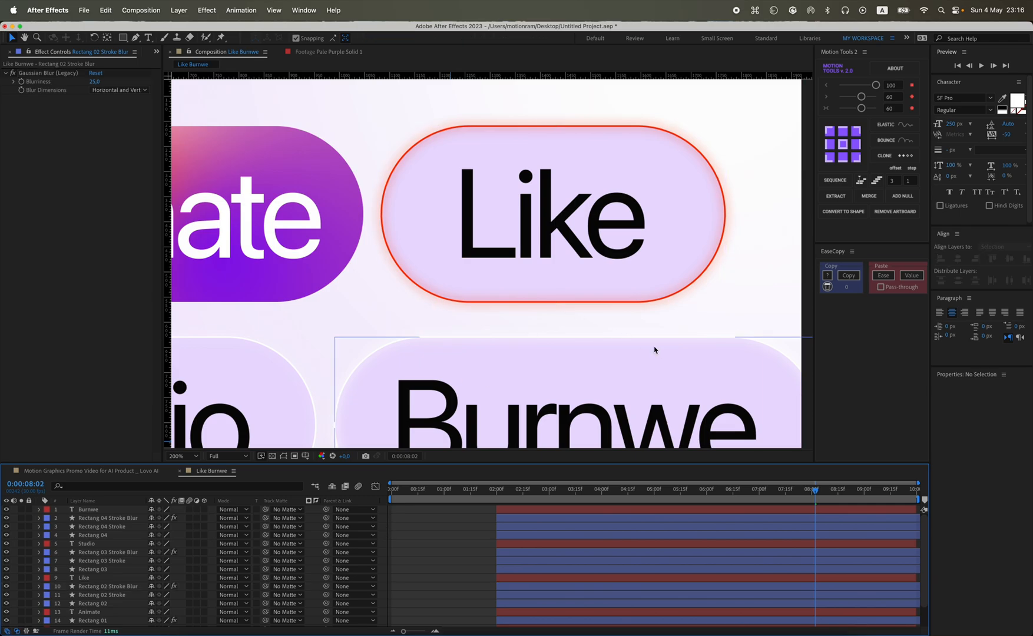
left_click(195, 455)
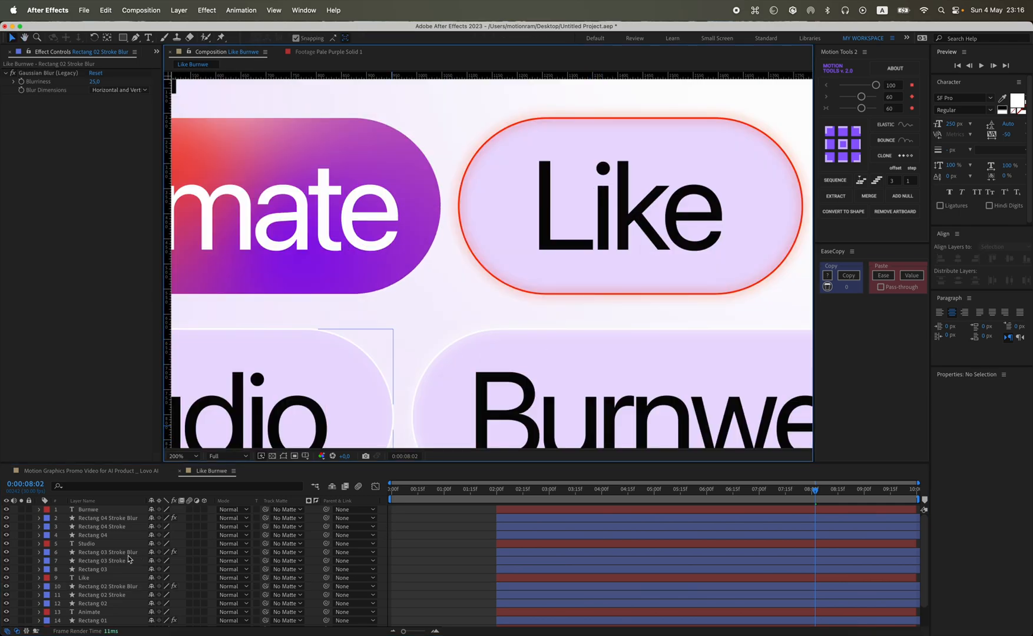
left_click(94, 569)
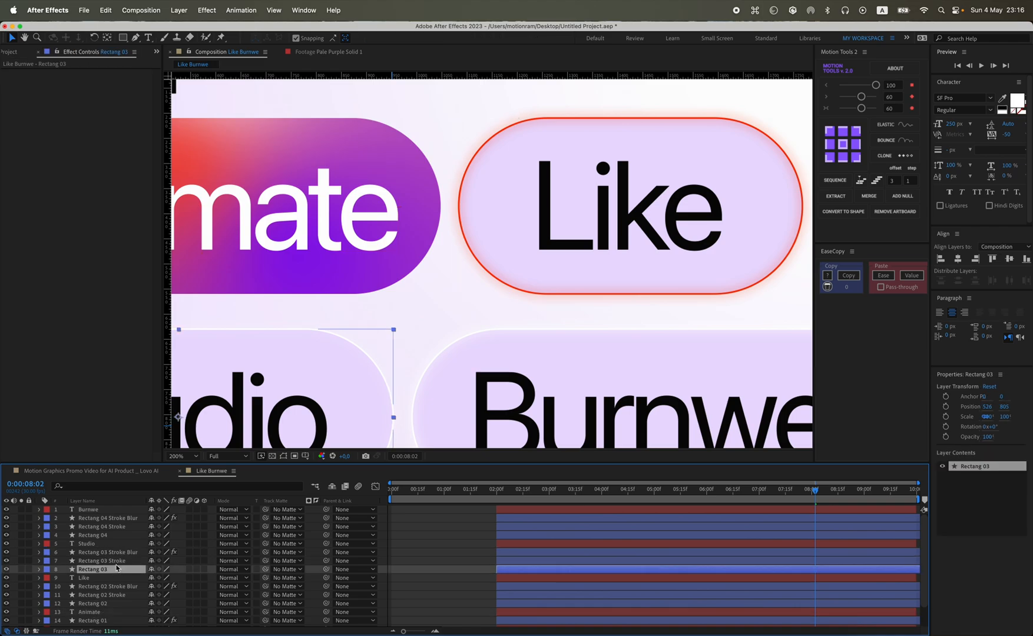
left_click(412, 38)
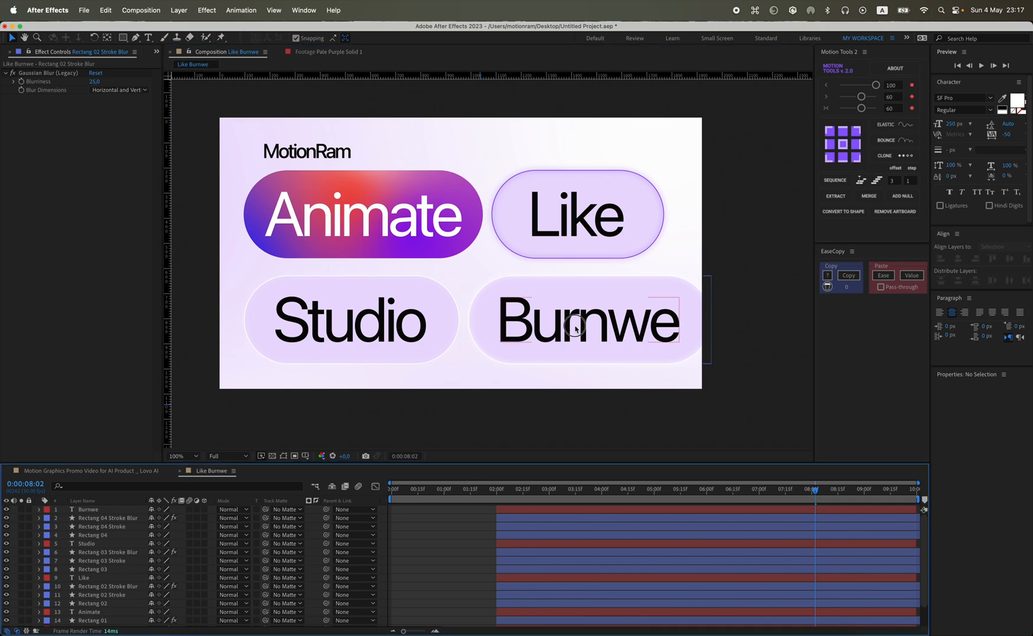
Move the playhead to 0:00:01:15 where the MotionRam title reveals alone.
left_click(987, 110)
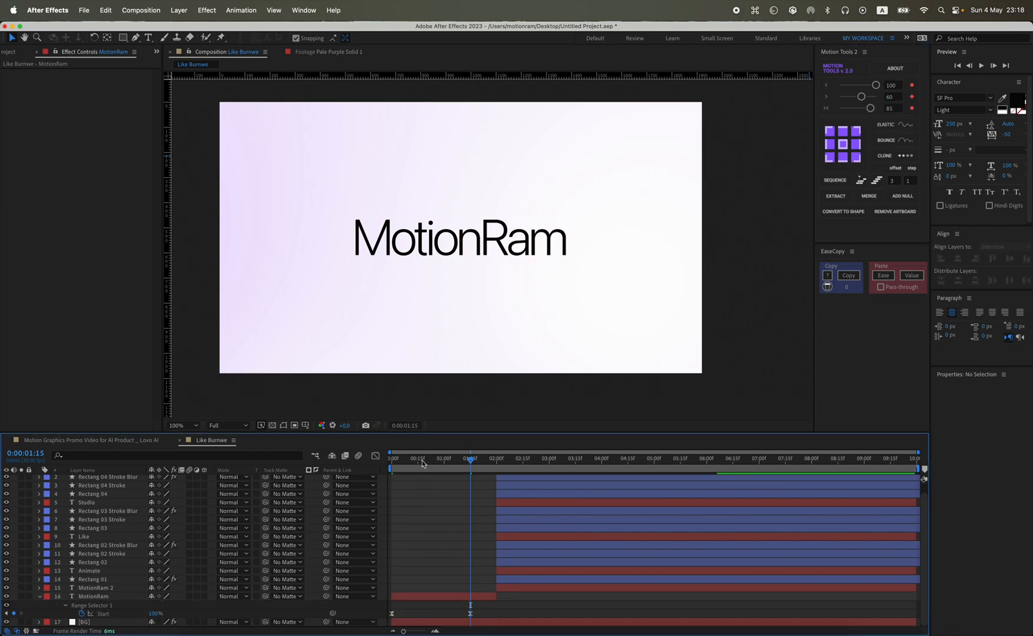
Reveal the title's Position and drag MotionRam from centre to sit behind the Animate pill.
key("space")
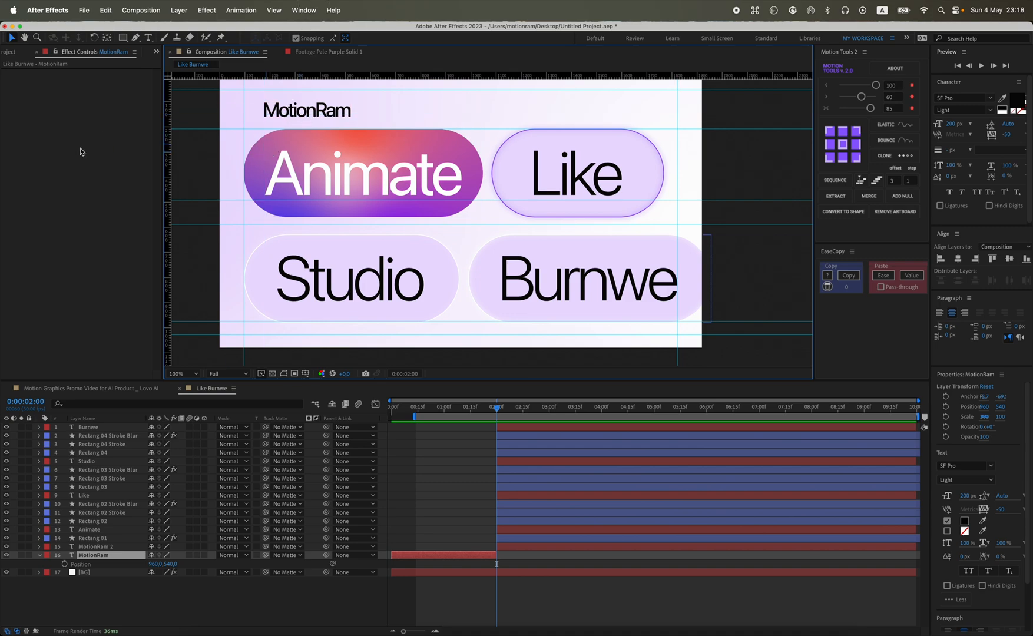
mouse_move(299, 408)
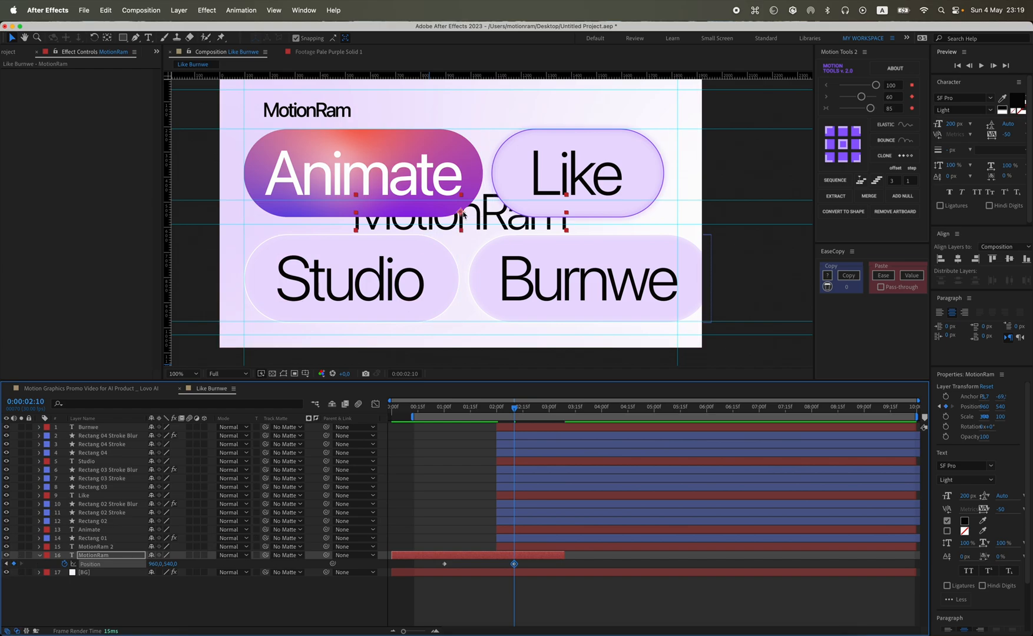
left_click_drag(462, 214, 372, 170)
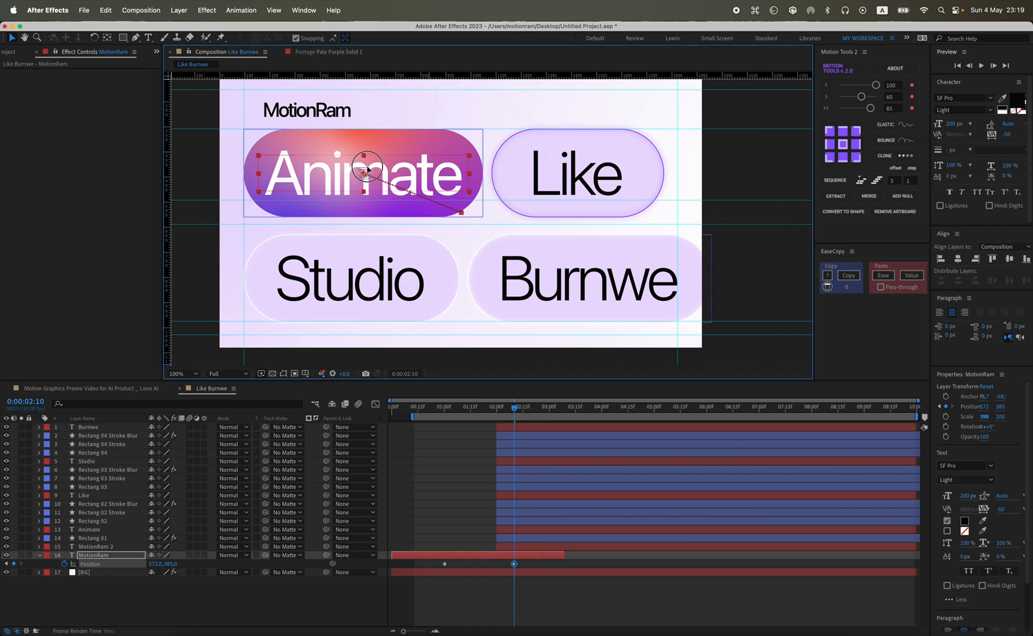
left_click_drag(368, 168, 346, 145)
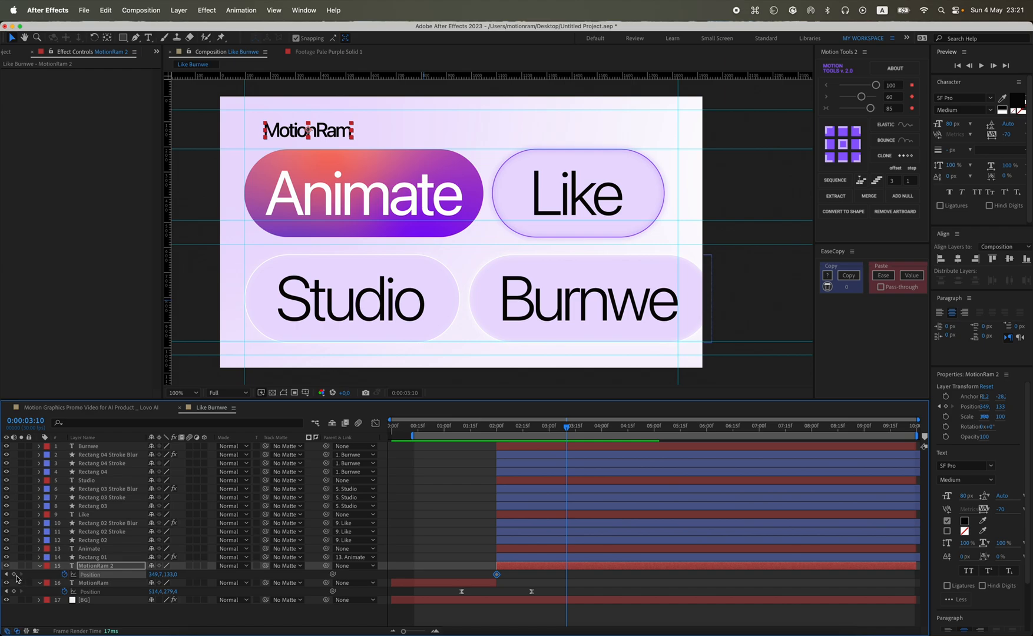
Pick-whip a pill's rectangle shape layer to its word layer as parent.
left_click_drag(566, 425, 497, 425)
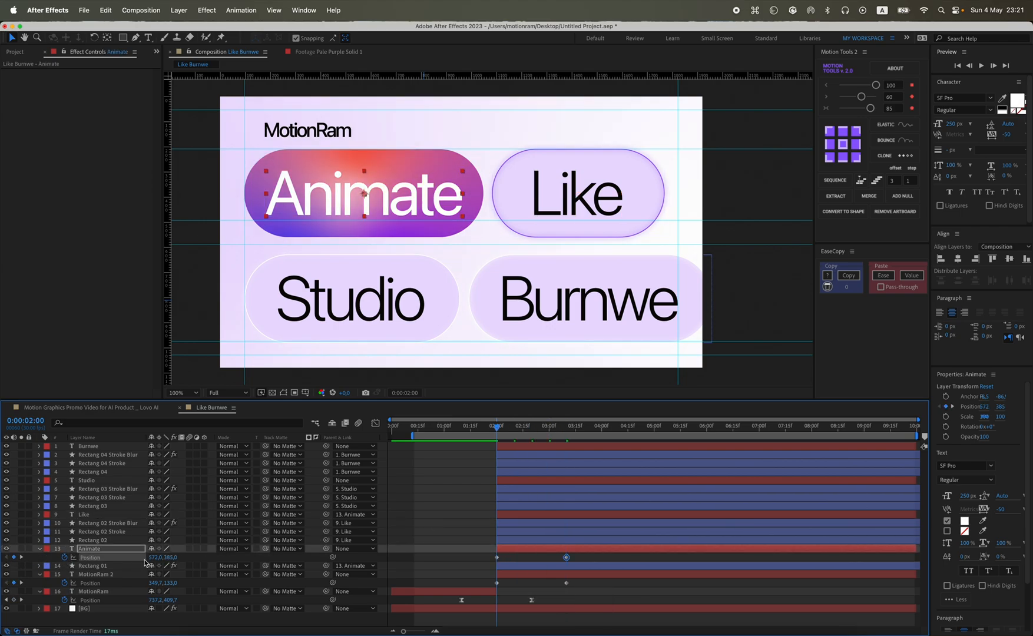
Select the three layers' position keyframes and scrub the slide-out motion to judge the ease.
left_click(84, 480)
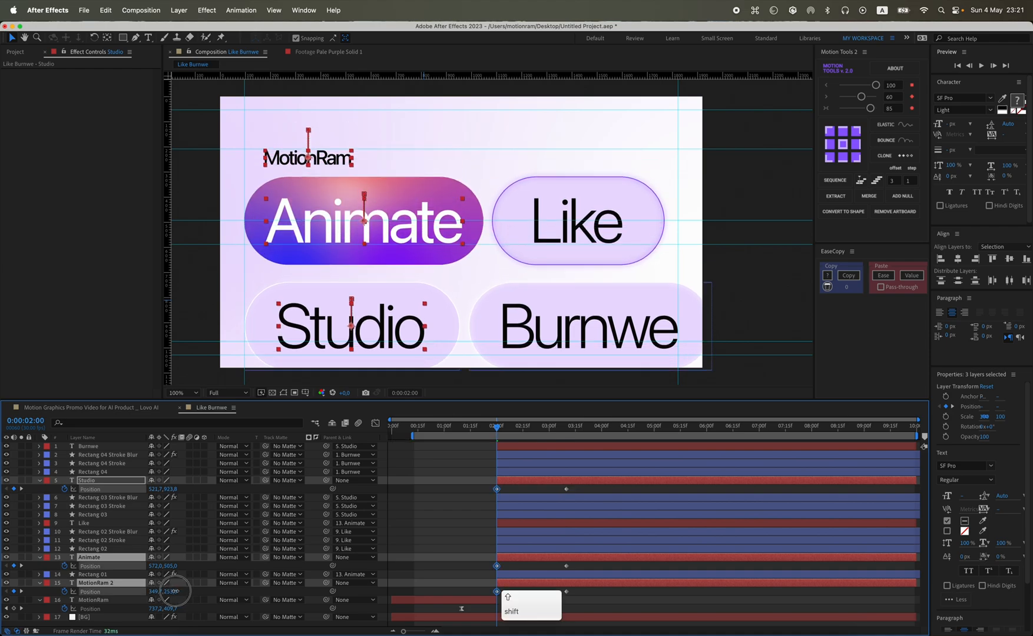
left_click_drag(163, 591, 178, 592)
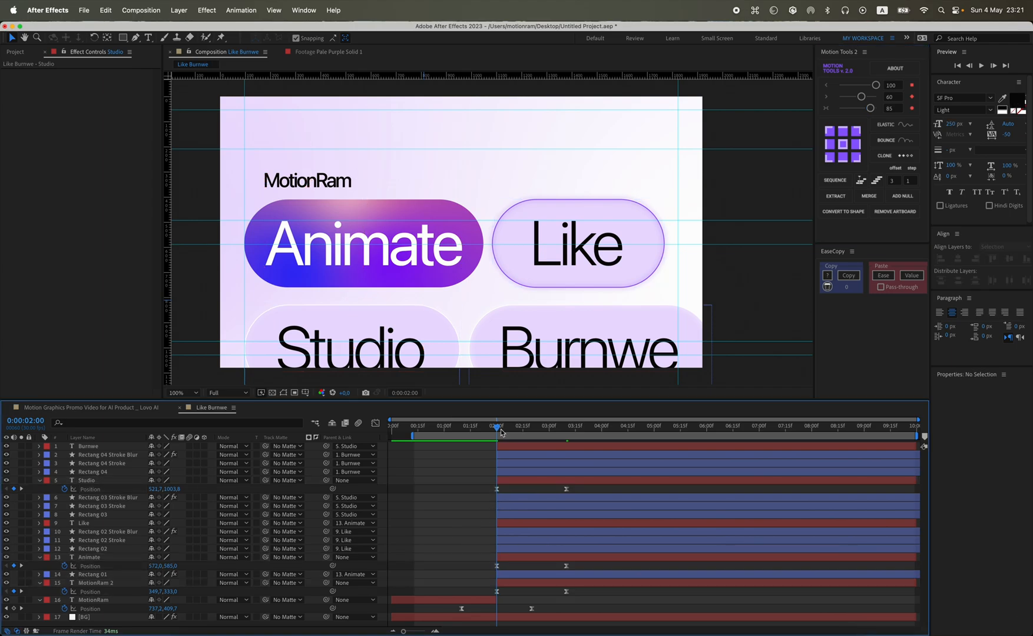
left_click_drag(499, 427, 492, 427)
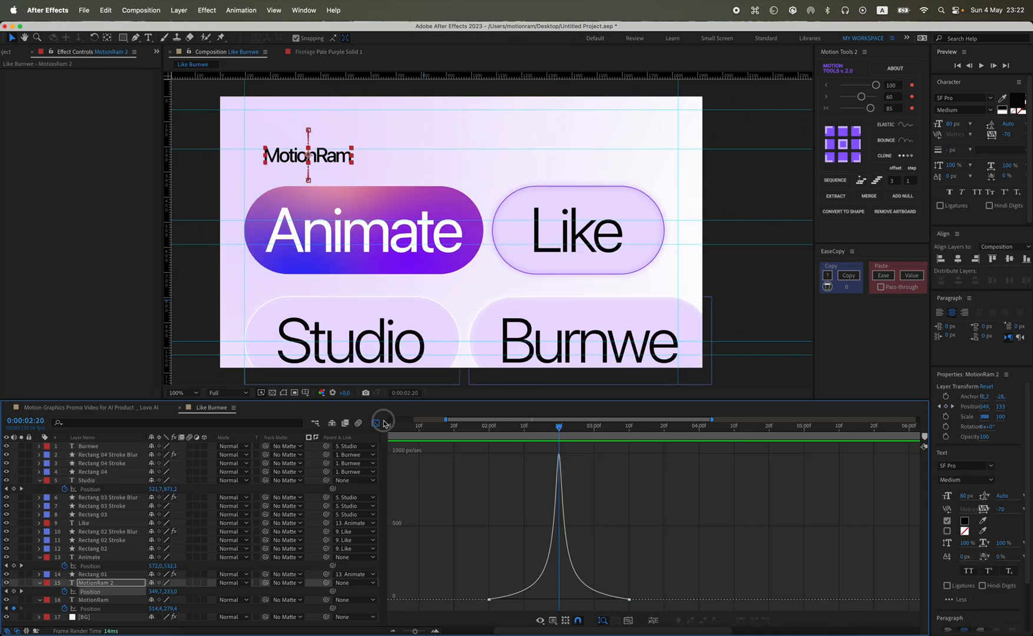
key("cmd+a")
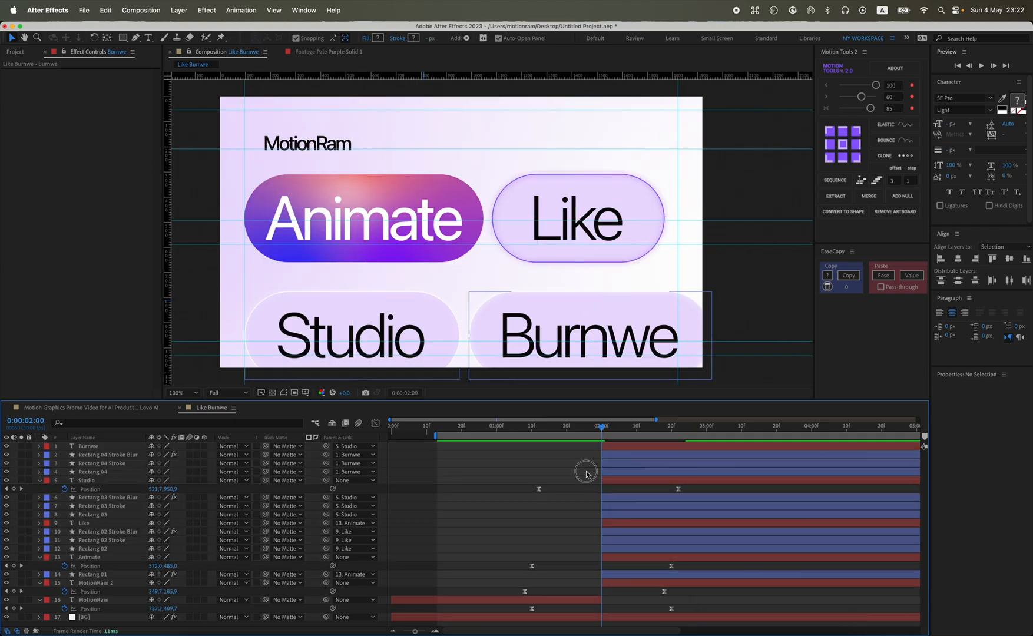
left_click(536, 427)
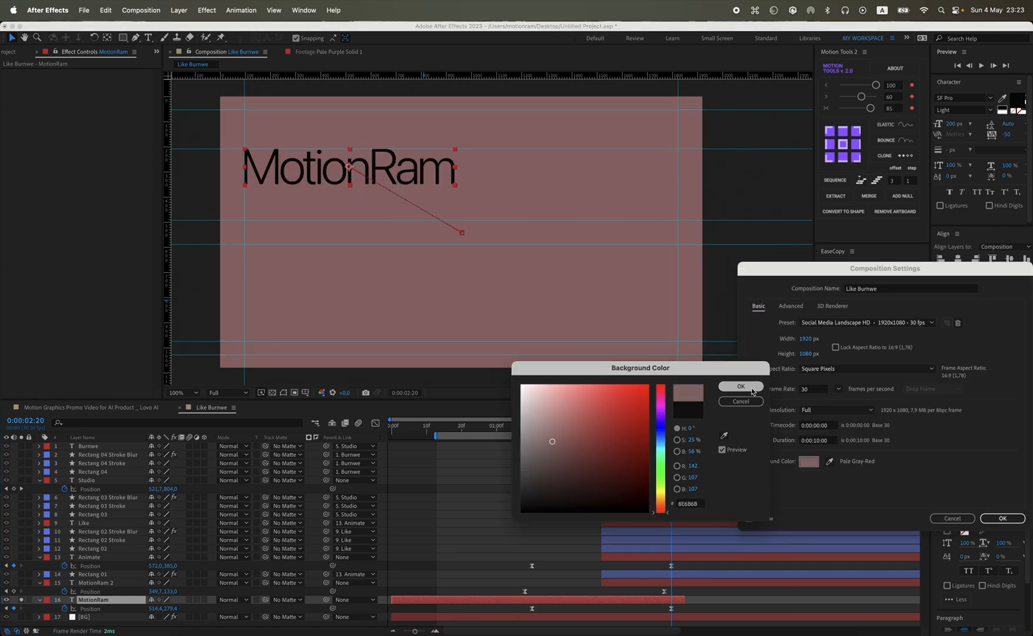
left_click(739, 387)
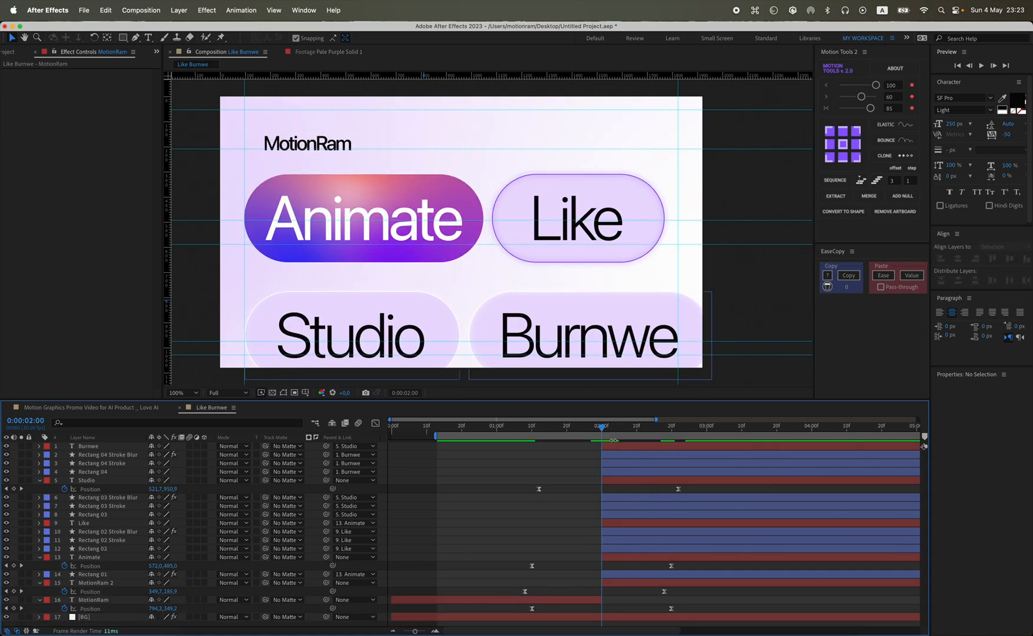
Preview the labels, reveal MotionRam's keyframed properties and scrub the playhead to around two seconds.
key("space")
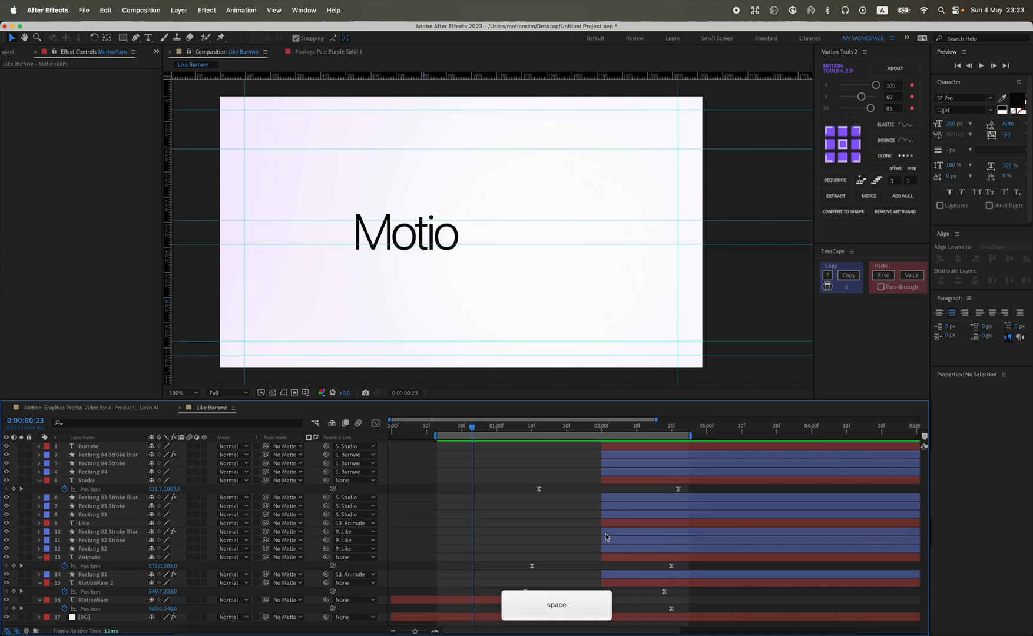
left_click(93, 599)
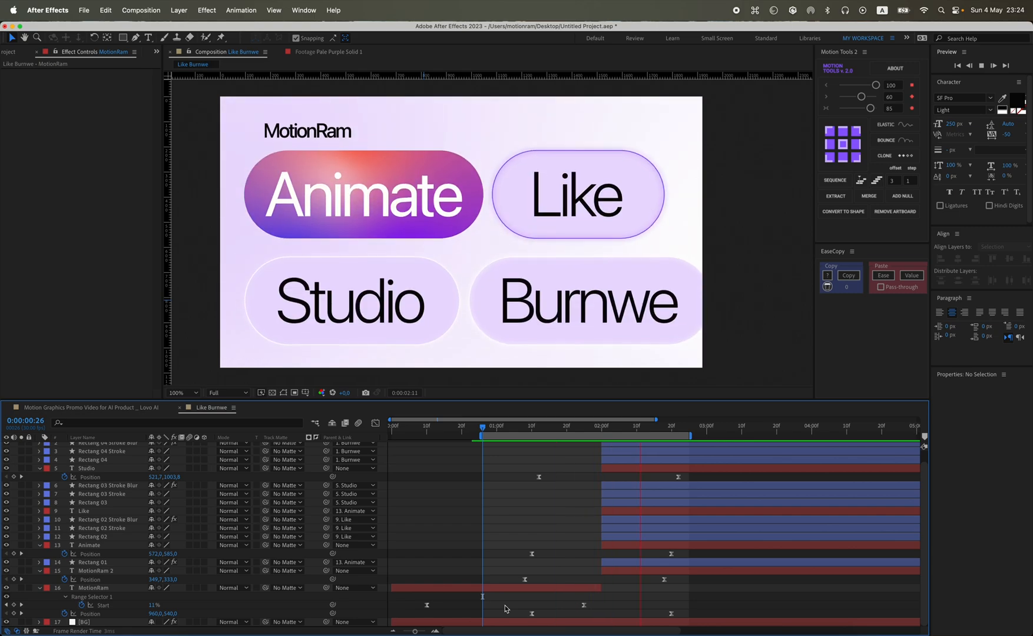
key("space")
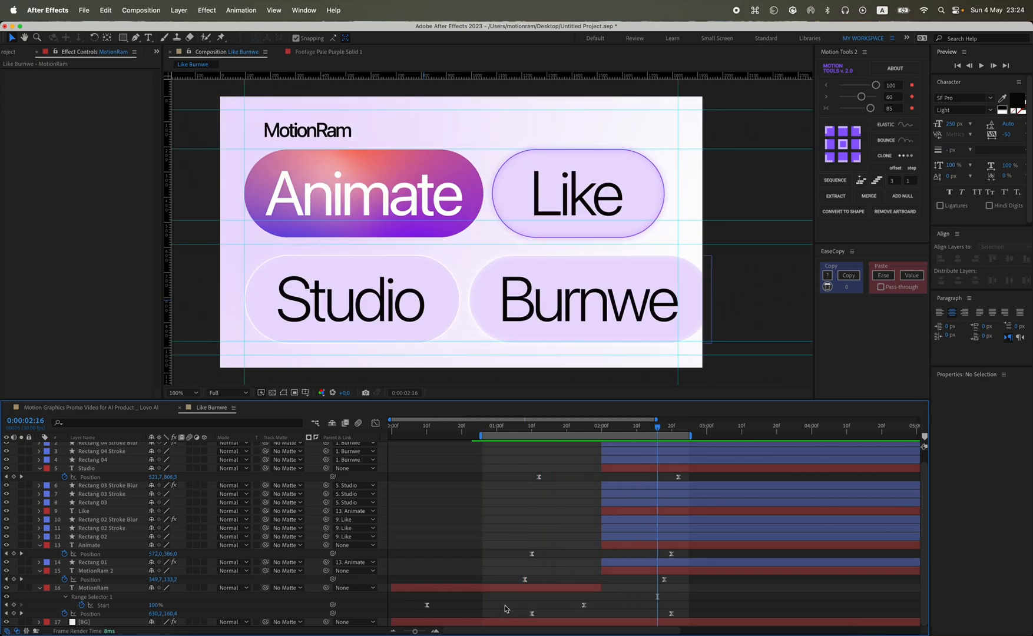
left_click_drag(657, 425, 629, 425)
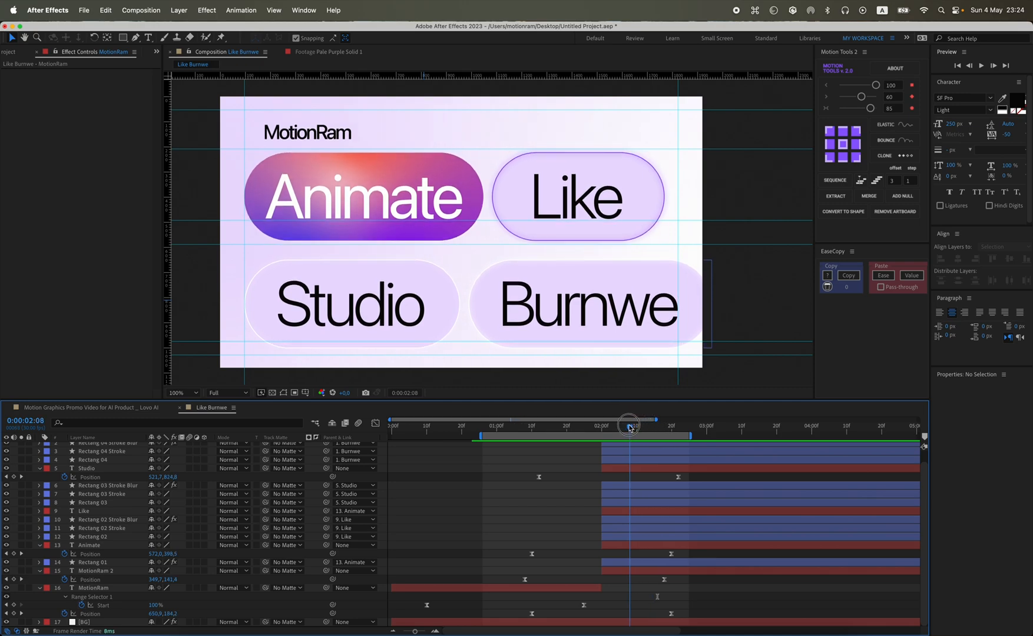
left_click_drag(628, 425, 599, 425)
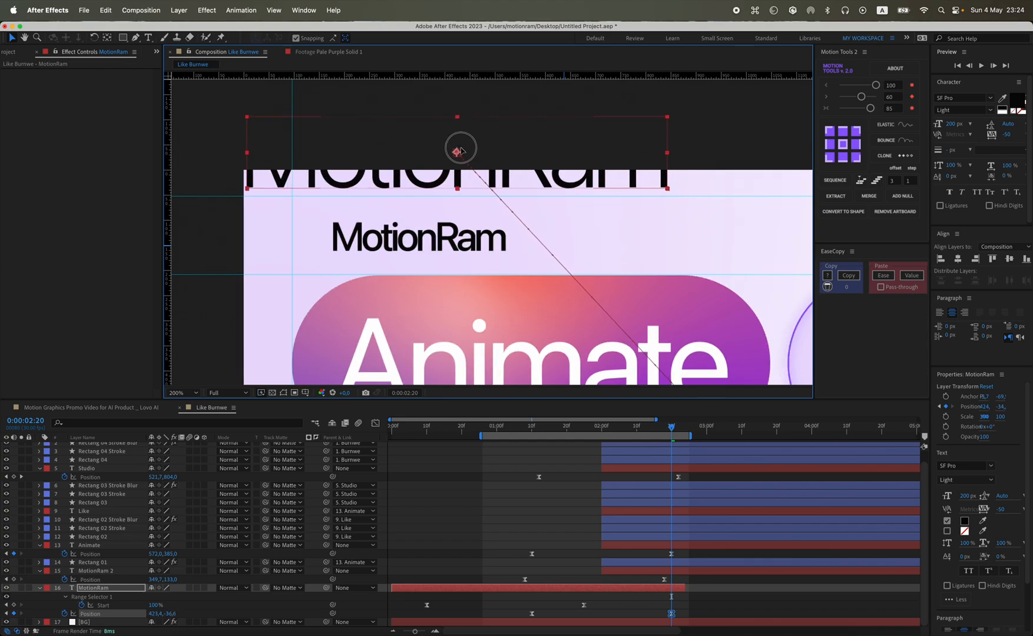
Drag the MotionRam label up above the frame at the later keyframe and copy the keyframe easing with EaseCopy.
left_click_drag(671, 427, 625, 428)
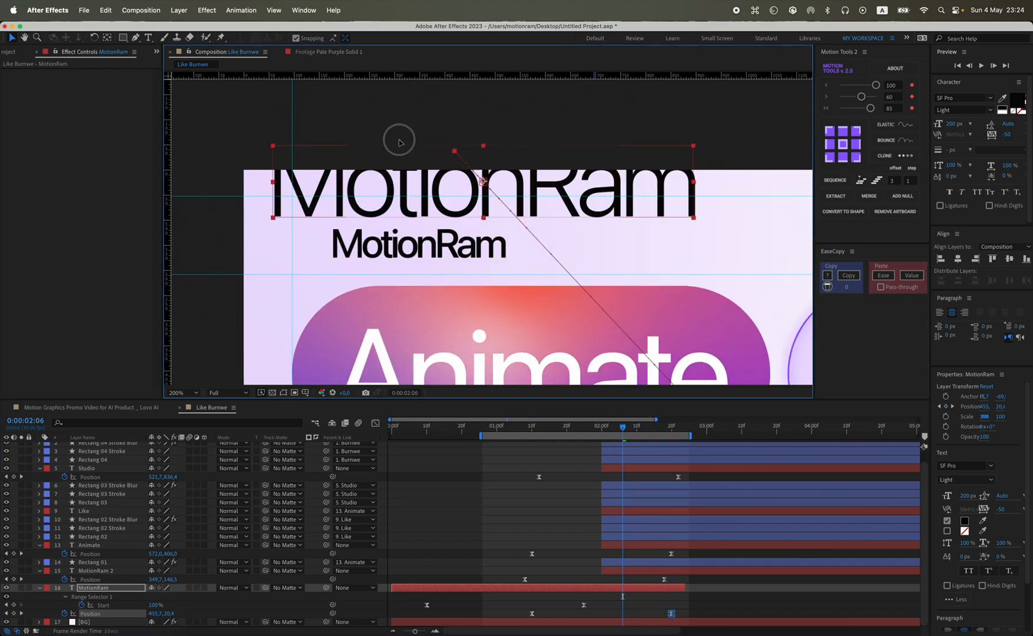
left_click_drag(480, 181, 398, 147)
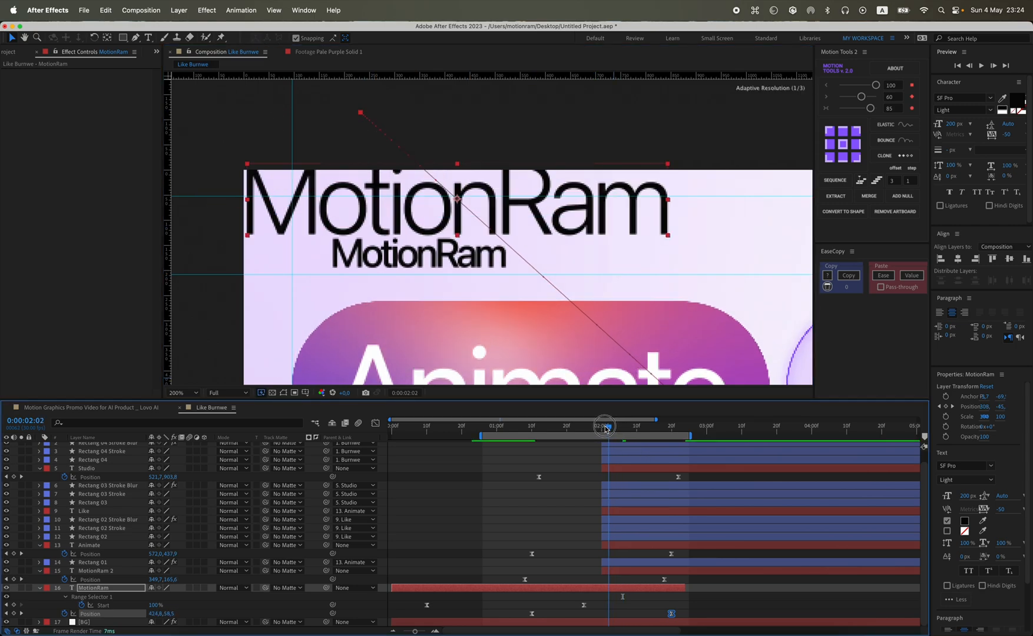
left_click_drag(605, 425, 599, 425)
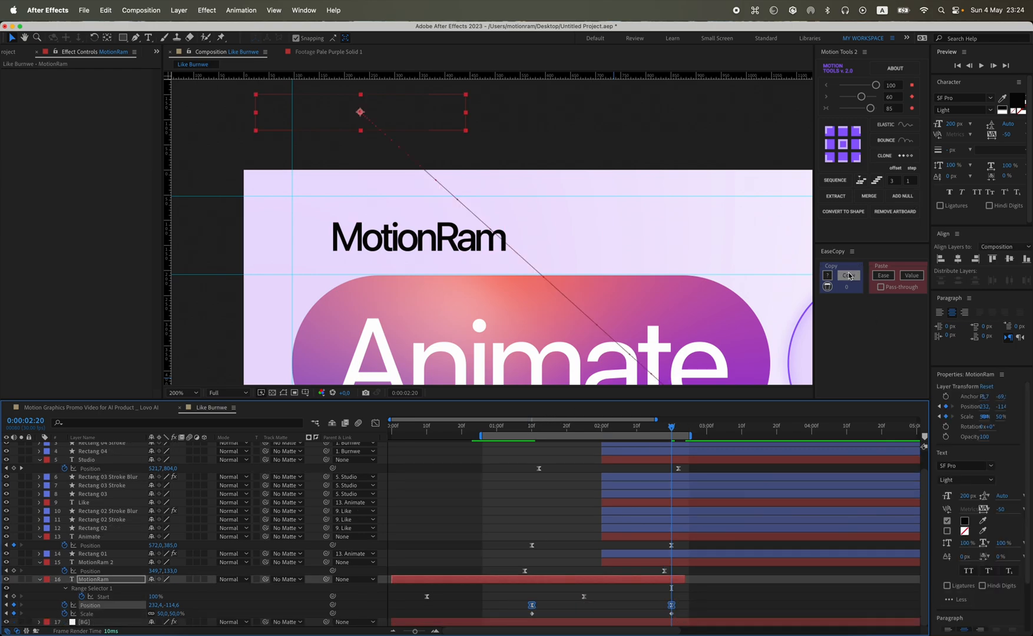
left_click(848, 274)
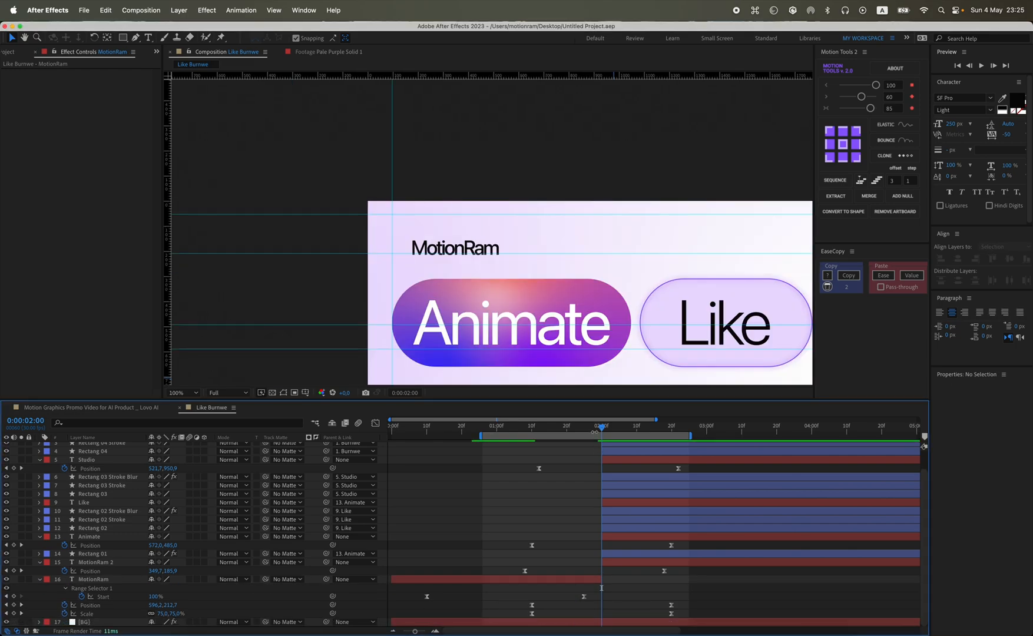
With MotionRam selected near the start, add a parent null p1 via Motion Tools' ADD NULL.
key("space")
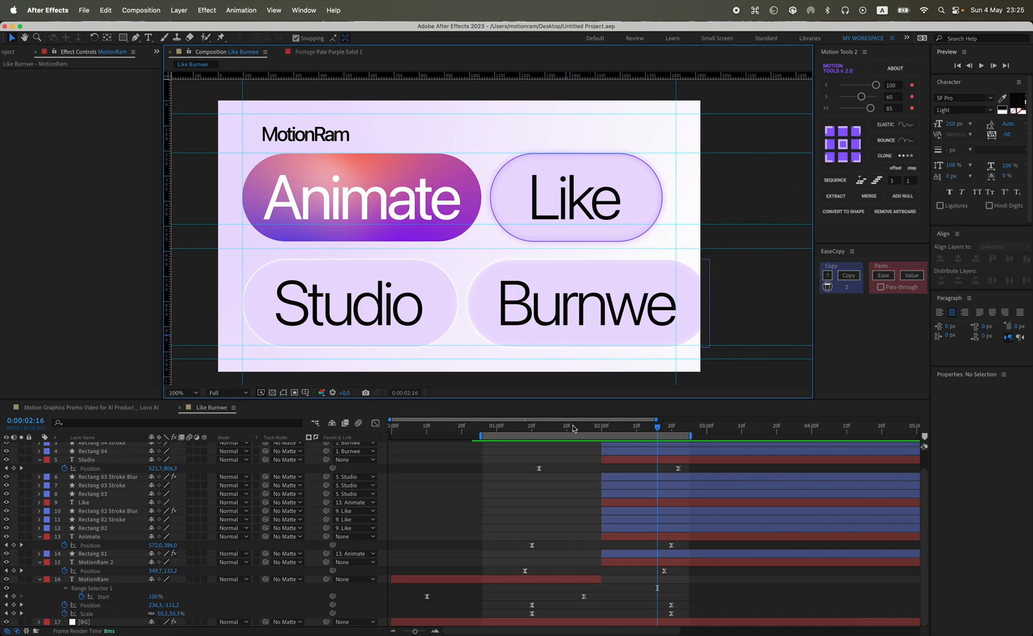
left_click(535, 425)
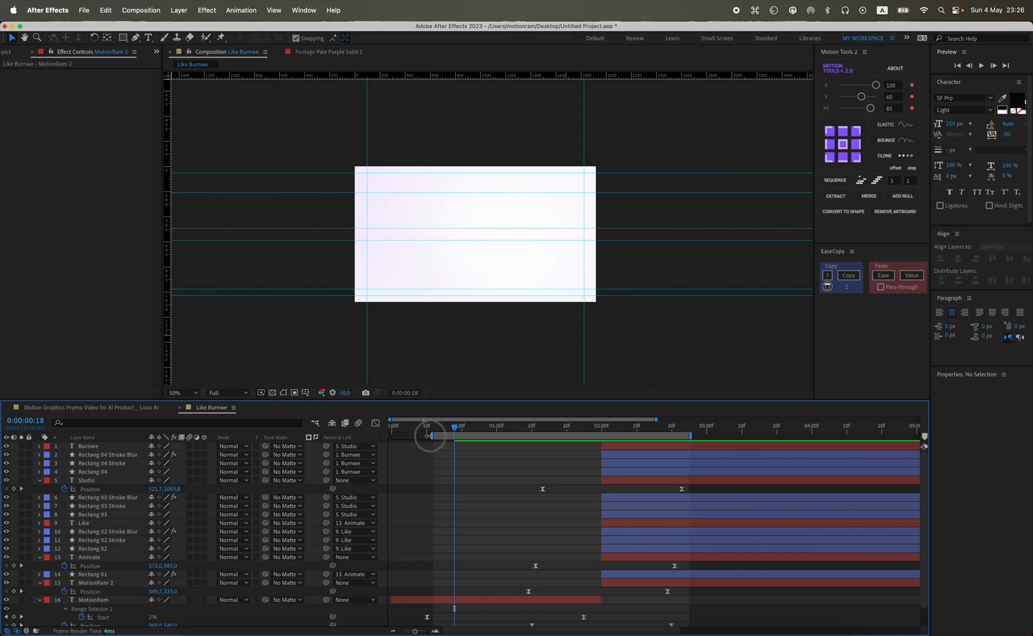
left_click(182, 393)
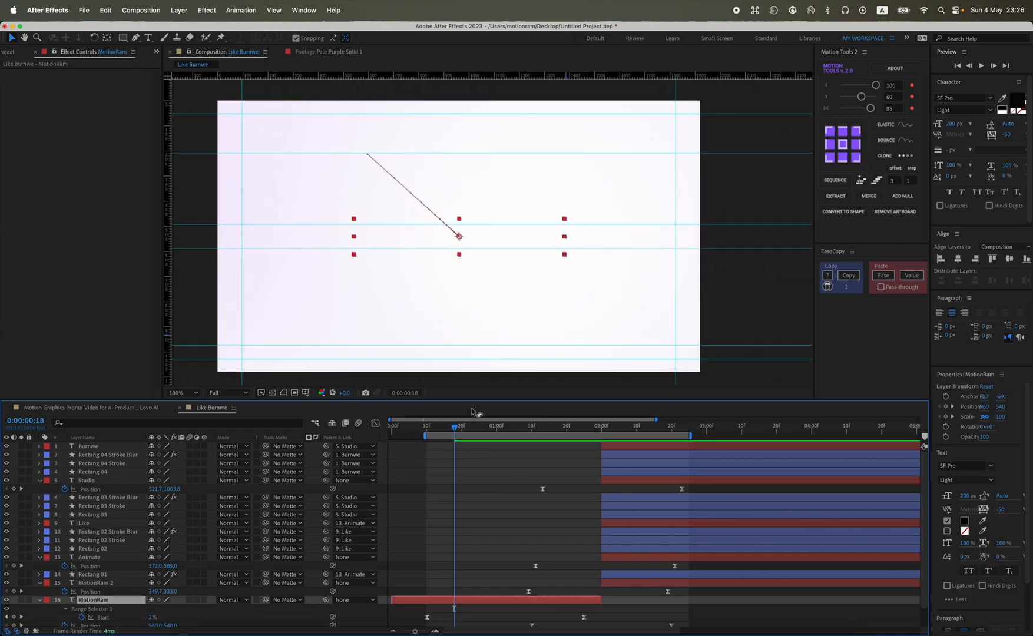
left_click_drag(453, 436, 436, 436)
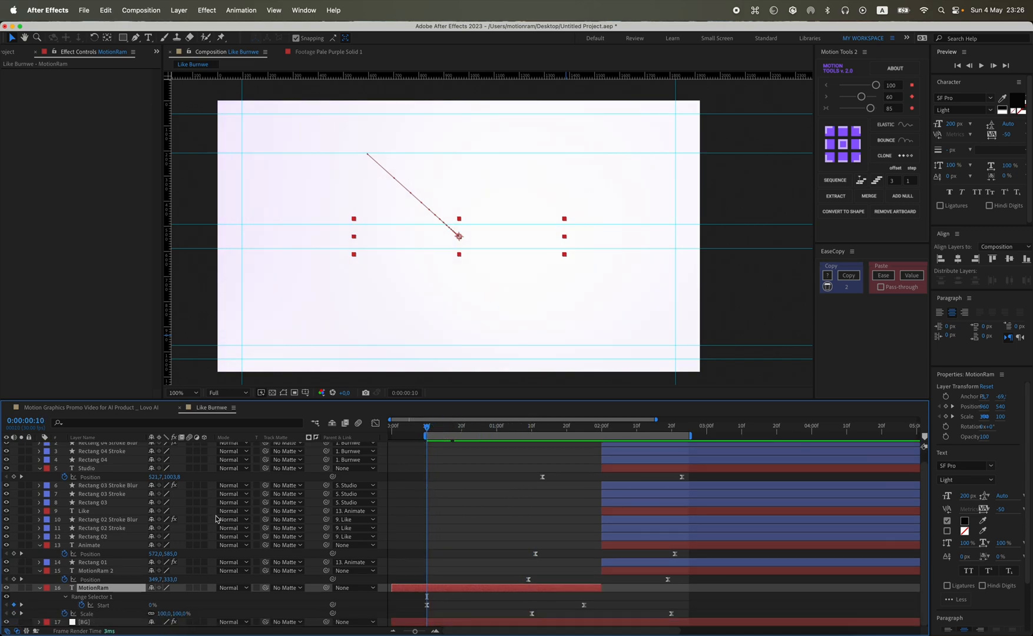
left_click(901, 195)
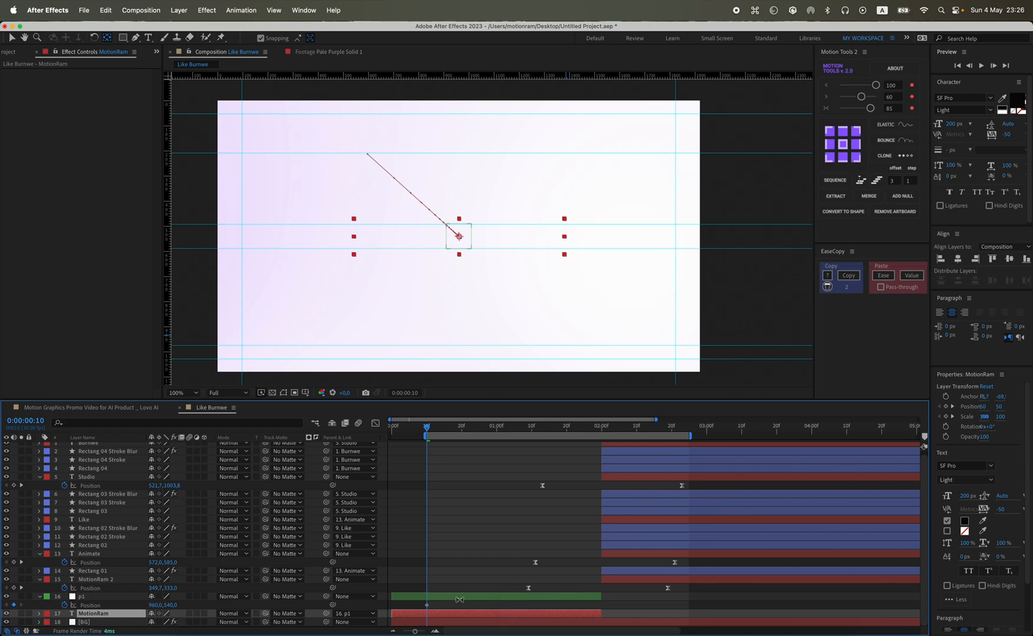
Select null p1, scrub and play back the label reveal, stopping near two seconds.
left_click(38, 580)
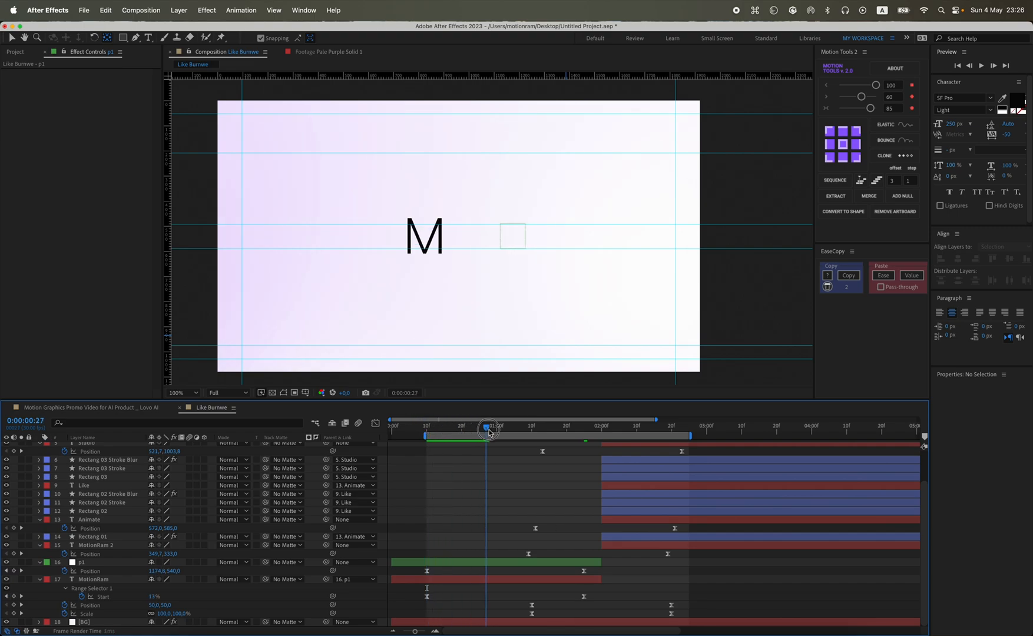
left_click_drag(487, 432, 612, 434)
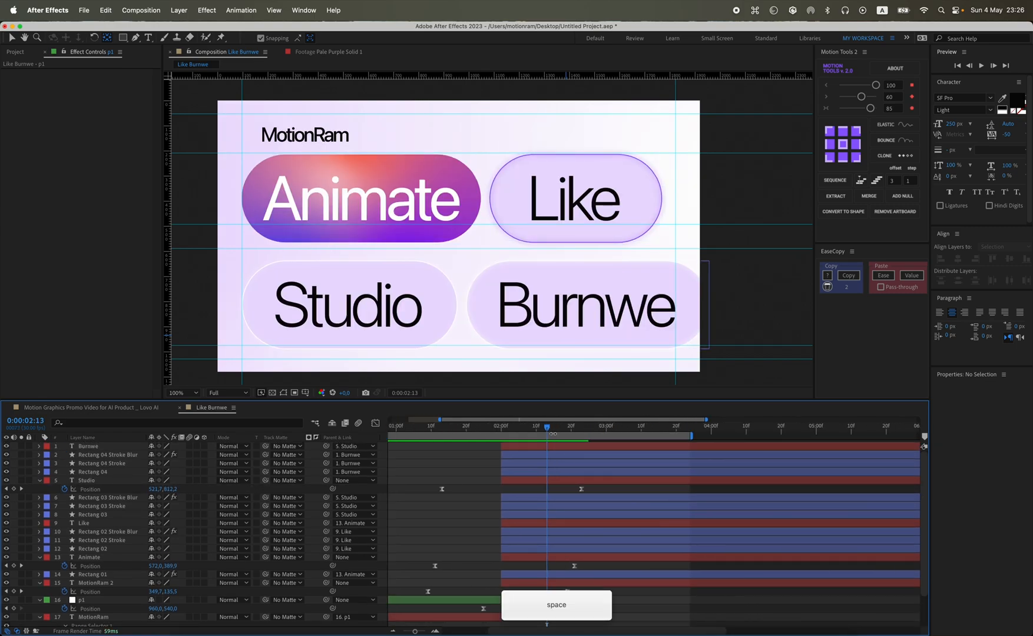
key("space")
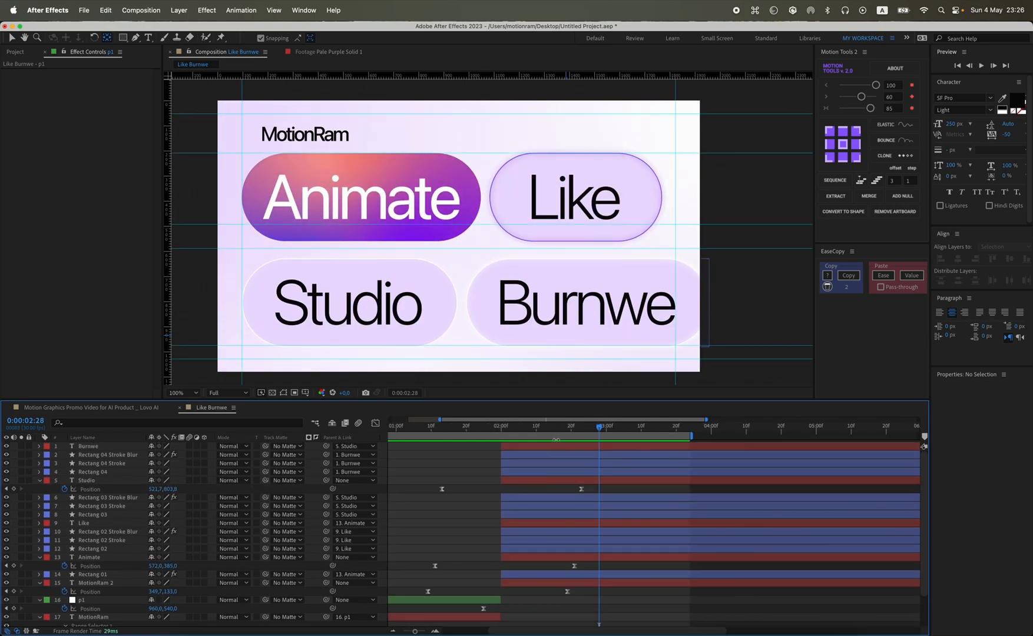
left_click_drag(598, 425, 546, 426)
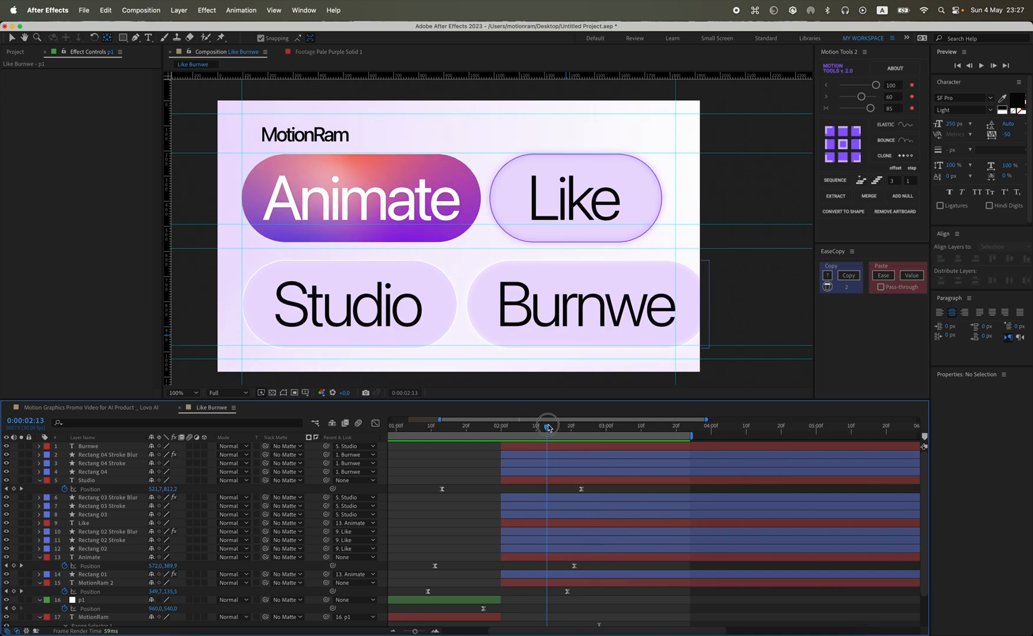
left_click_drag(547, 425, 559, 425)
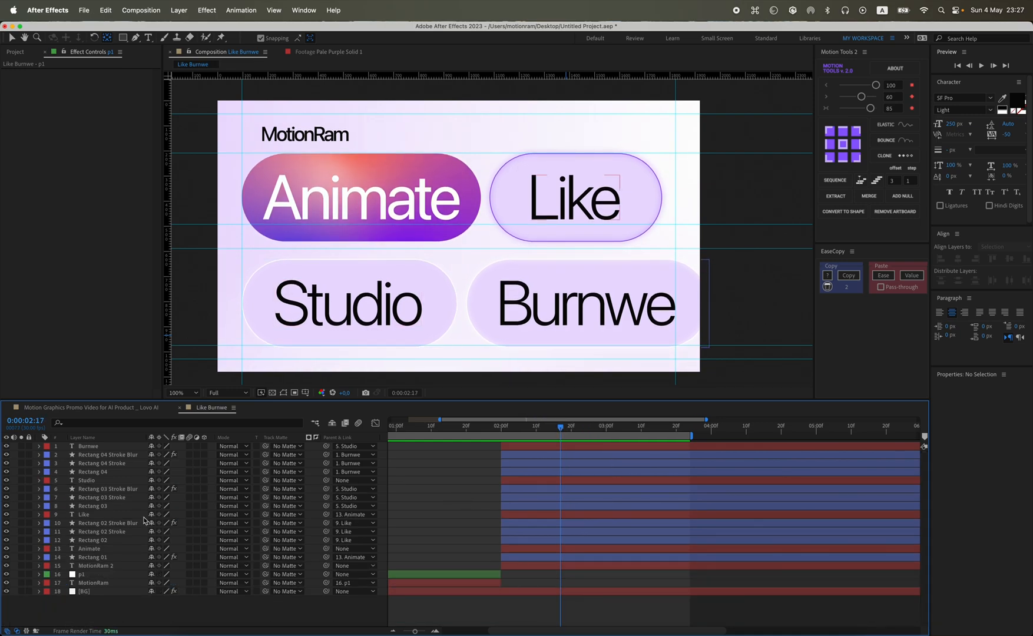
Add parent nulls for MotionRam 2 and for the Animate and Studio layers, then select null p3.
left_click(87, 549)
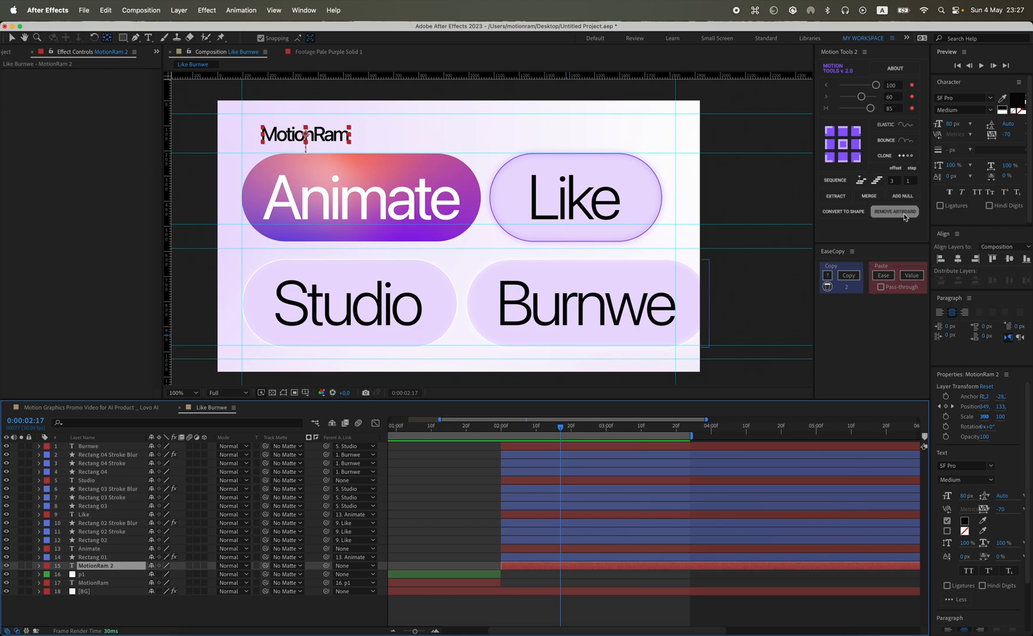
left_click(901, 196)
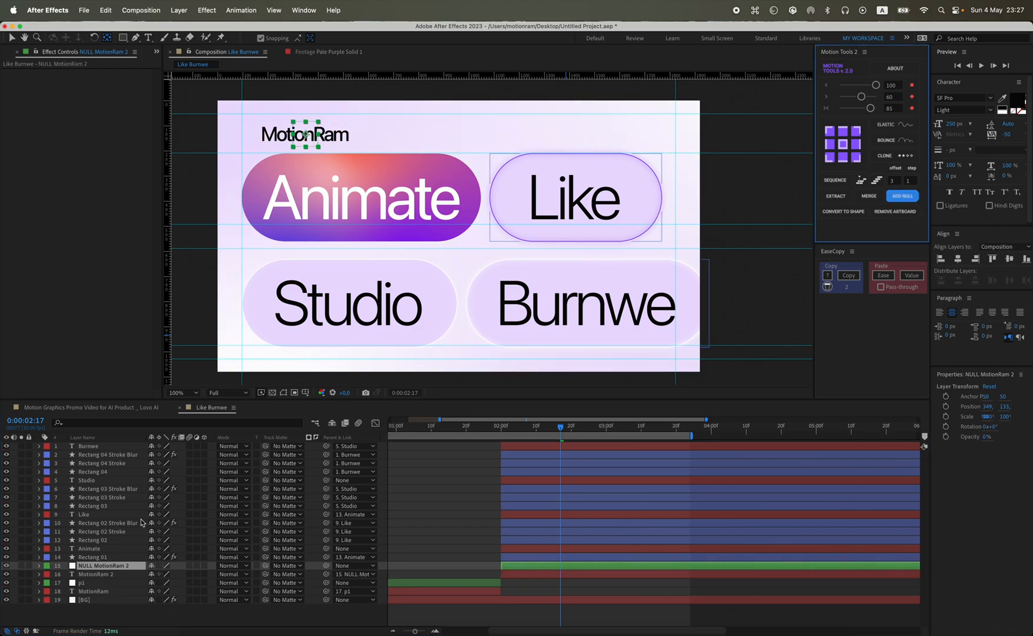
left_click(88, 548)
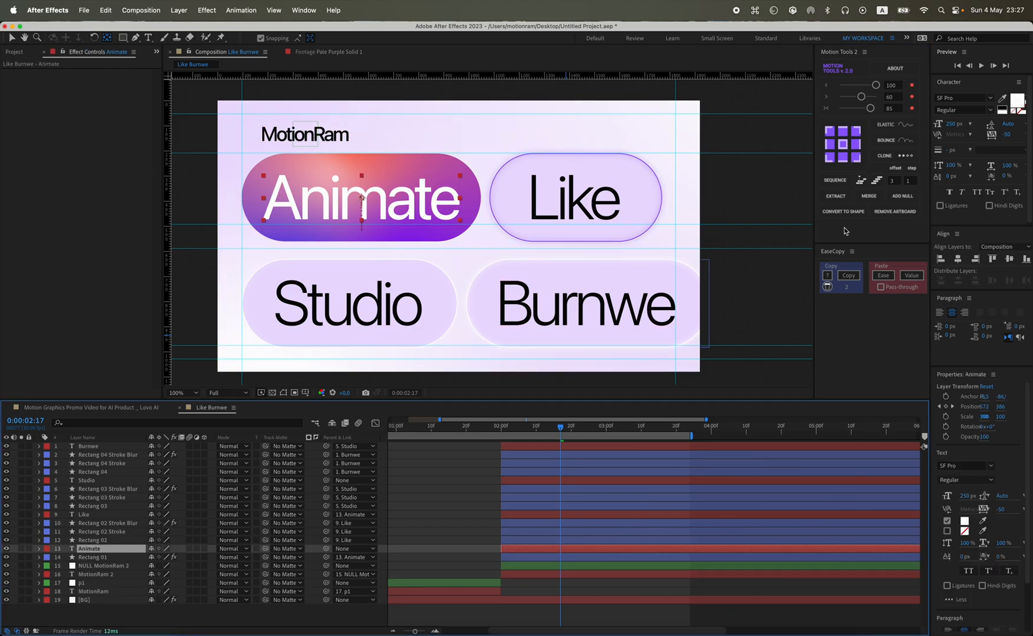
left_click(902, 196)
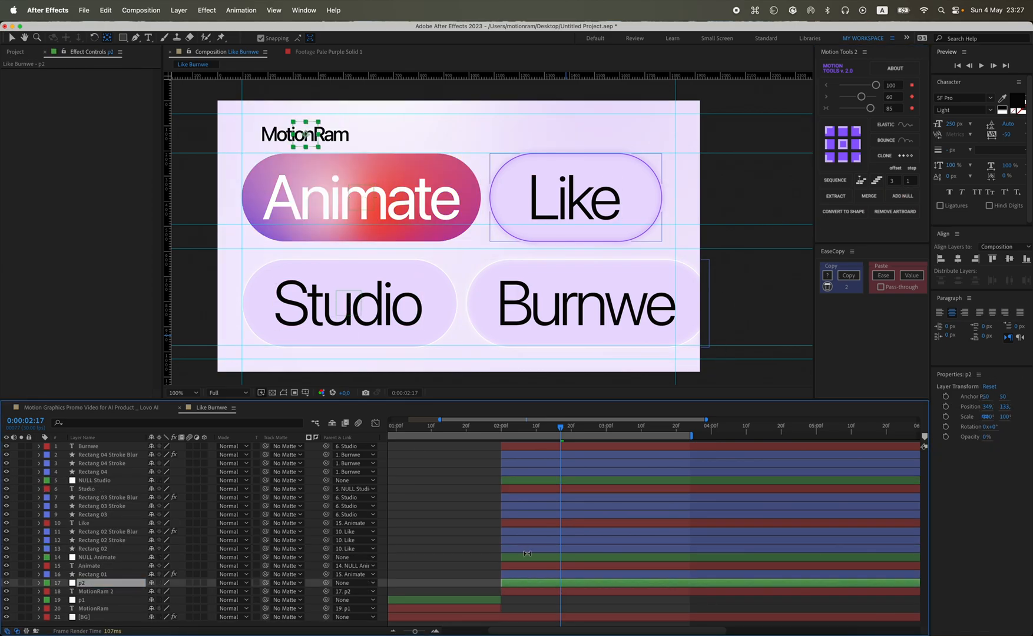
left_click(97, 557)
type("p3")
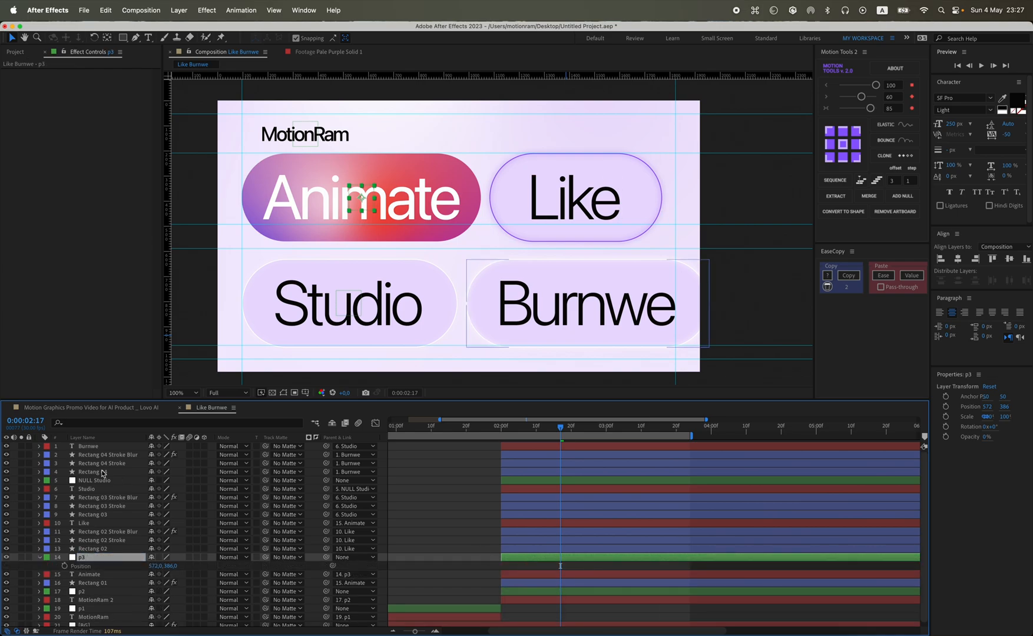
Reveal the p3 null's Position property ready for its slide-out keyframes.
key("cmd+s")
type("p4")
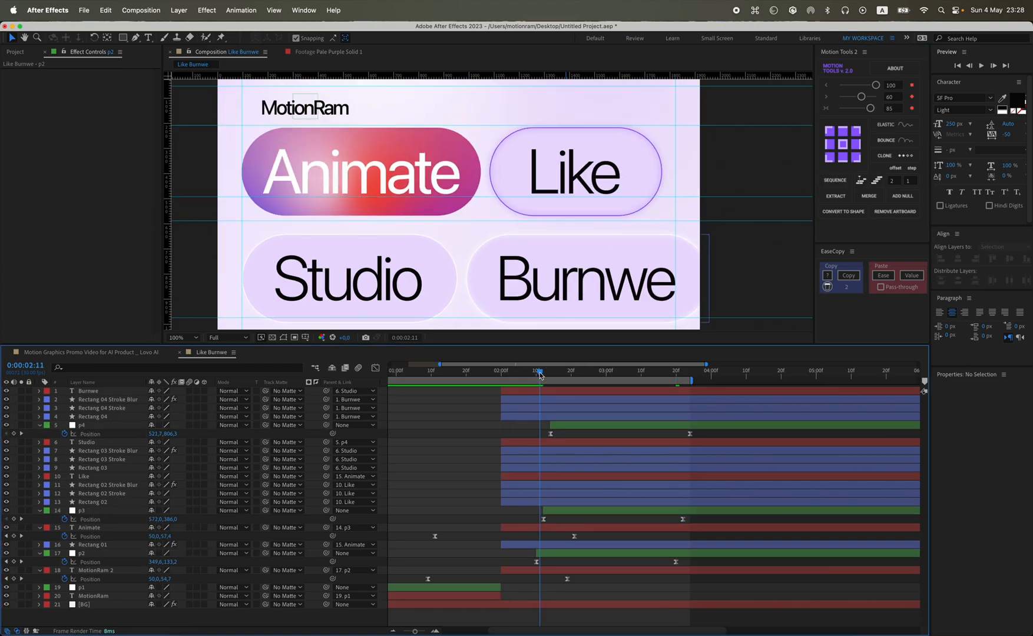
left_click(658, 371)
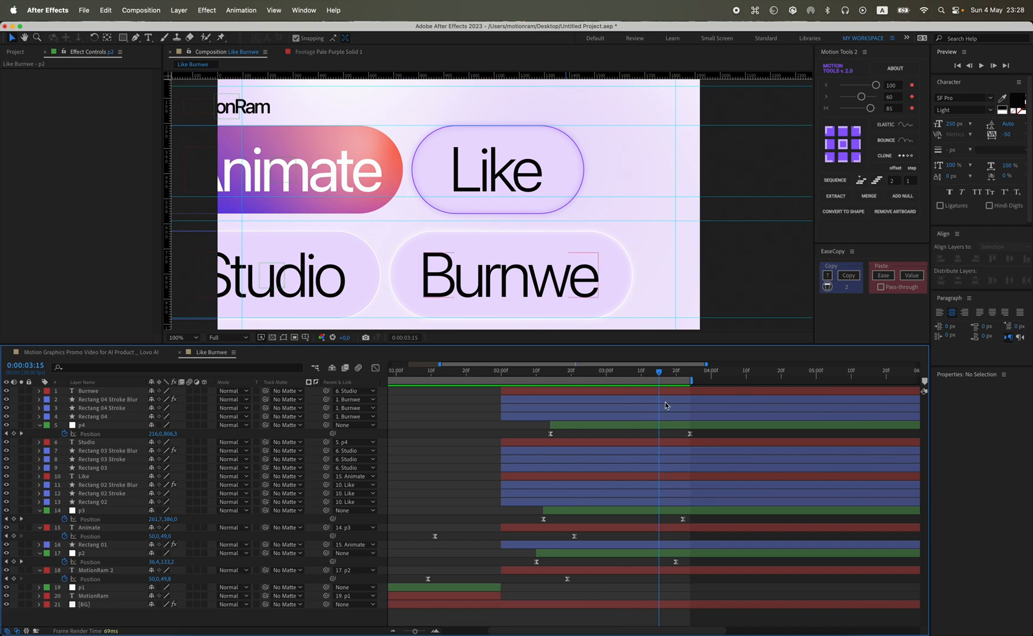
left_click(87, 510)
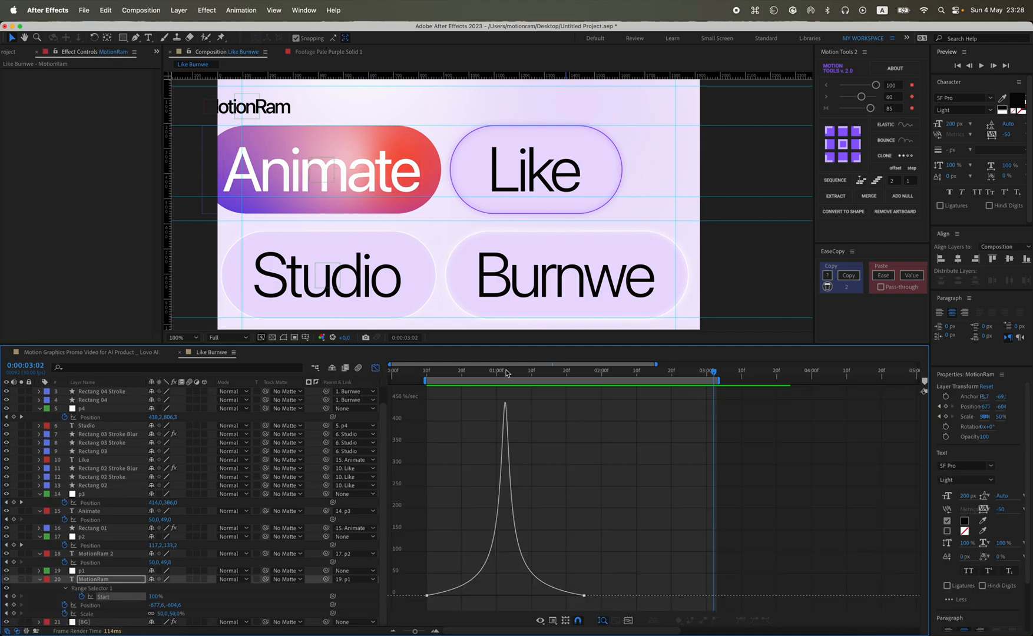
left_click(493, 370)
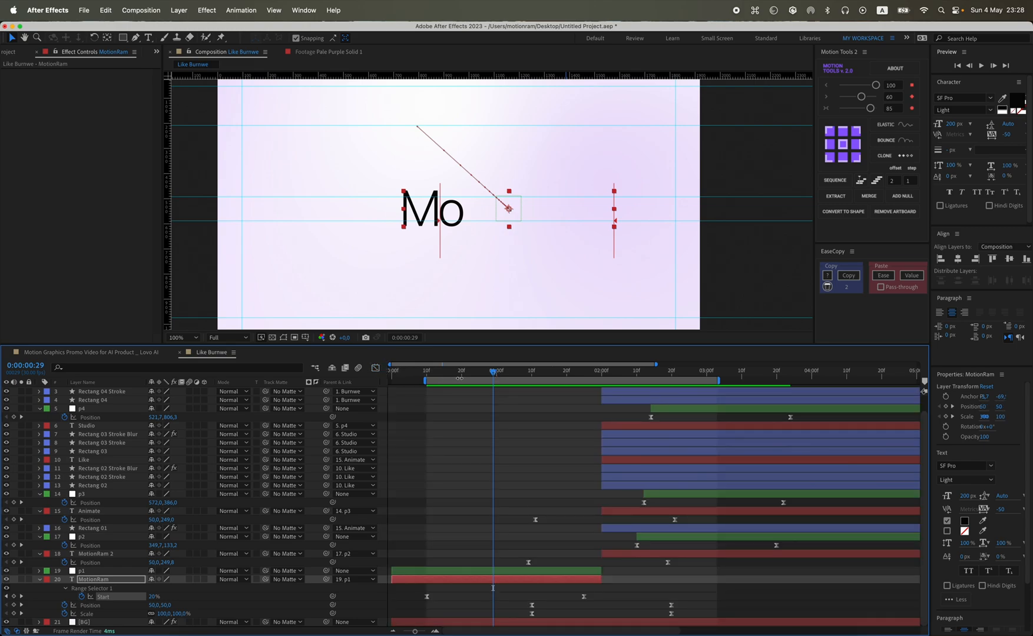